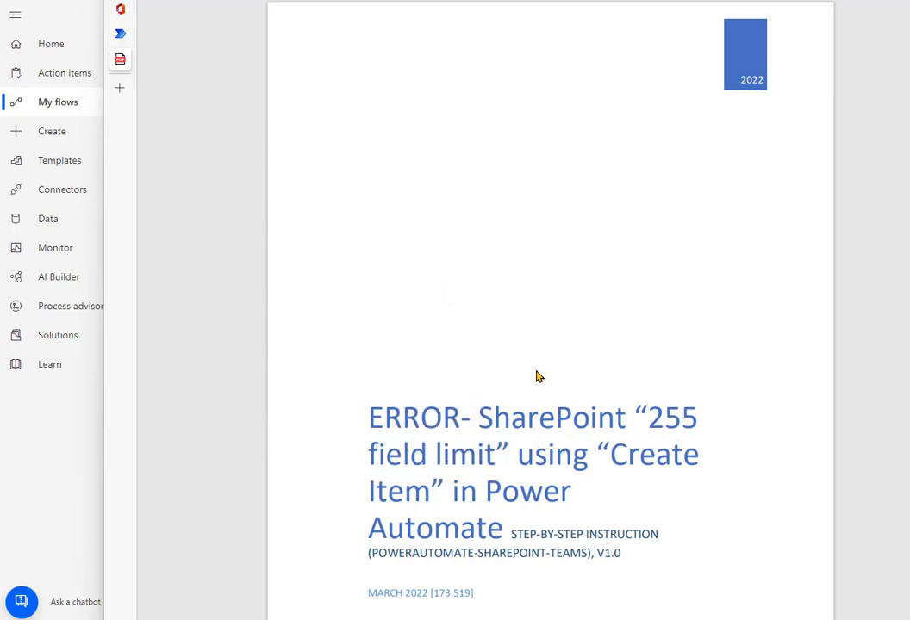
mouse_move(541, 283)
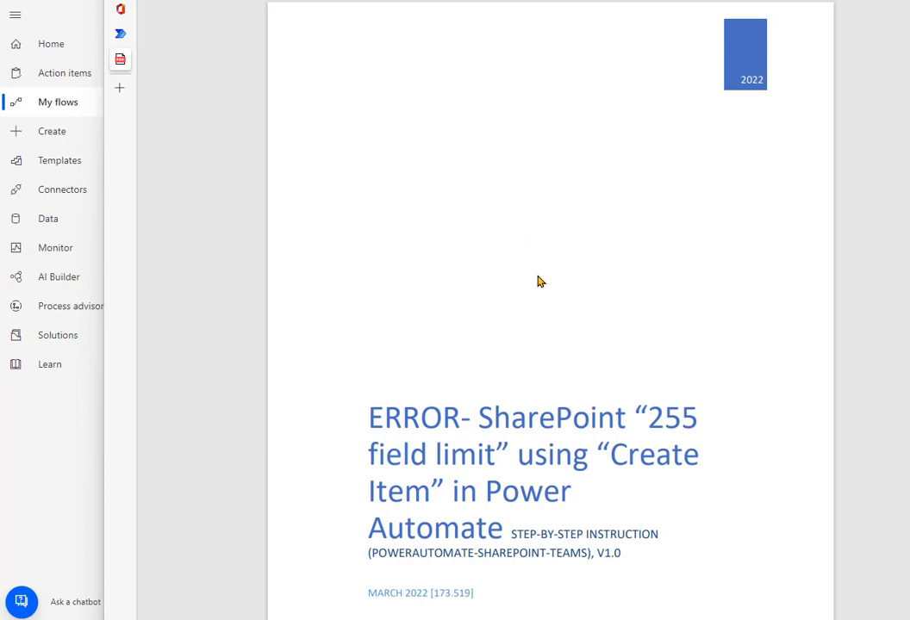
Step: Scroll the guide down from the cover page to the ERROR section with the 255-character Create item error
scroll("down", 3)
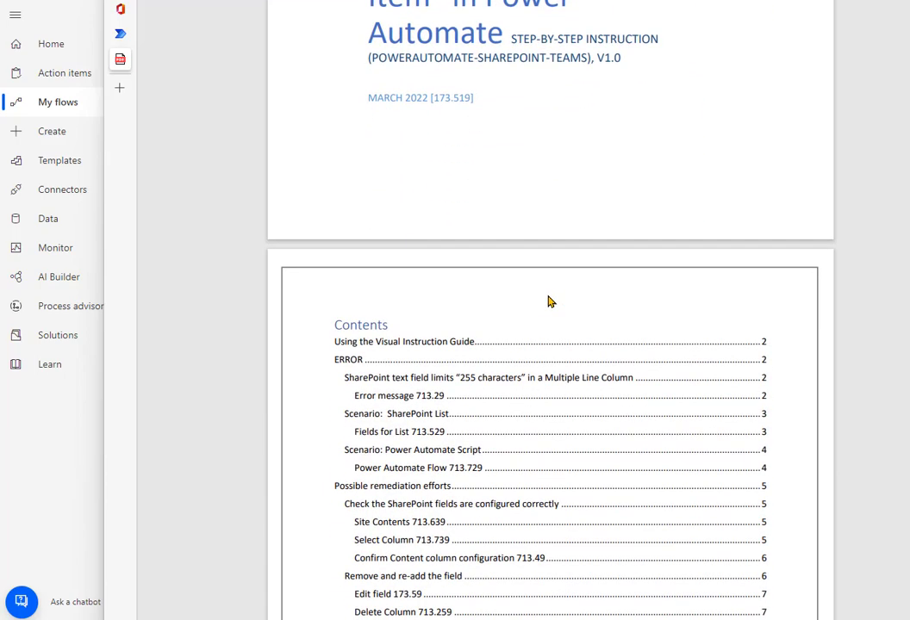
mouse_move(555, 313)
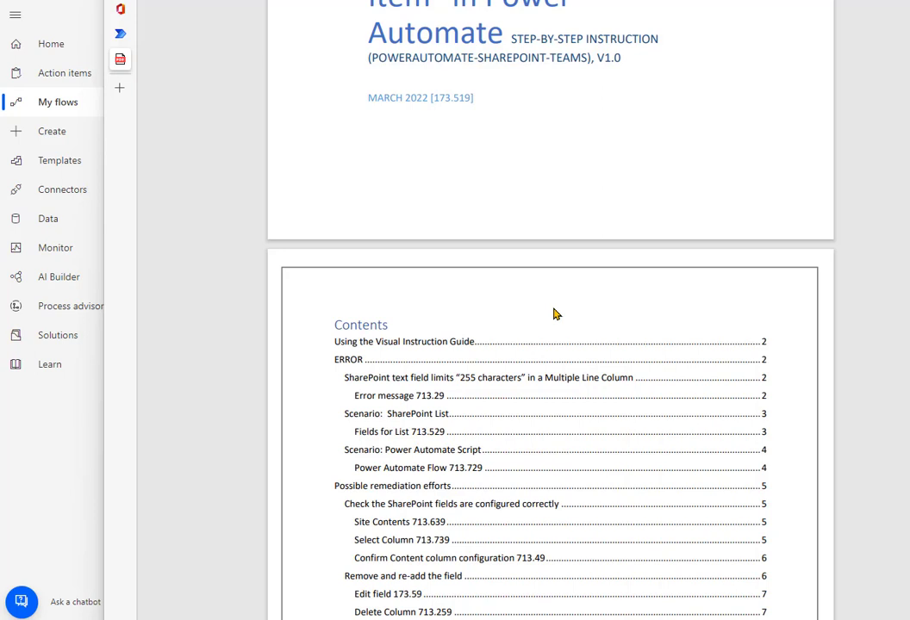
mouse_move(606, 385)
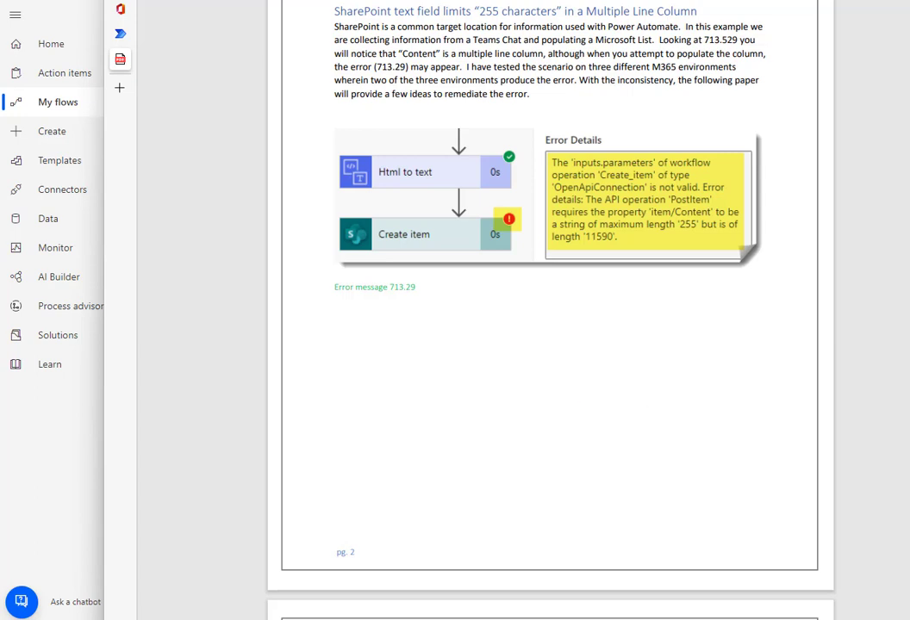
mouse_move(479, 350)
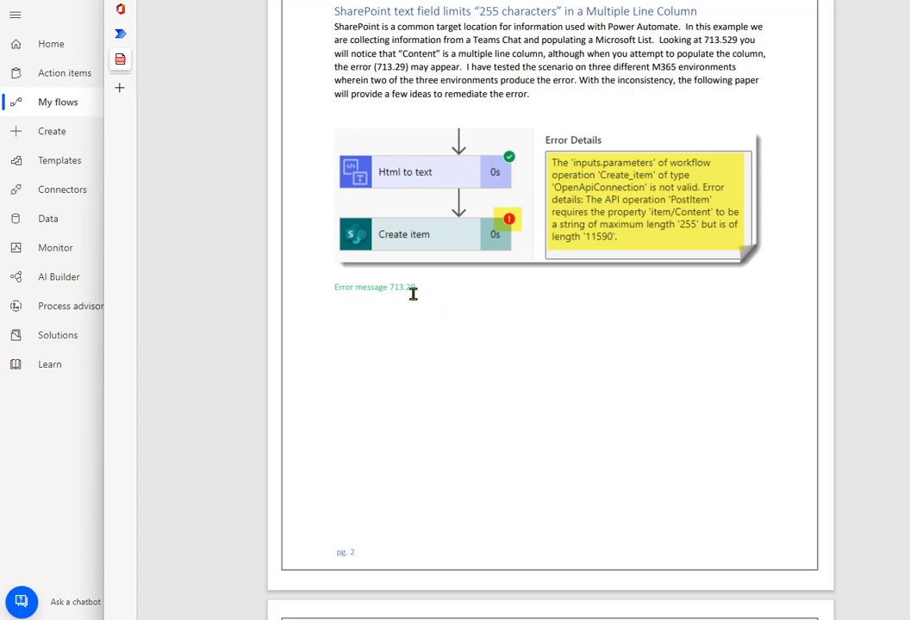
mouse_move(529, 341)
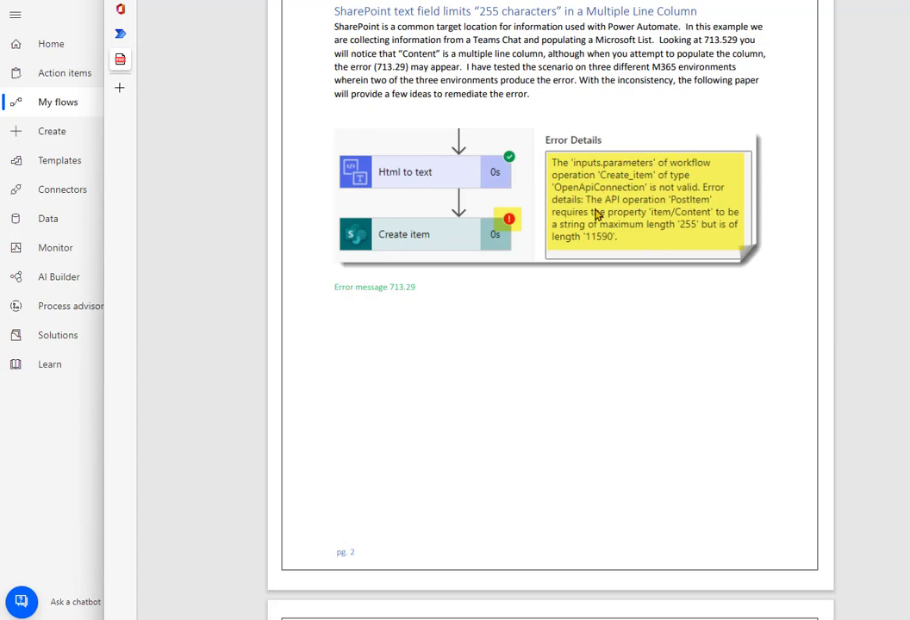
mouse_move(648, 255)
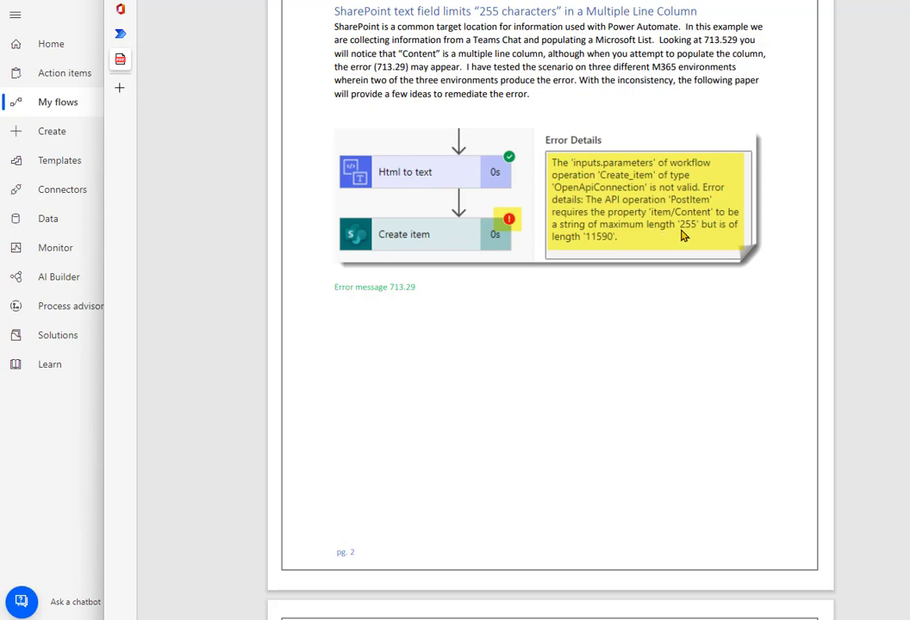
mouse_move(475, 224)
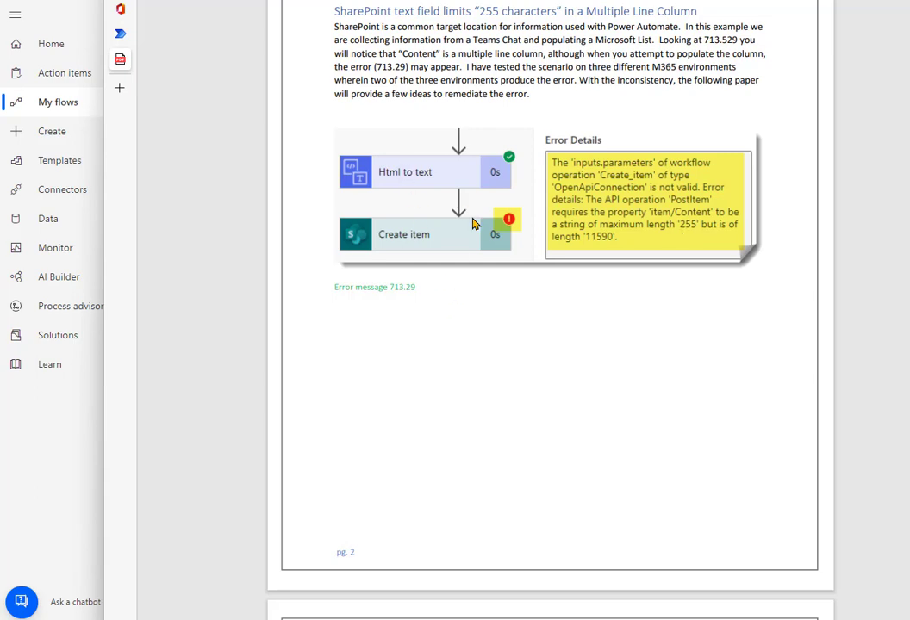
scroll("down", 3)
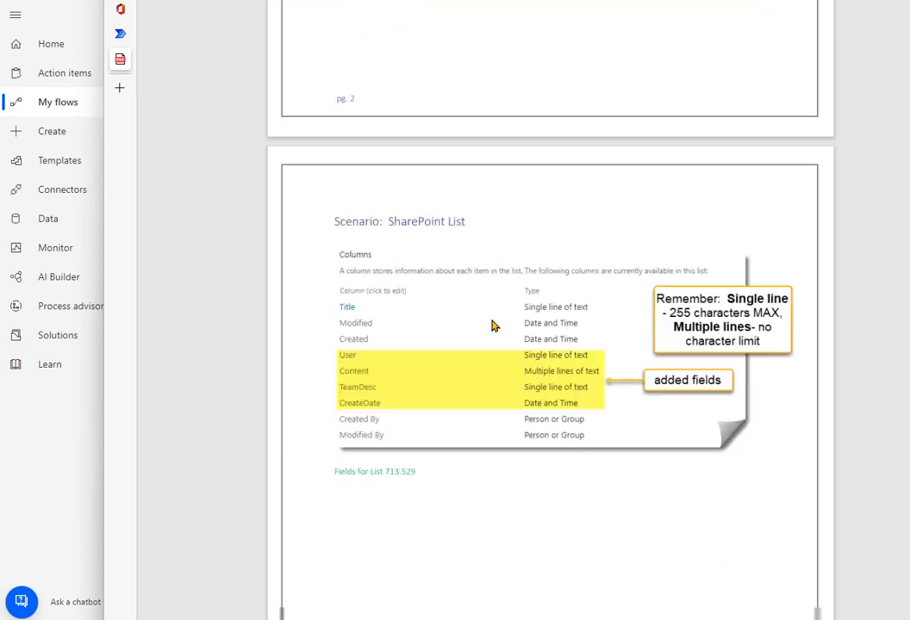
scroll("down", 3)
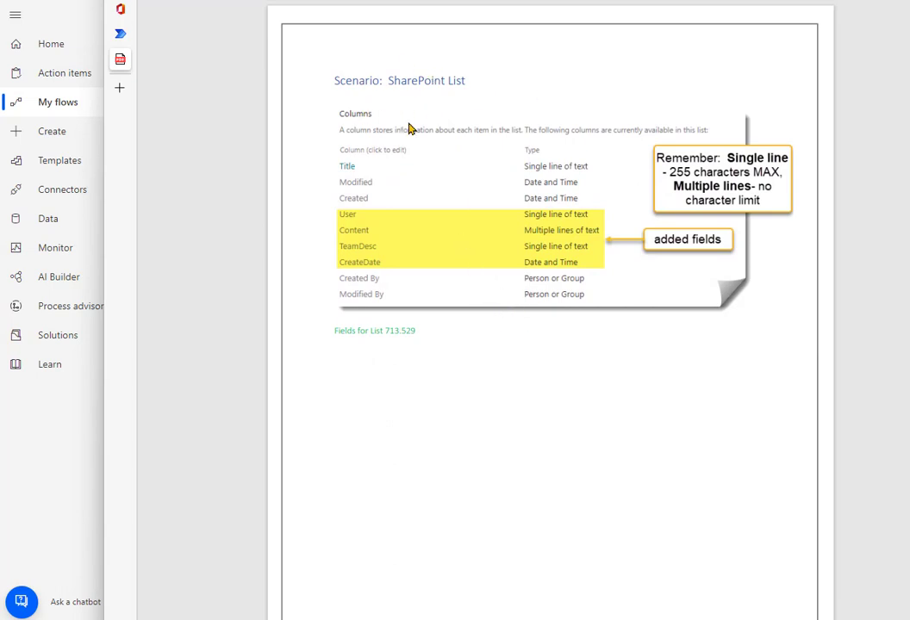
mouse_move(472, 234)
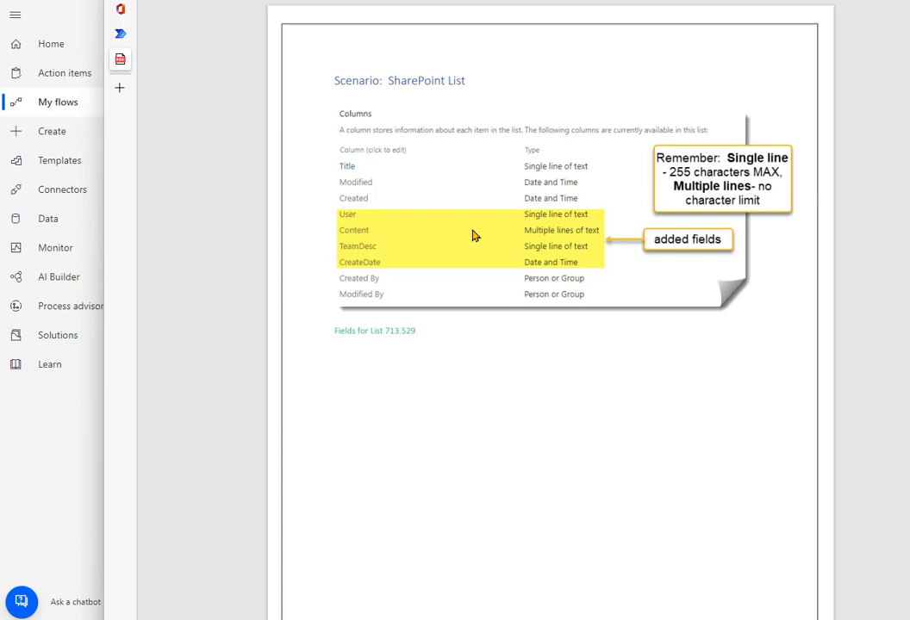
mouse_move(562, 245)
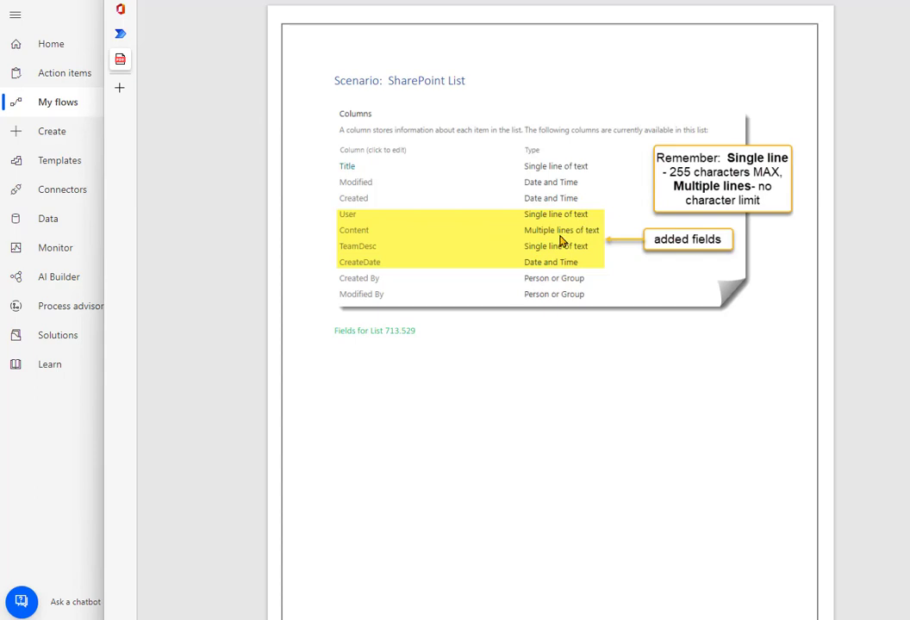
mouse_move(344, 224)
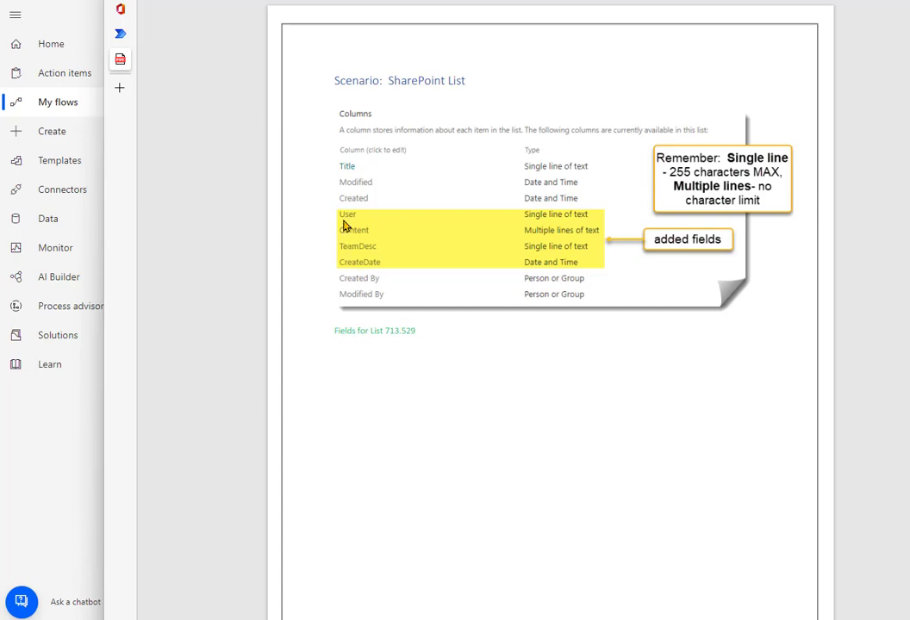
mouse_move(352, 270)
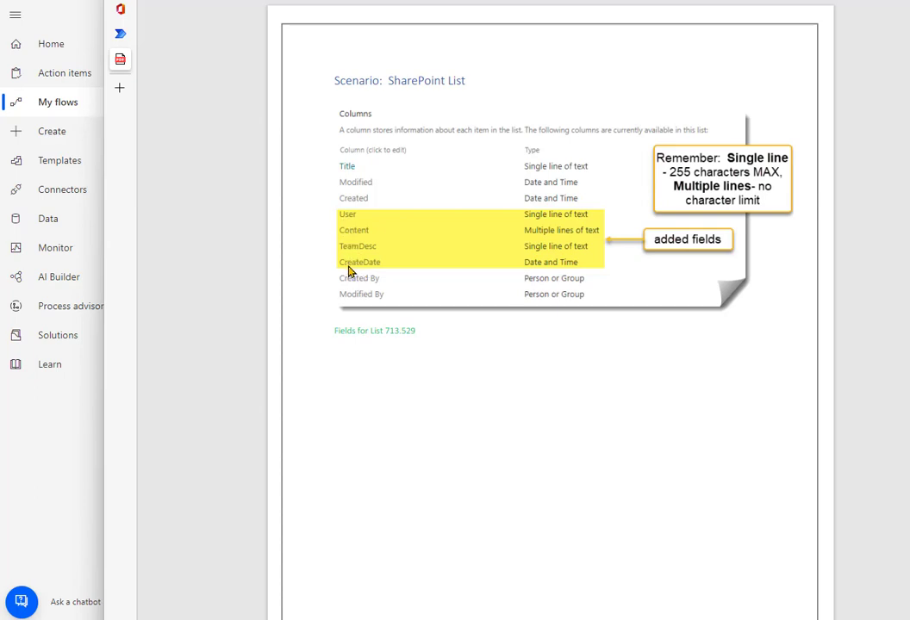
mouse_move(355, 297)
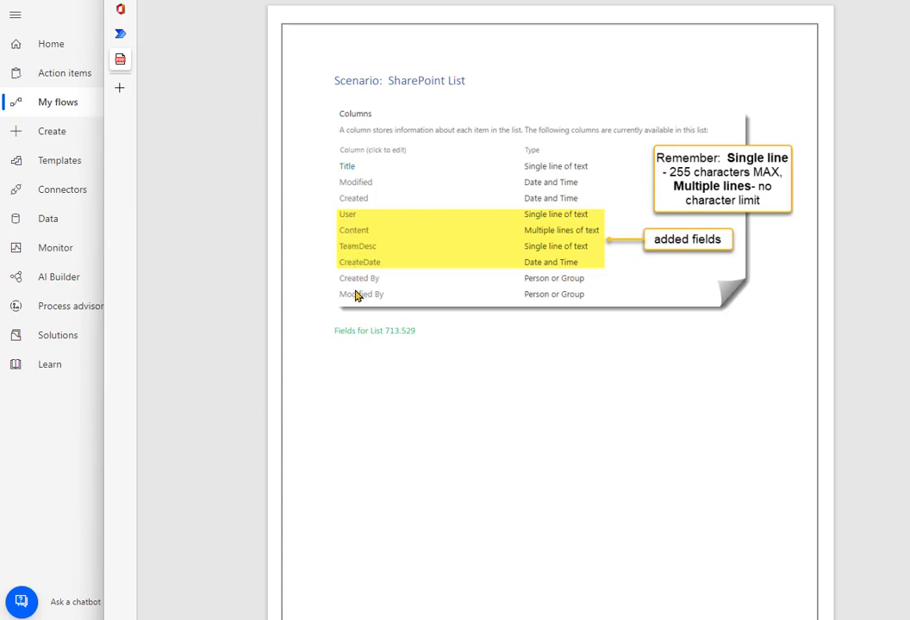
mouse_move(363, 290)
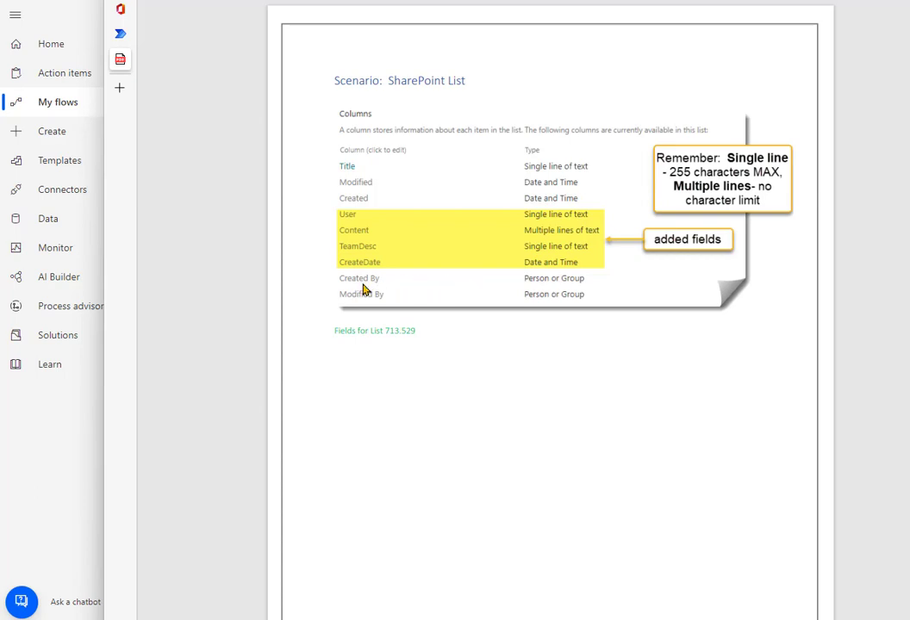
mouse_move(358, 207)
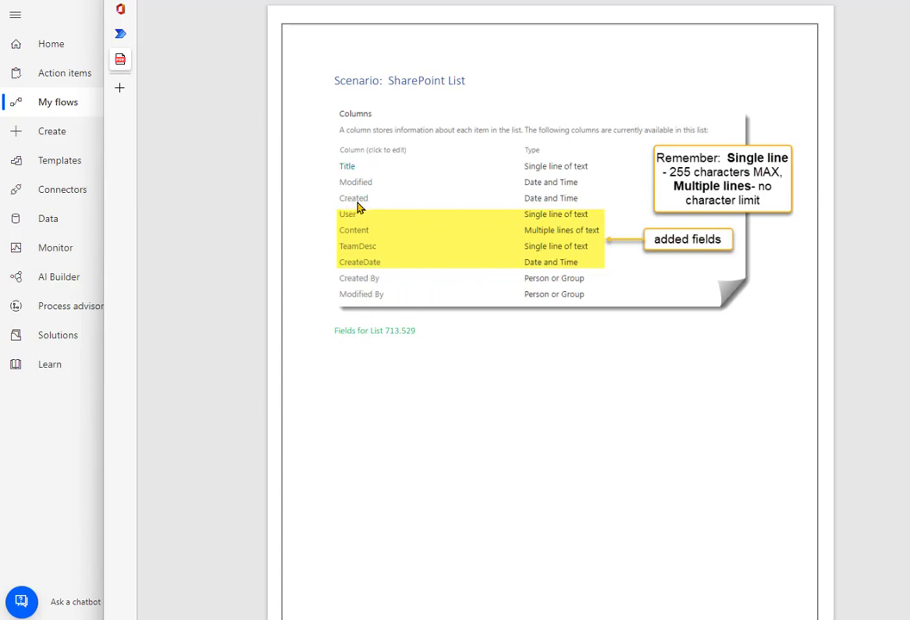
mouse_move(362, 273)
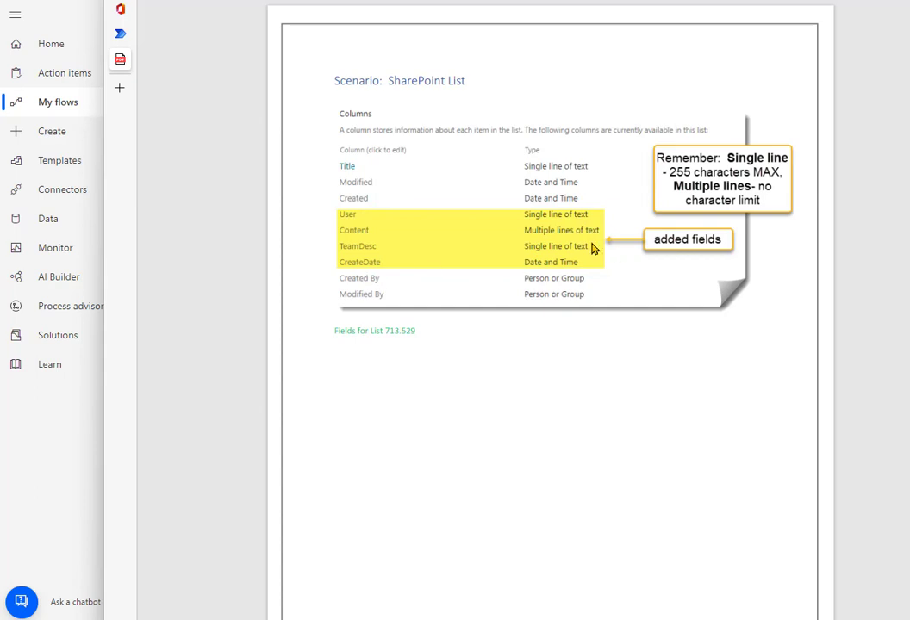
mouse_move(531, 234)
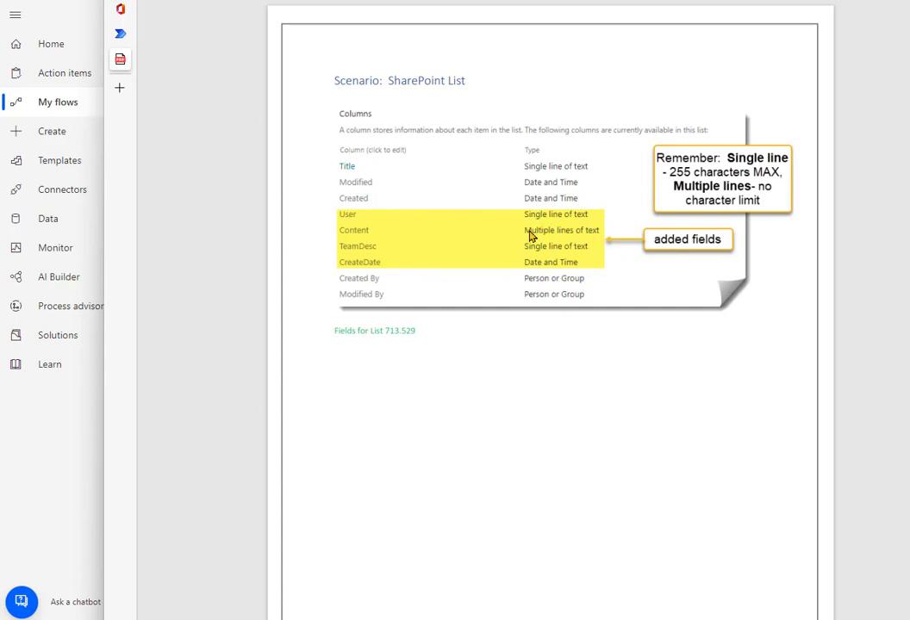
mouse_move(599, 235)
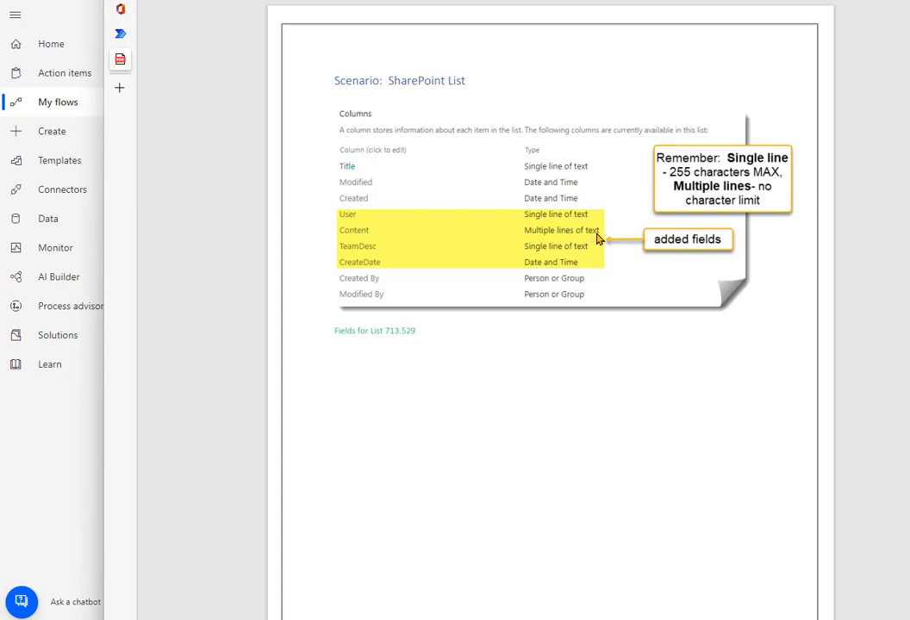
mouse_move(749, 203)
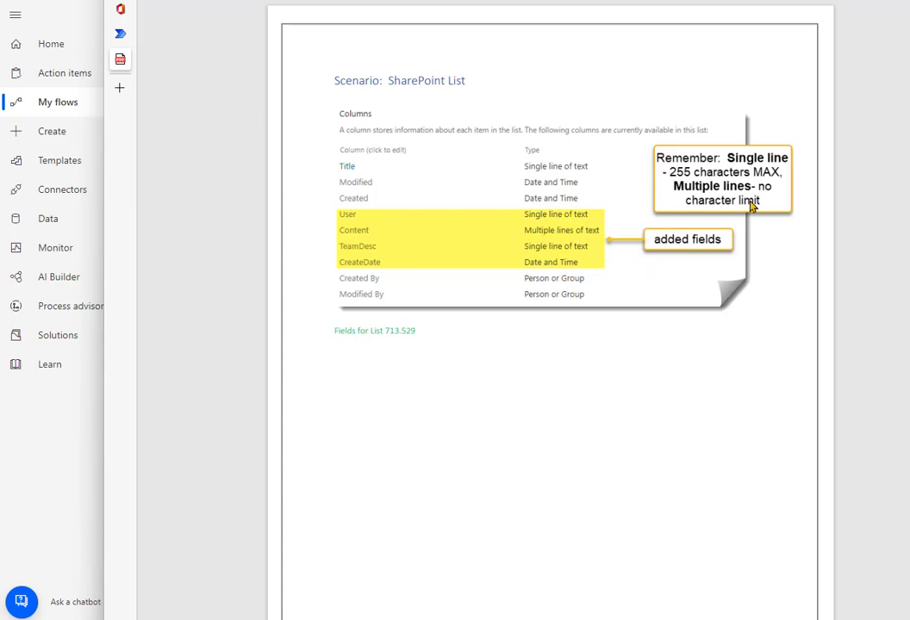
mouse_move(641, 343)
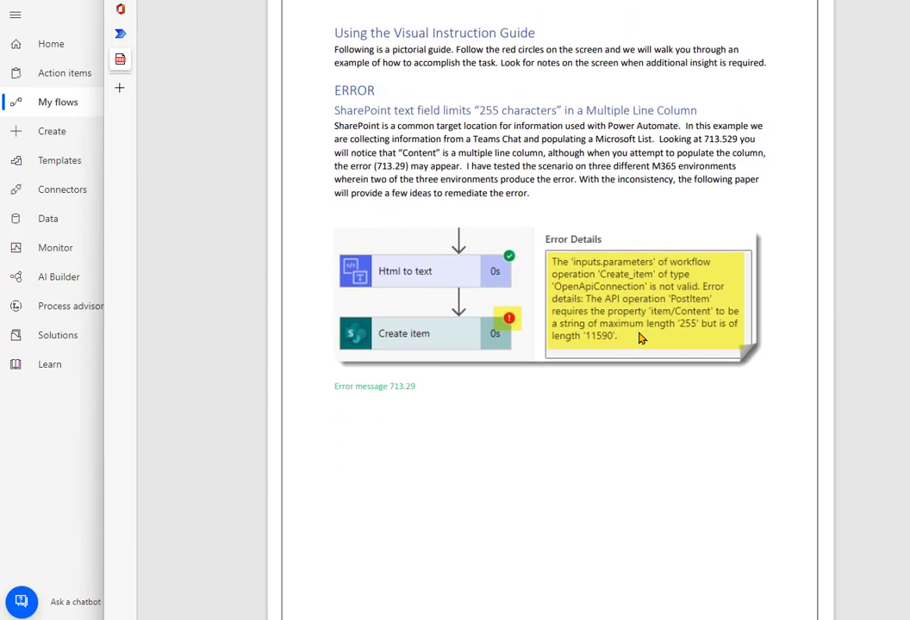
mouse_move(657, 302)
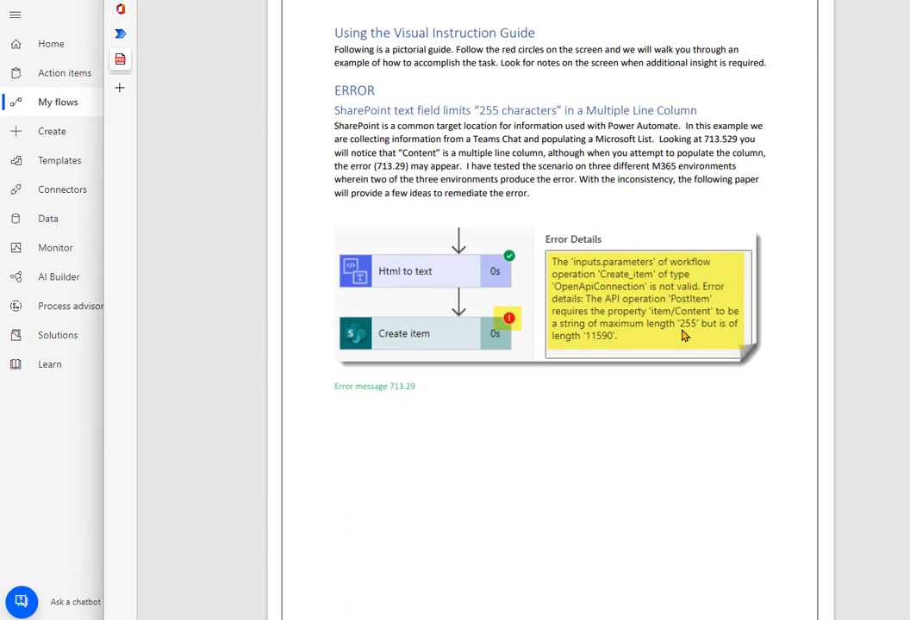
mouse_move(675, 340)
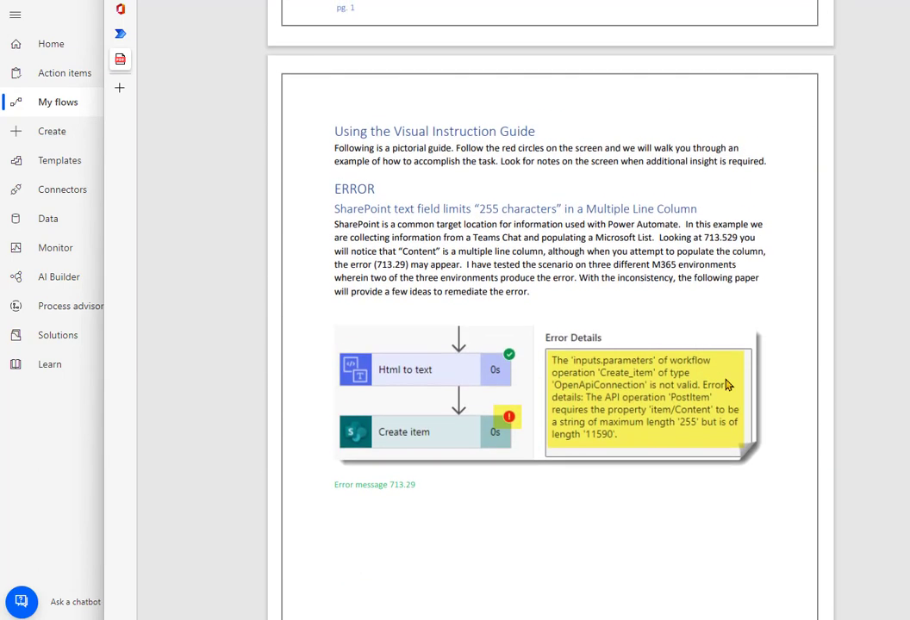
Step: Scroll the guide down to the 'Scenario: Power Automate Script' page listing the flow's steps
scroll("down", 3)
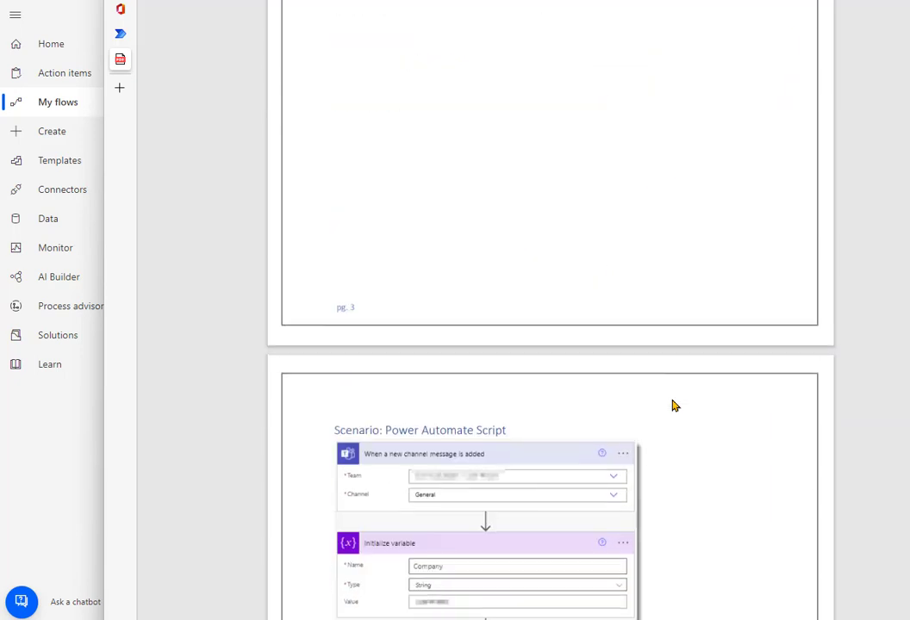
scroll("down", 3)
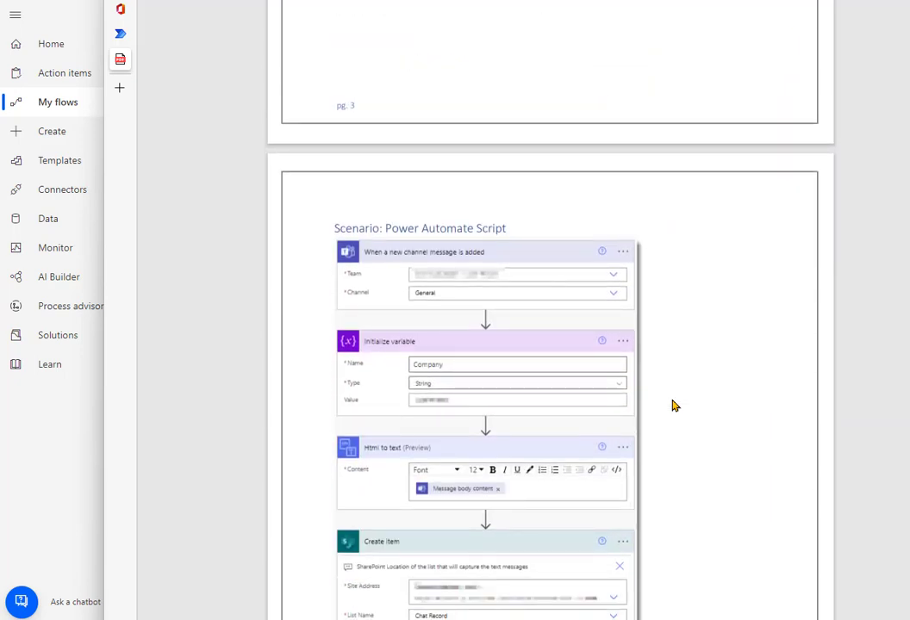
scroll("down", 3)
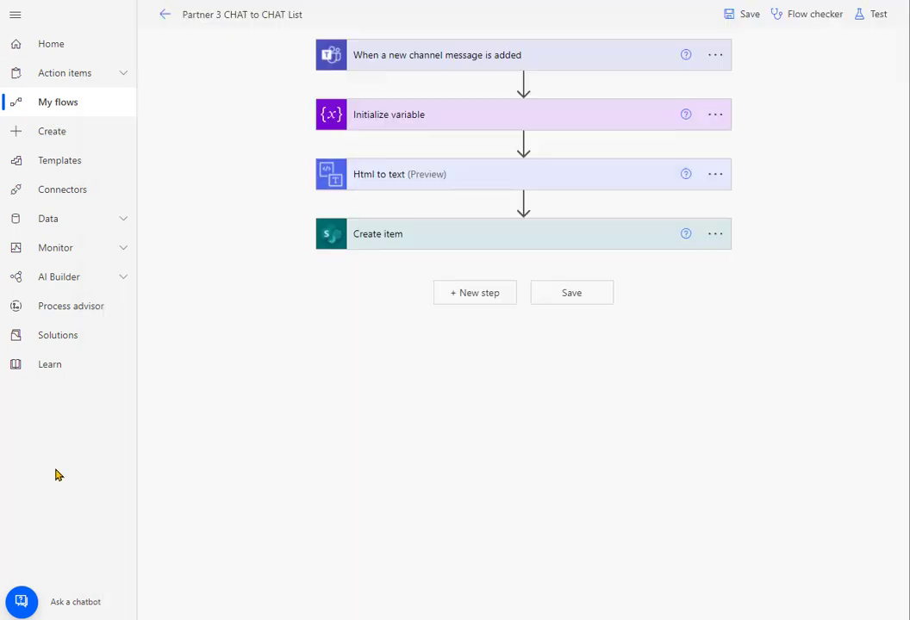
mouse_move(390, 73)
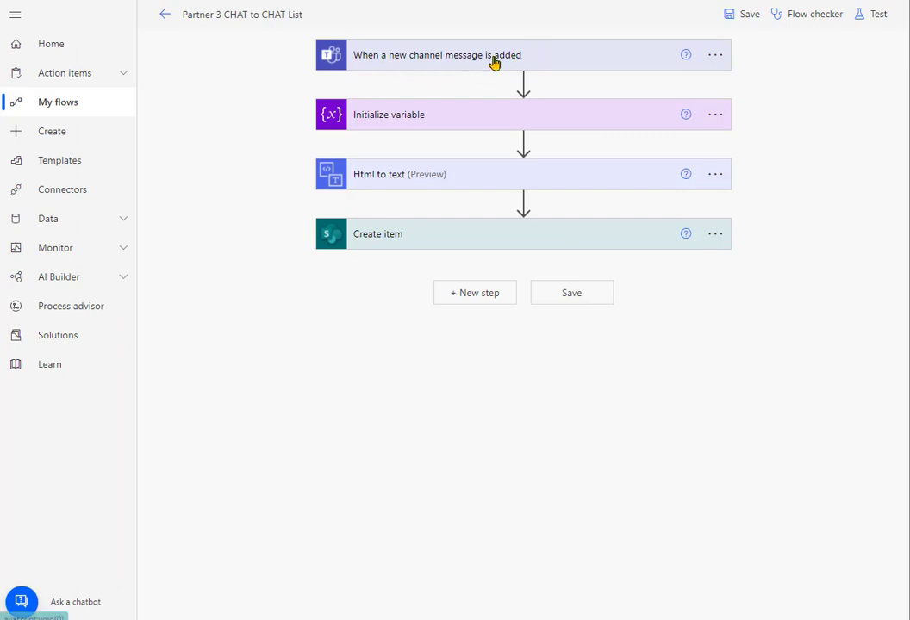
mouse_move(510, 119)
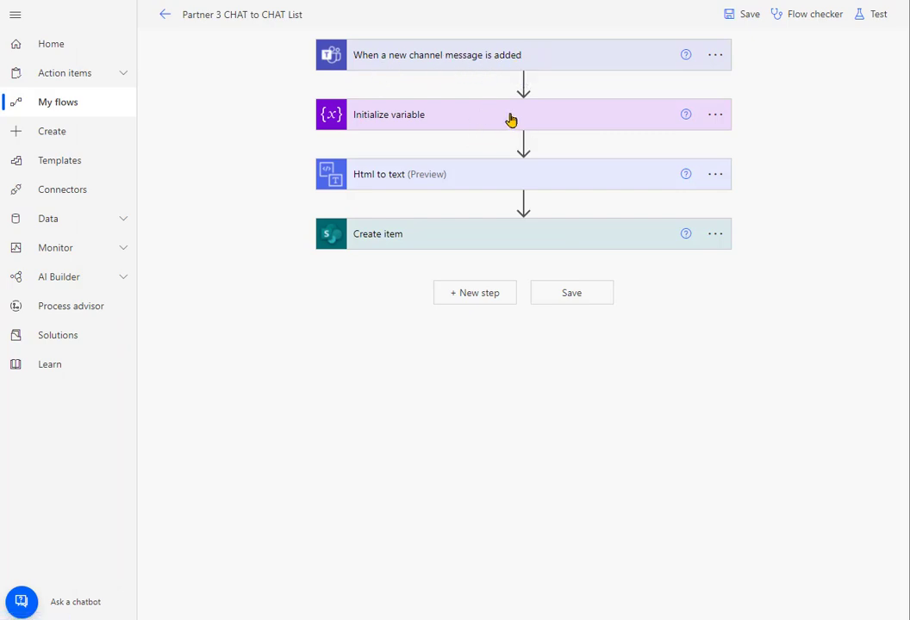
mouse_move(496, 117)
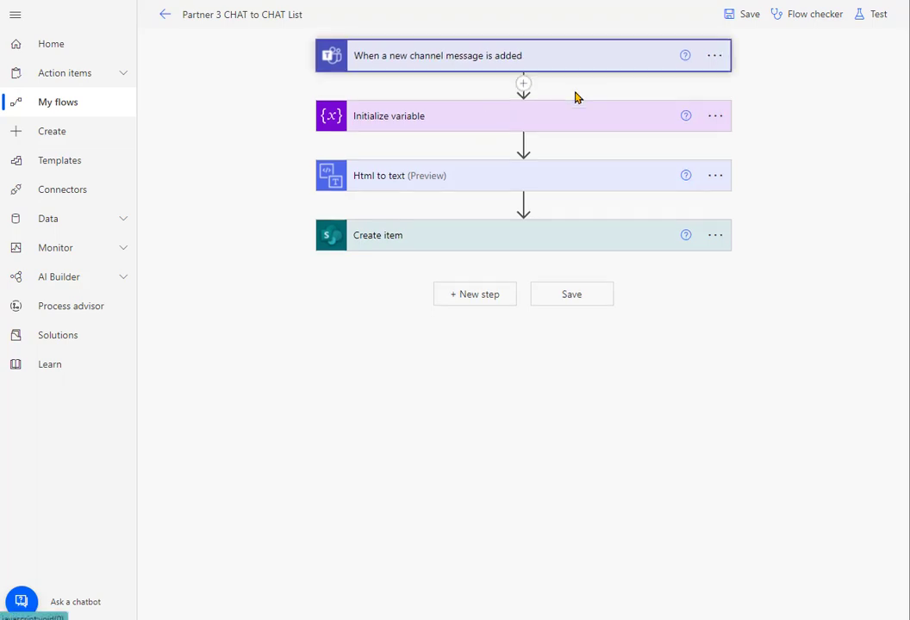
left_click(515, 55)
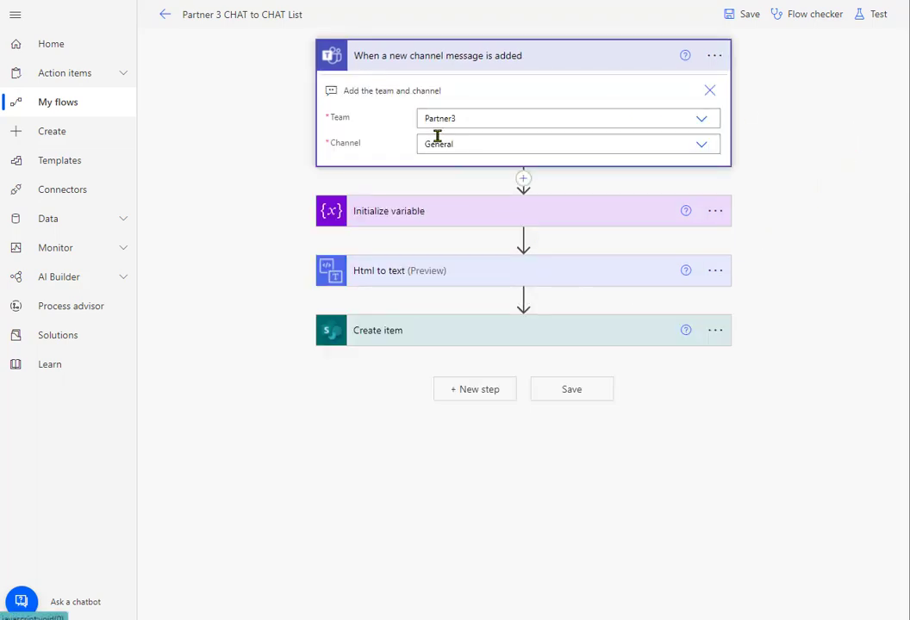
mouse_move(412, 221)
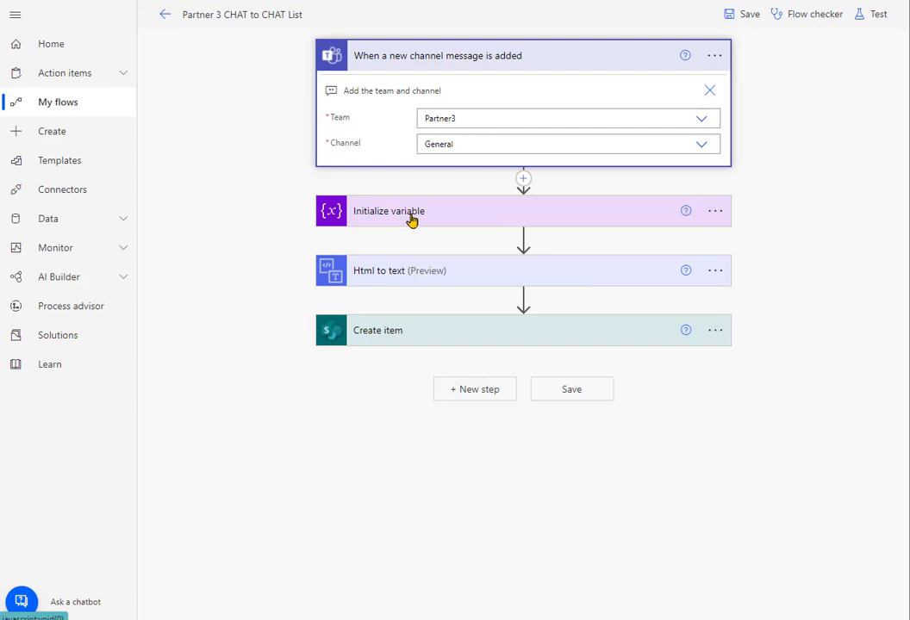
left_click(386, 211)
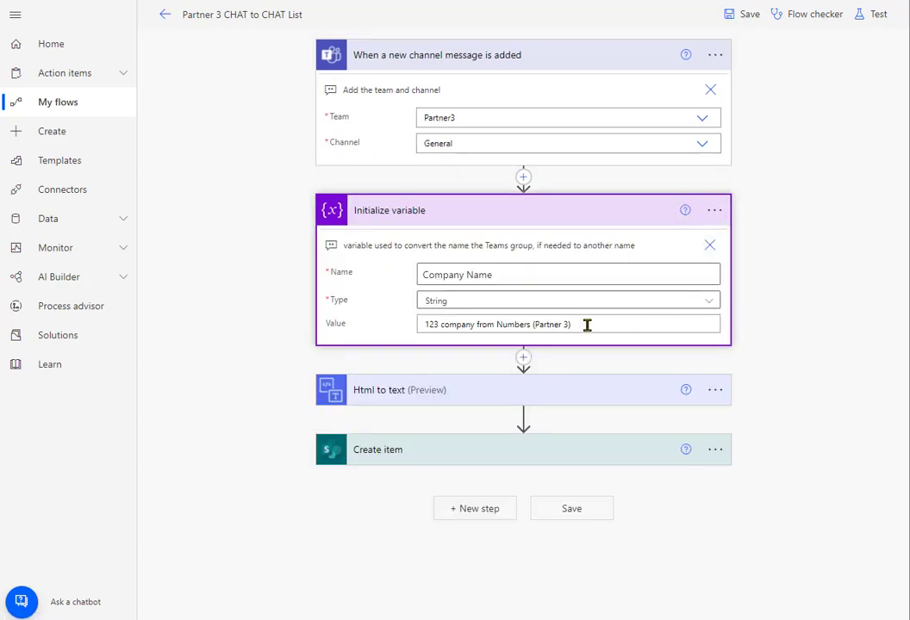
left_click(568, 324)
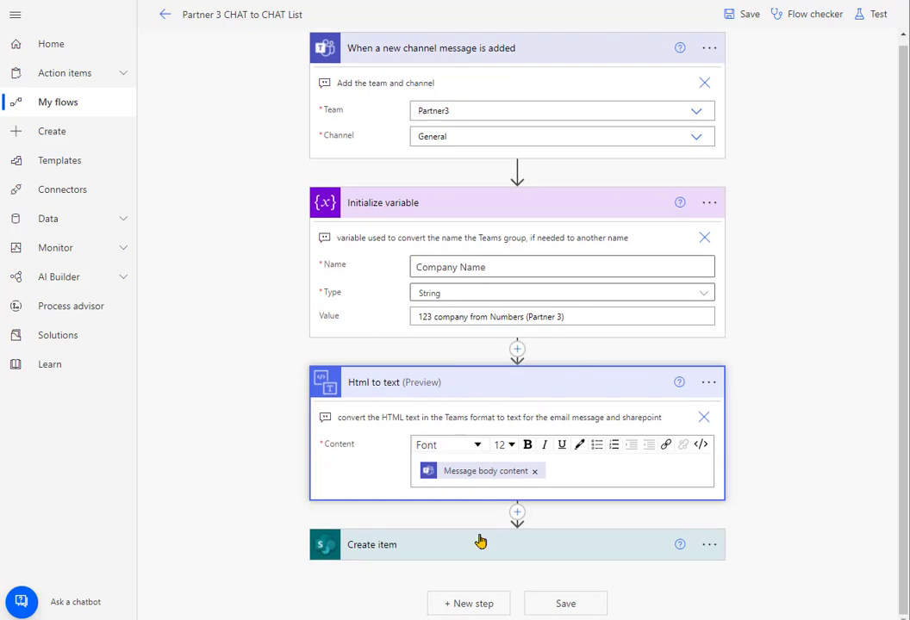
mouse_move(527, 90)
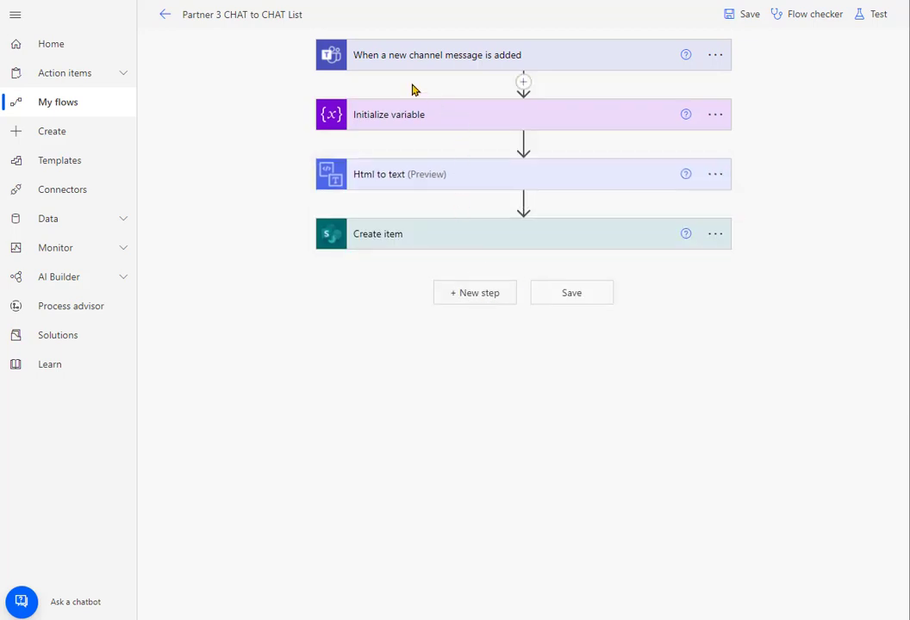
mouse_move(424, 77)
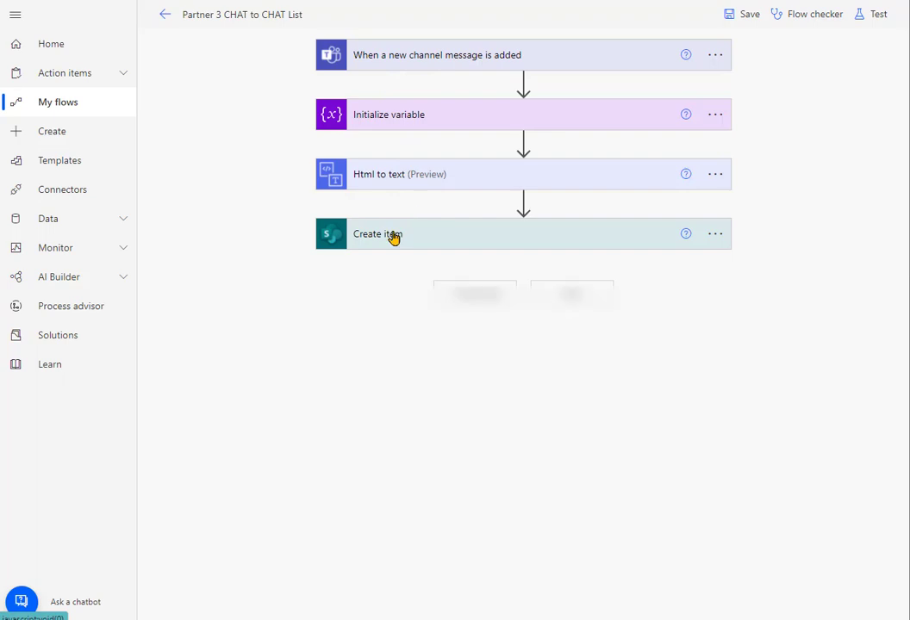
Step: Expand the Create item step to review its Chat Record field mappings, Content fed by Html to text
left_click(377, 235)
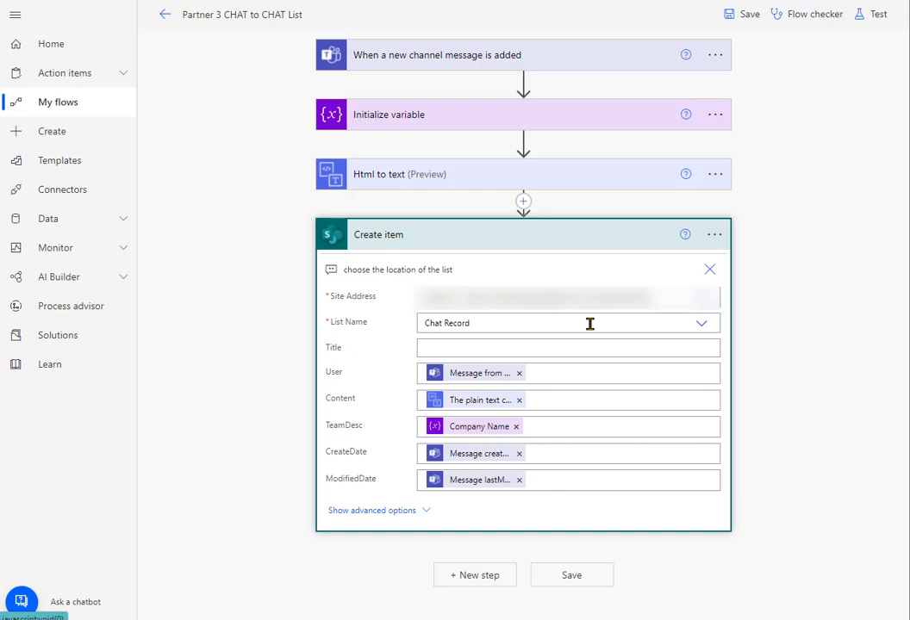
mouse_move(505, 340)
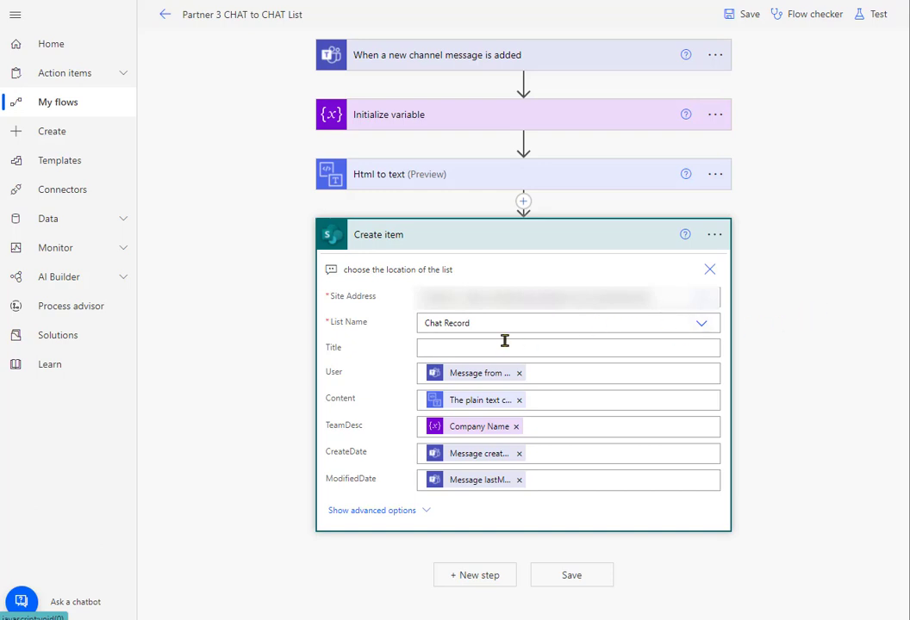
mouse_move(517, 467)
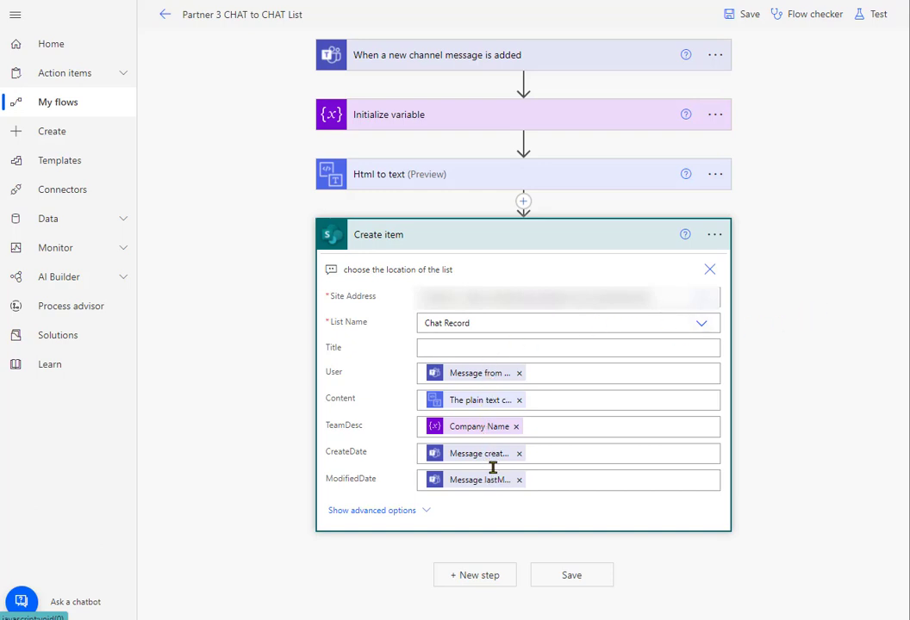
mouse_move(489, 459)
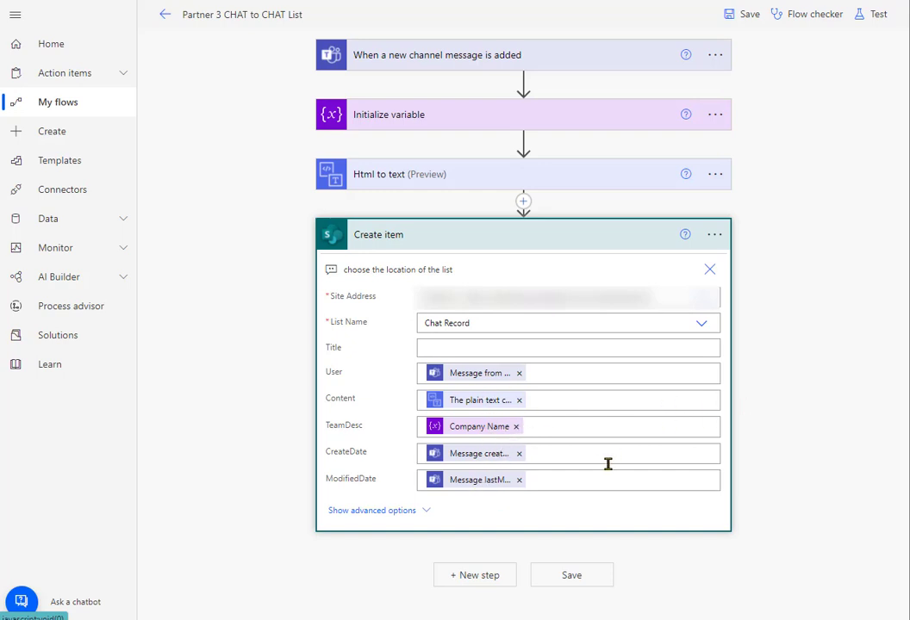
mouse_move(472, 400)
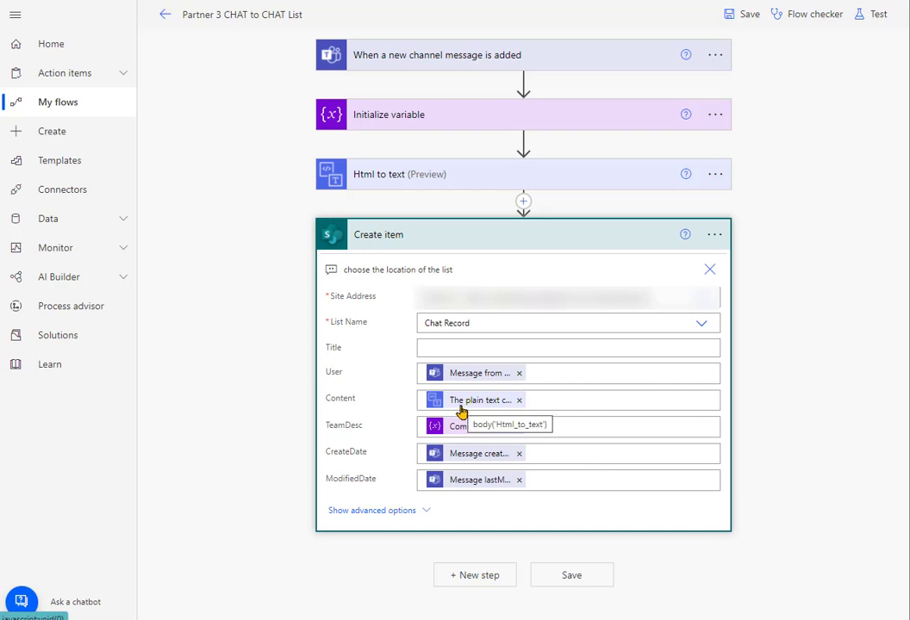
mouse_move(417, 198)
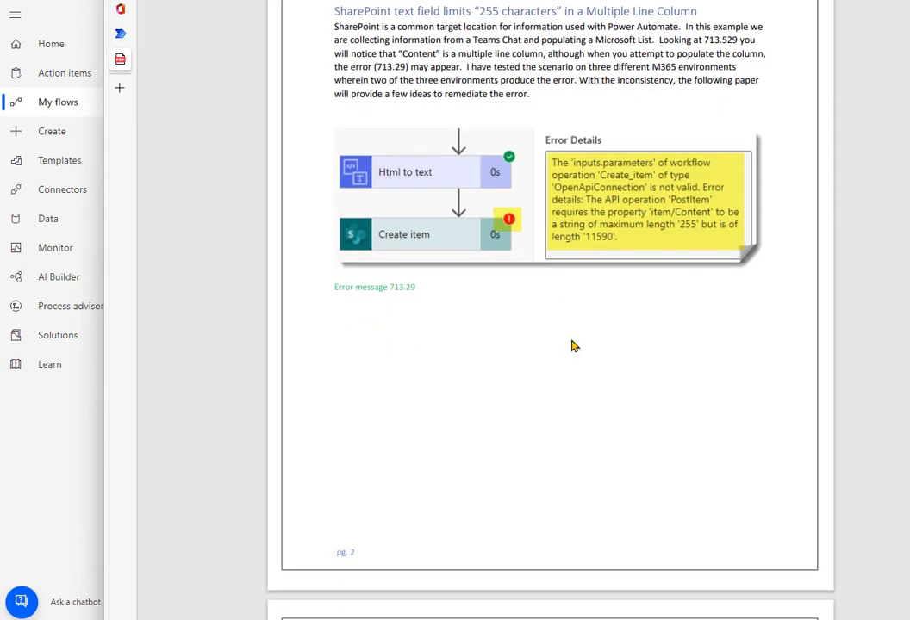
Step: Scroll the guide to the 'Possible remediation efforts' section for the Content error
scroll("down", 3)
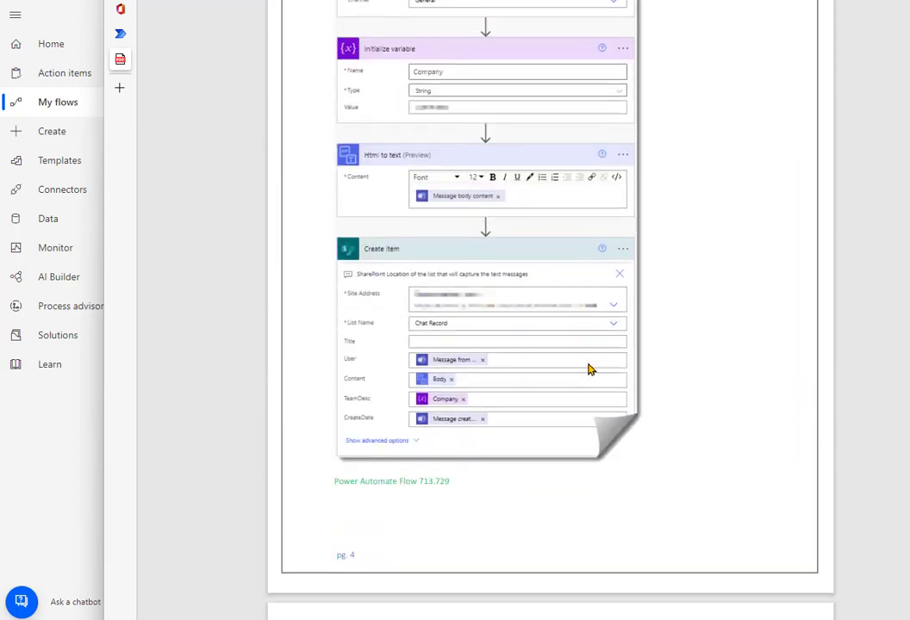
scroll("down", 3)
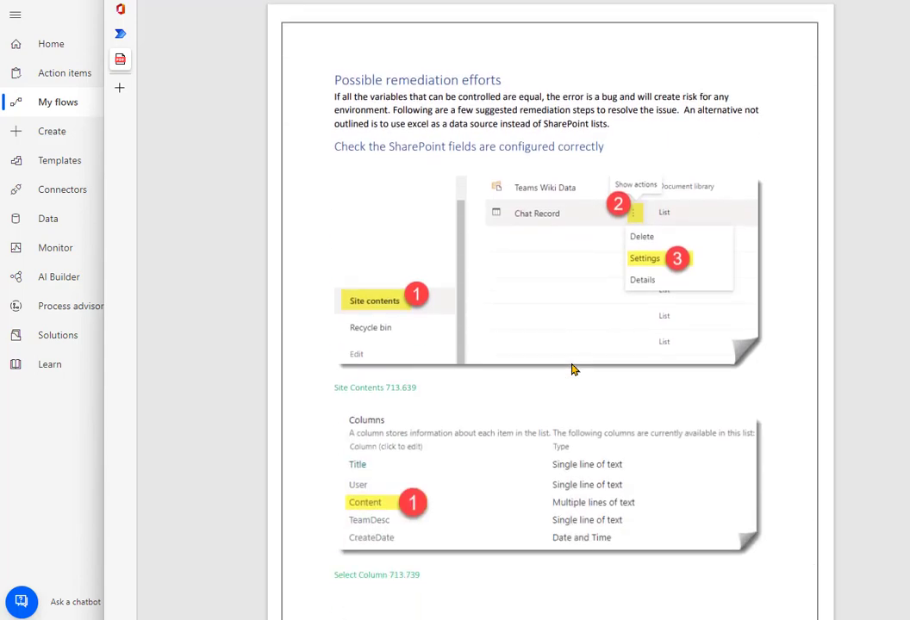
mouse_move(515, 418)
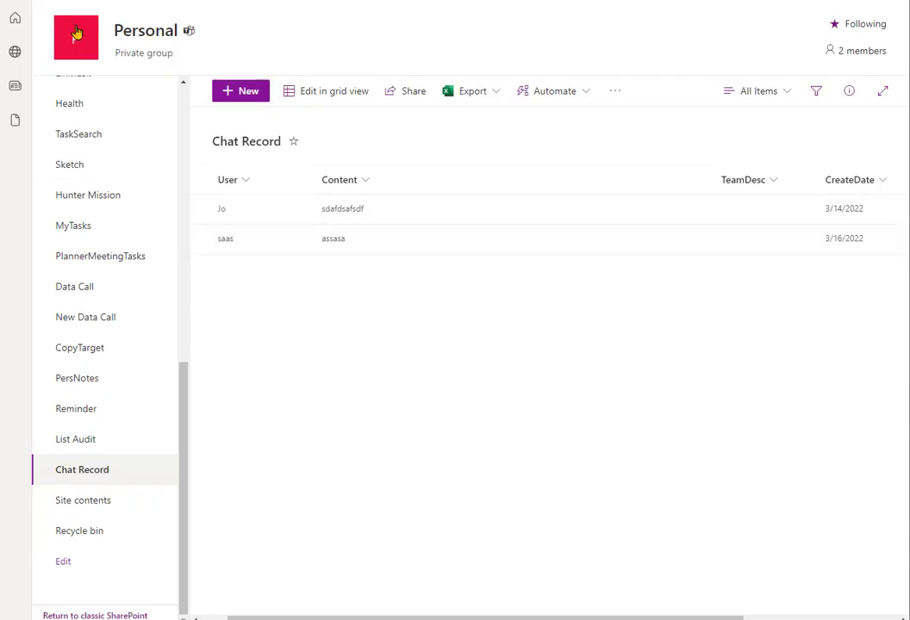
mouse_move(69, 479)
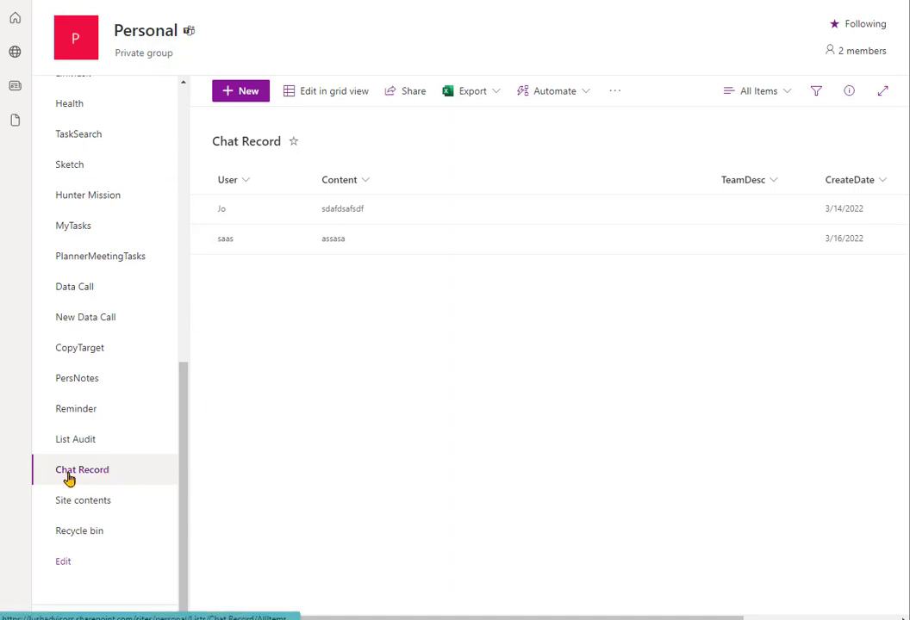
mouse_move(93, 476)
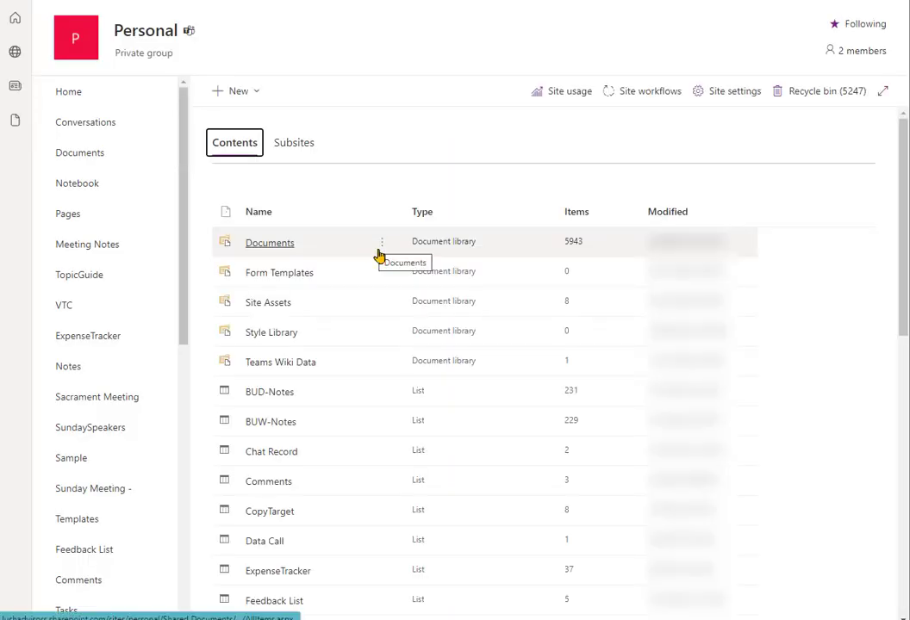
Step: Open the Chat Record list settings and reach the Content column, shown as plain-text multiple lines
left_click(382, 451)
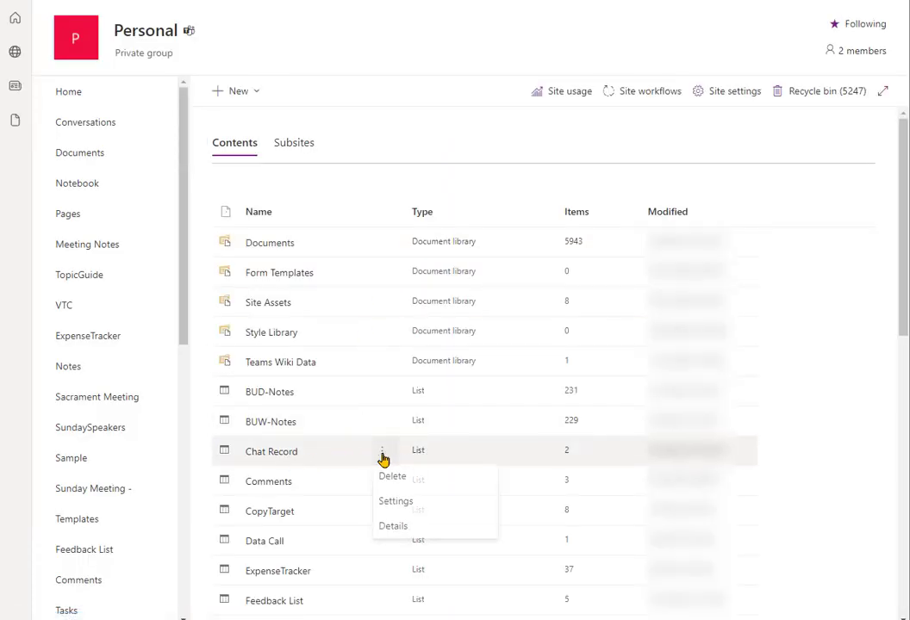
left_click(397, 500)
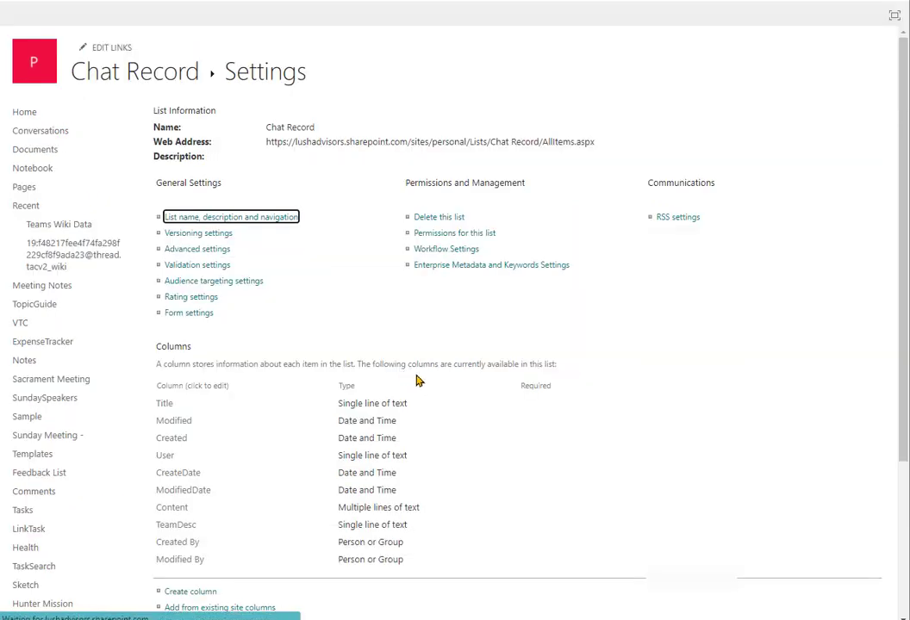
scroll("down", 3)
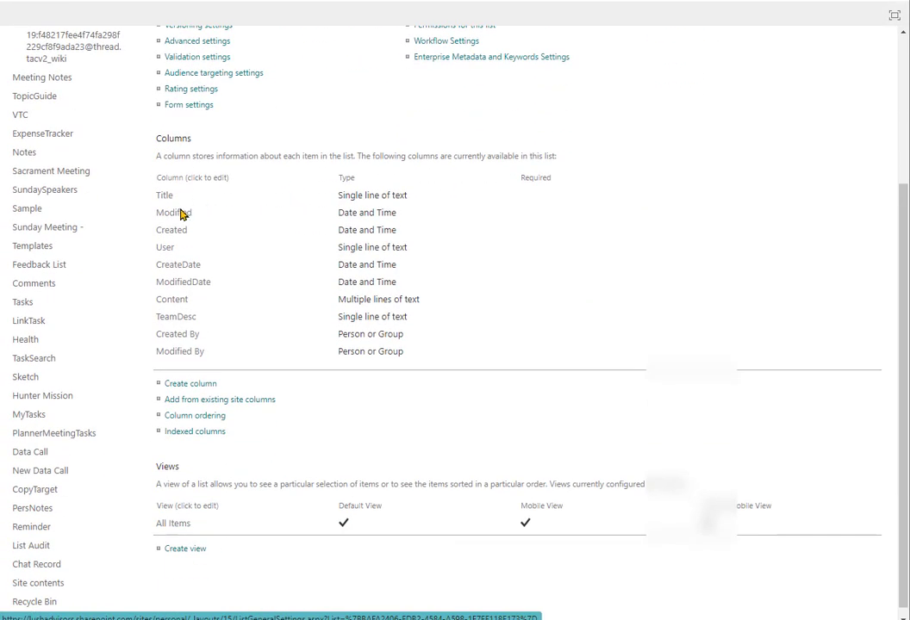
mouse_move(372, 300)
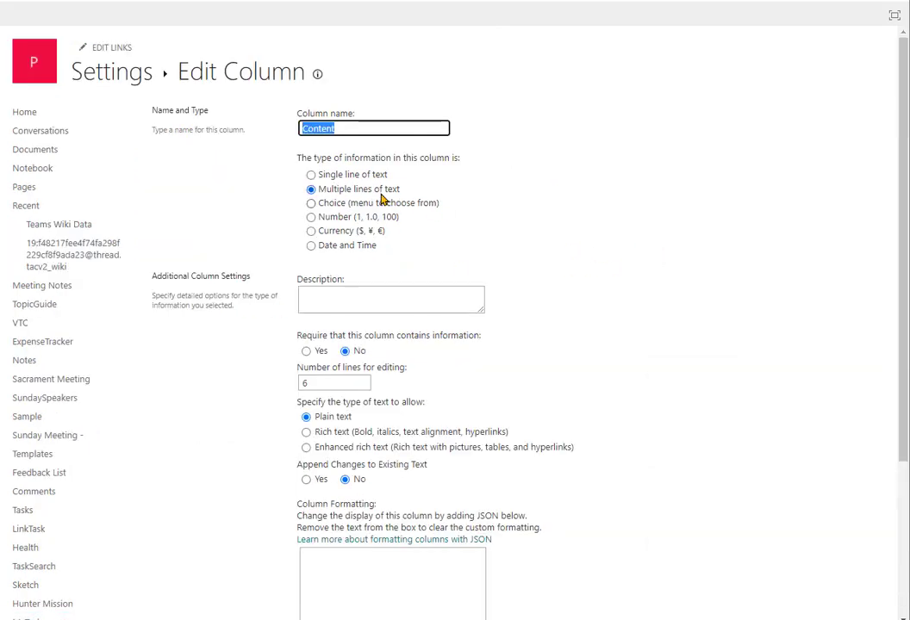
scroll("down", 3)
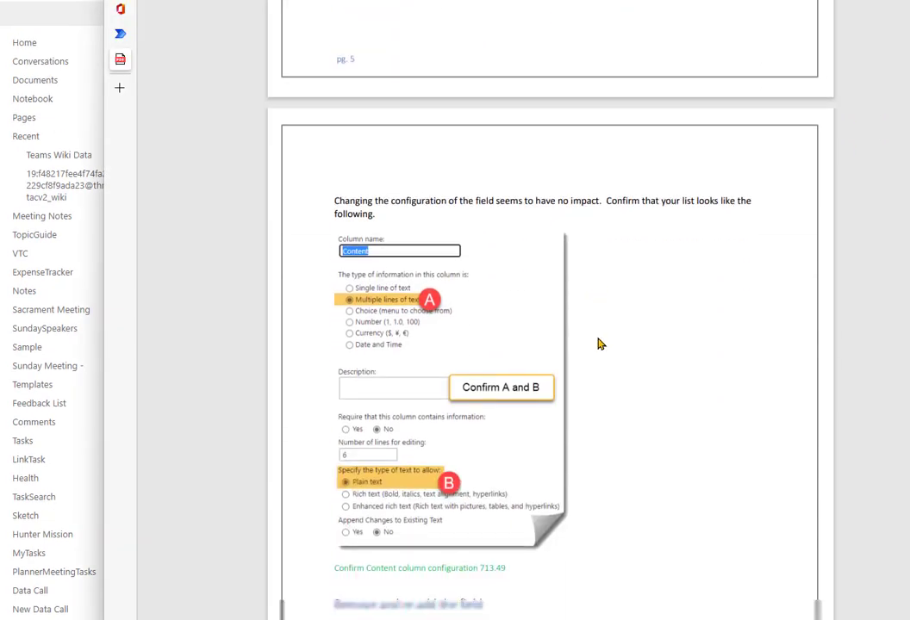
Step: Scroll the Word guide to the 'Confirm A and B' Content column configuration page
scroll("down", 3)
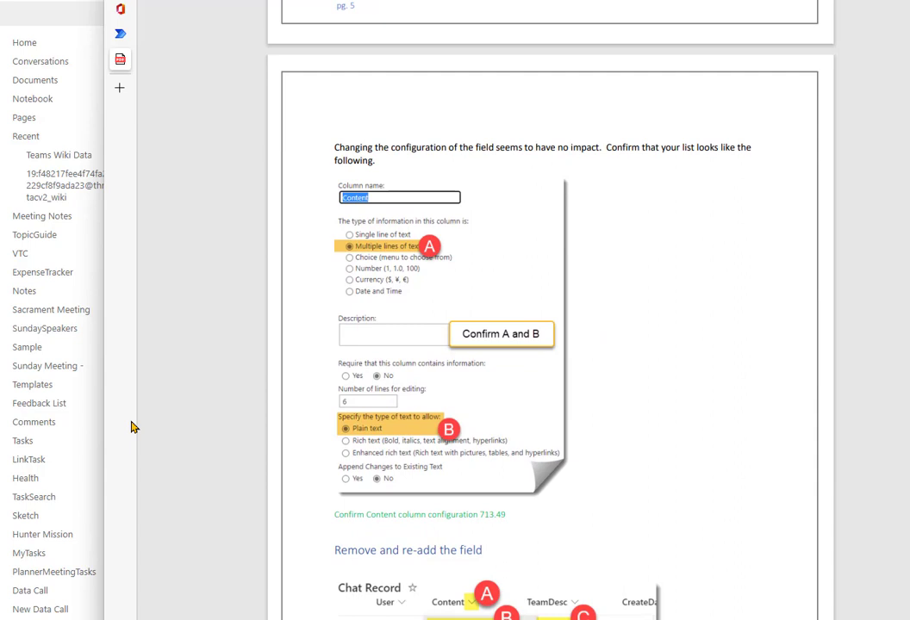
mouse_move(41, 19)
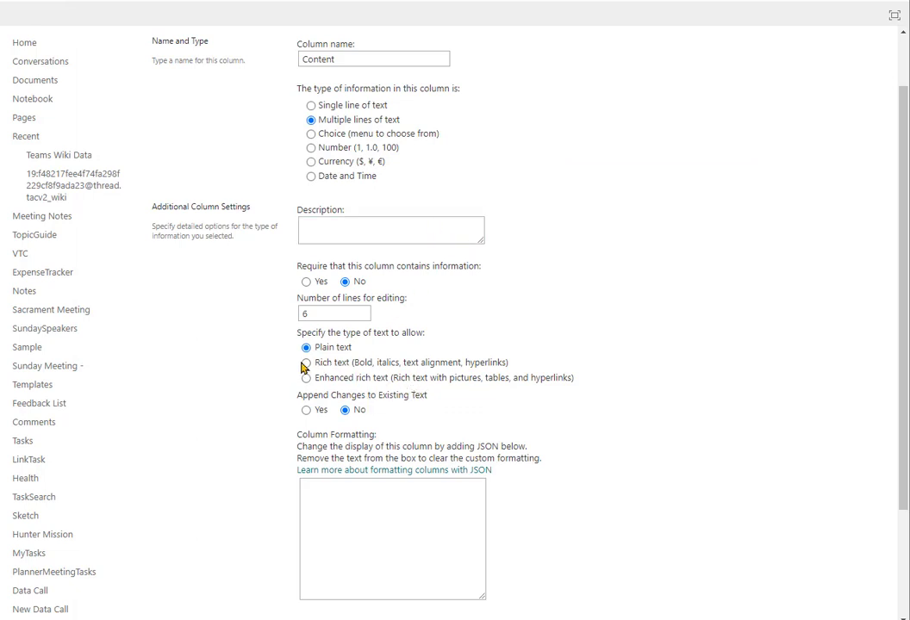
mouse_move(309, 379)
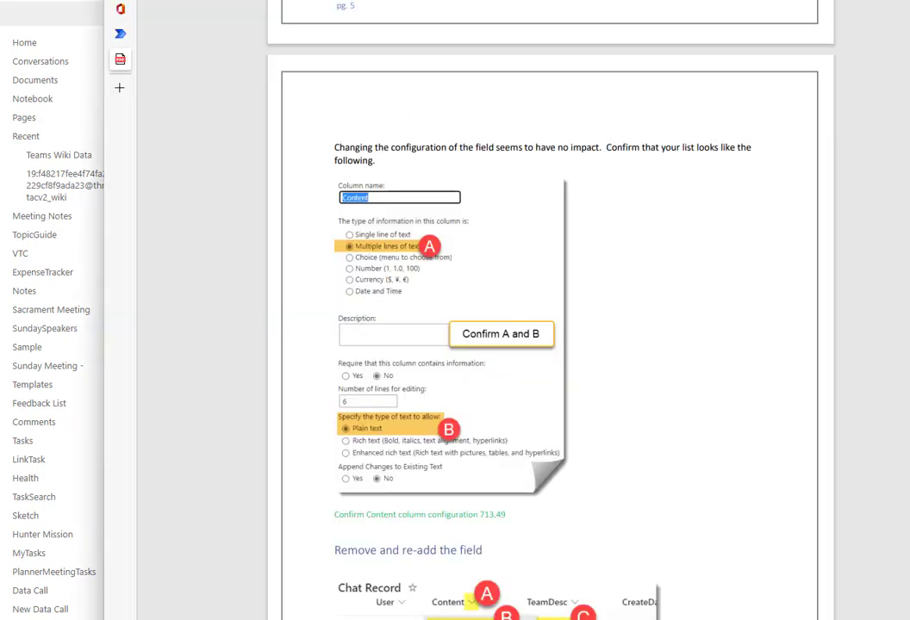
Step: Scroll the Word guide to the 'Remove and re-add the field' section and its illustration
scroll("down", 3)
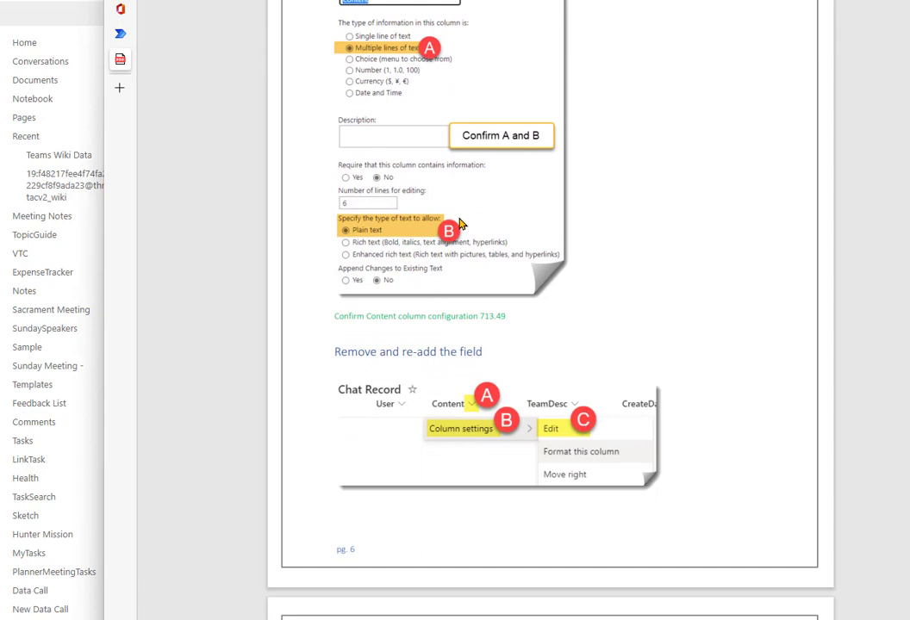
mouse_move(462, 237)
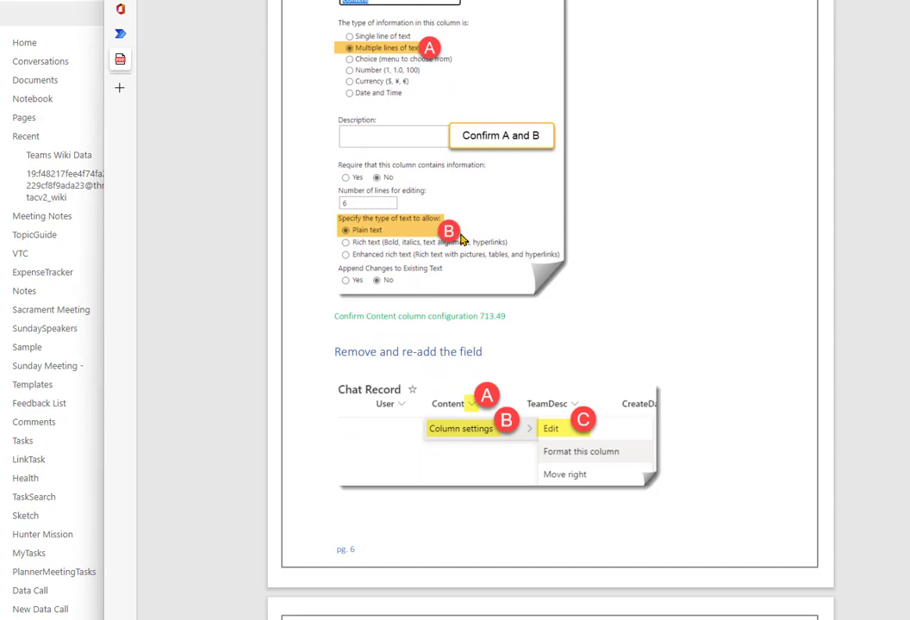
mouse_move(500, 282)
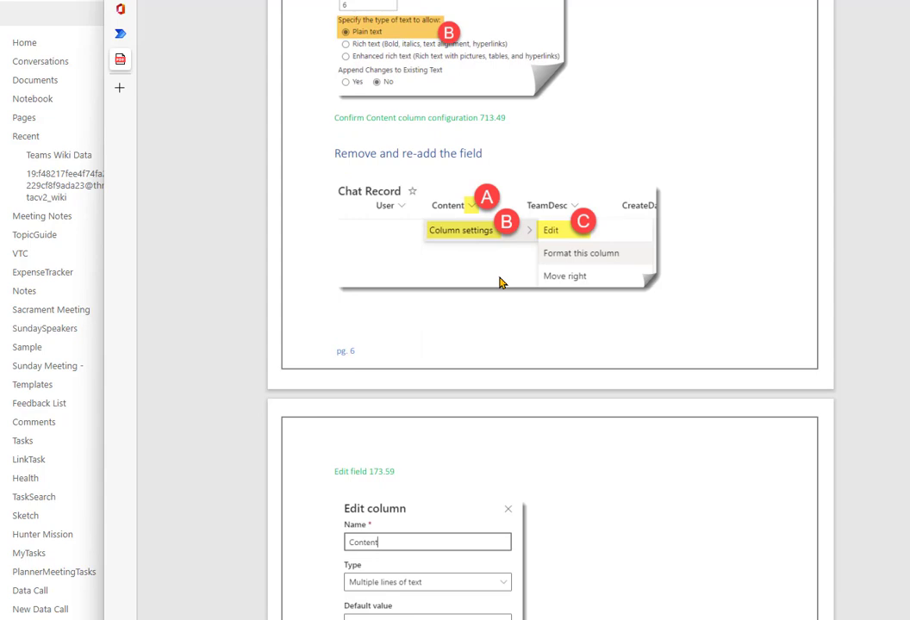
scroll("down", 3)
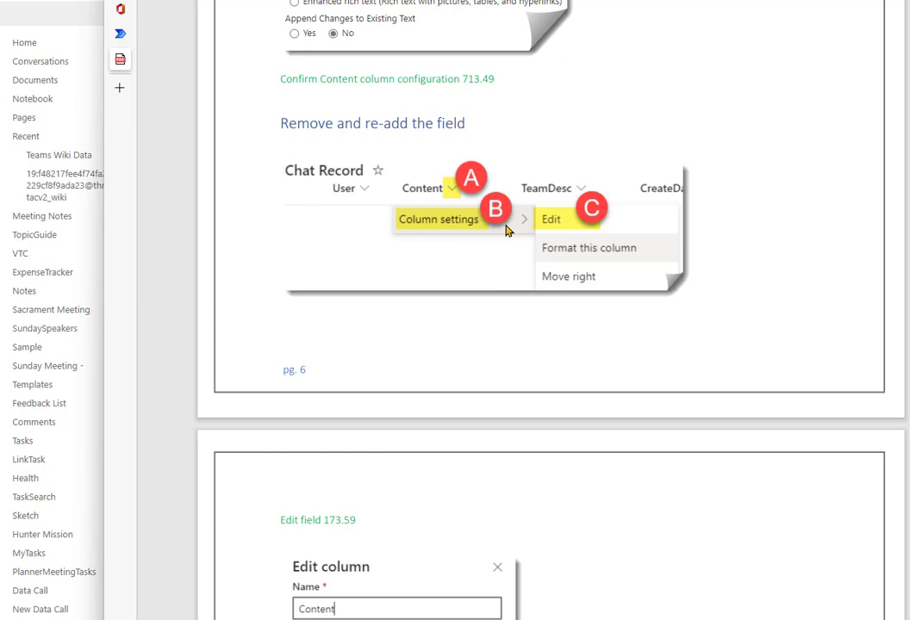
mouse_move(462, 262)
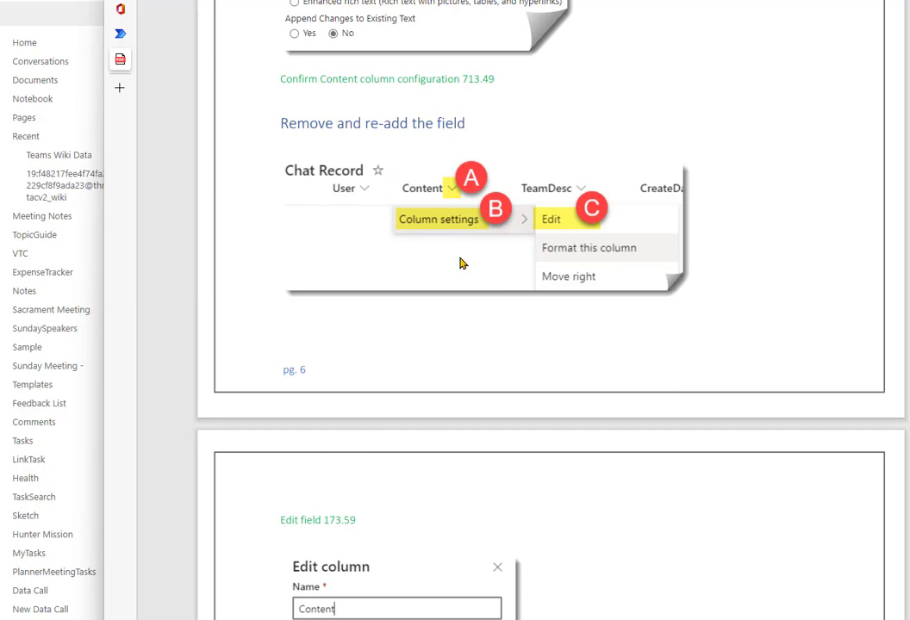
mouse_move(41, 13)
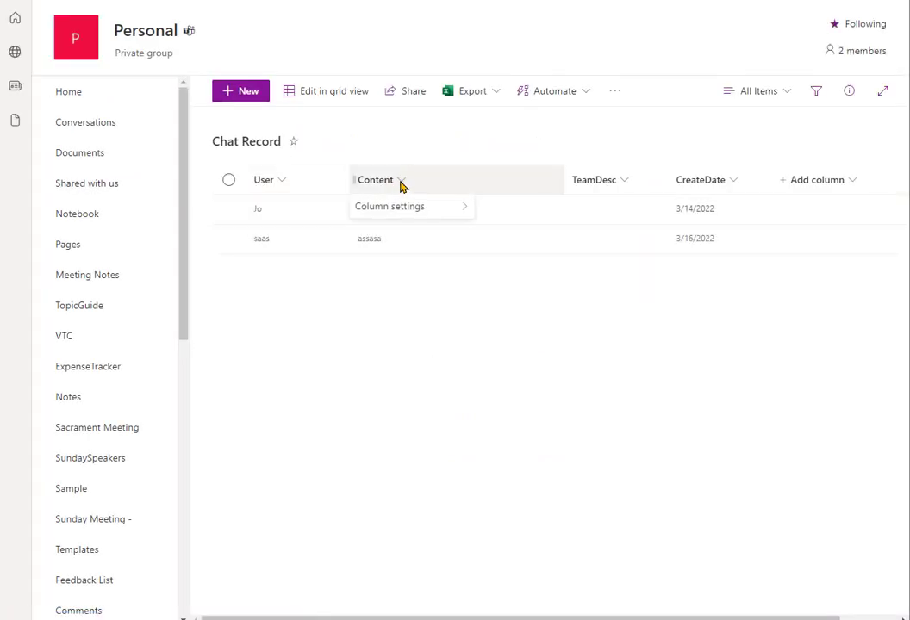
Step: Start editing the Content column, then show the Add column type choices in the Chat Record list
left_click(389, 206)
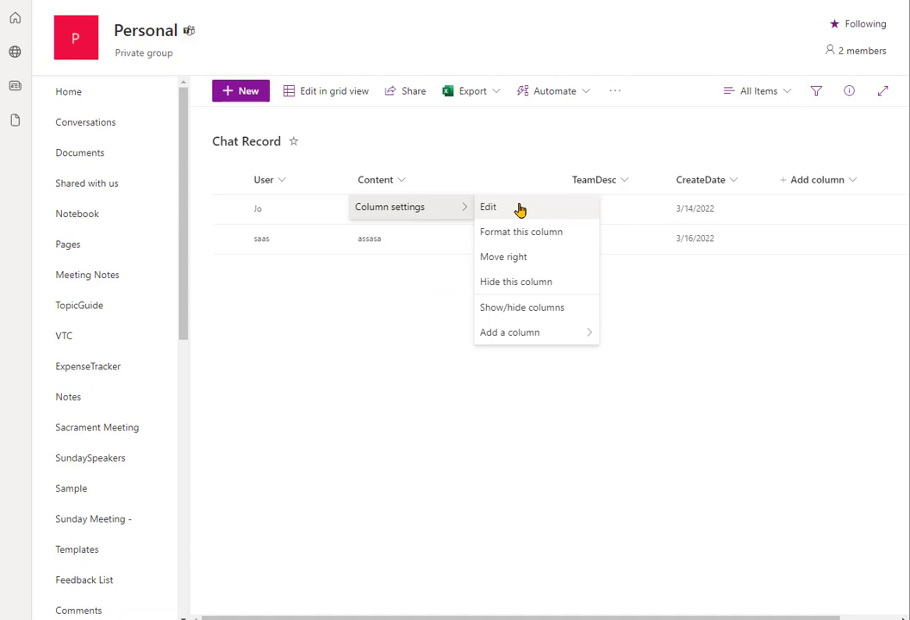
left_click(487, 206)
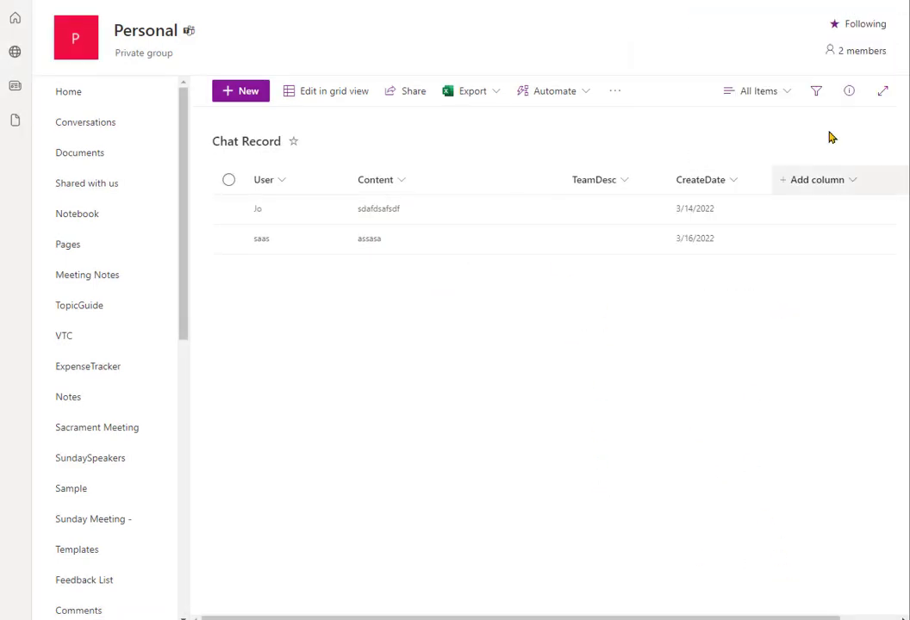
left_click(817, 180)
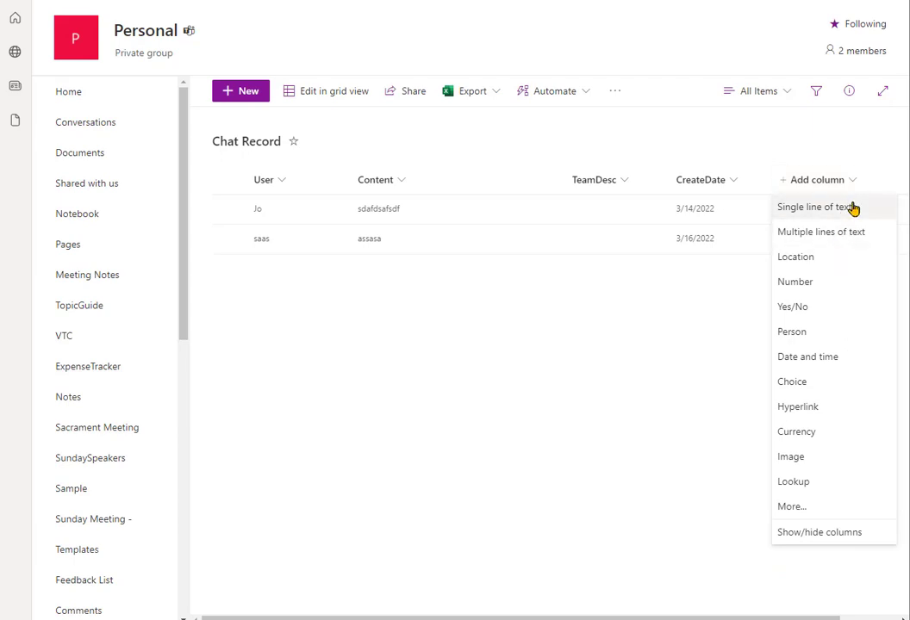
left_click(820, 231)
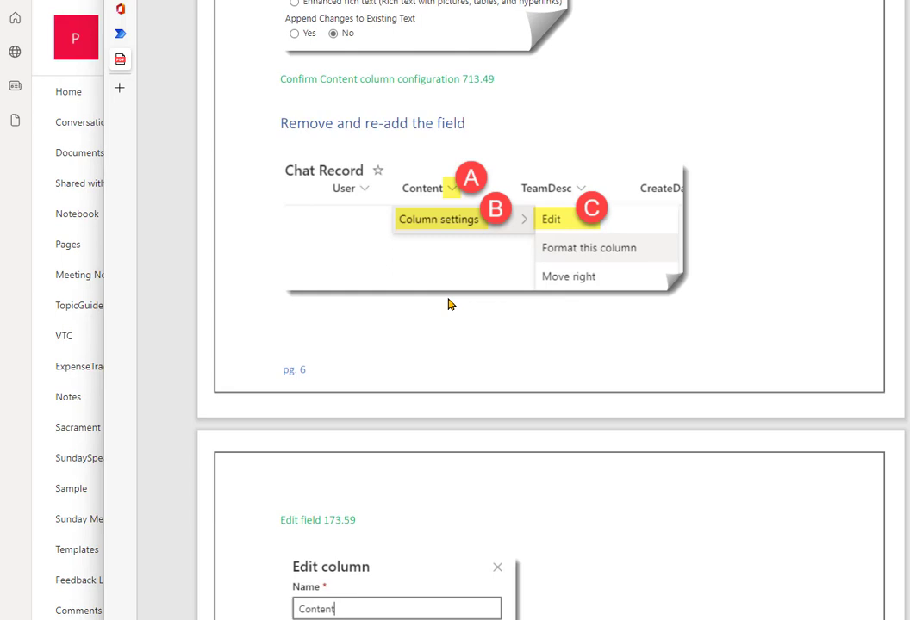
scroll("down", 3)
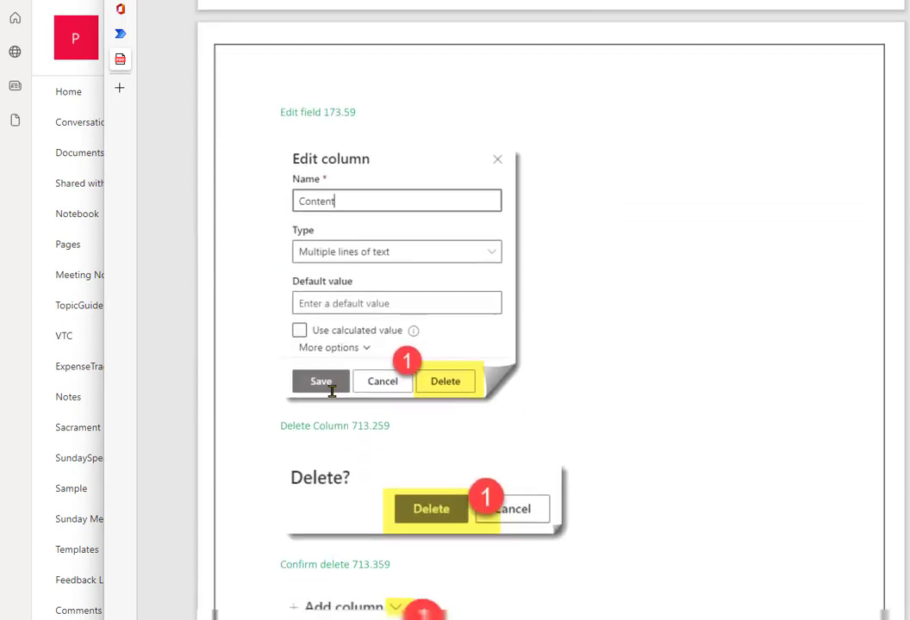
scroll("down", 3)
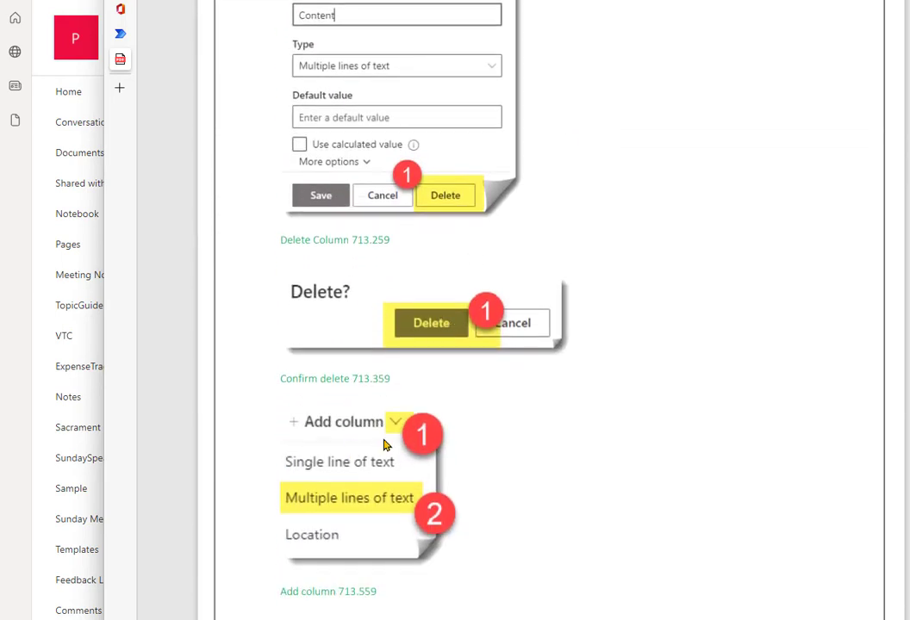
scroll("down", 3)
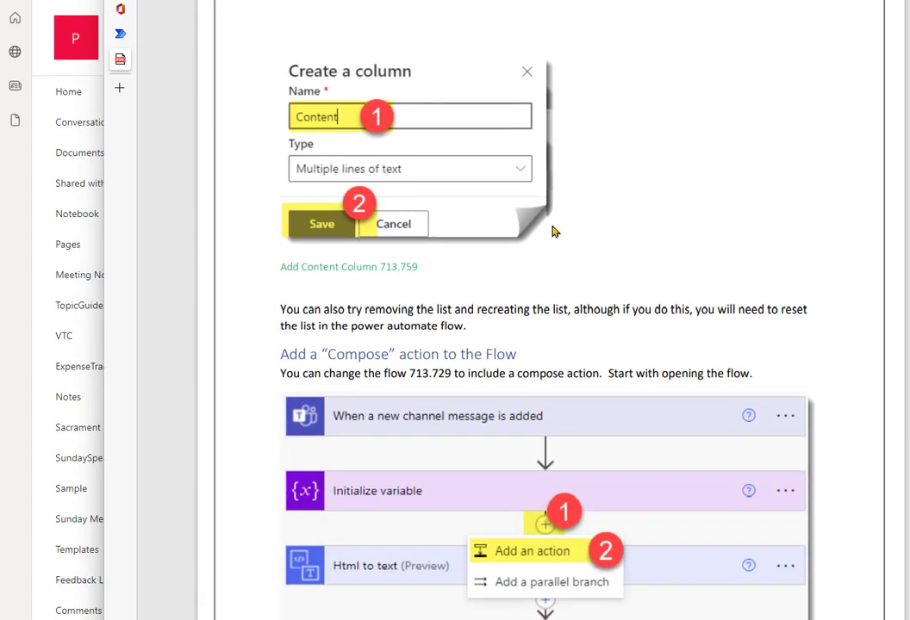
scroll("down", 3)
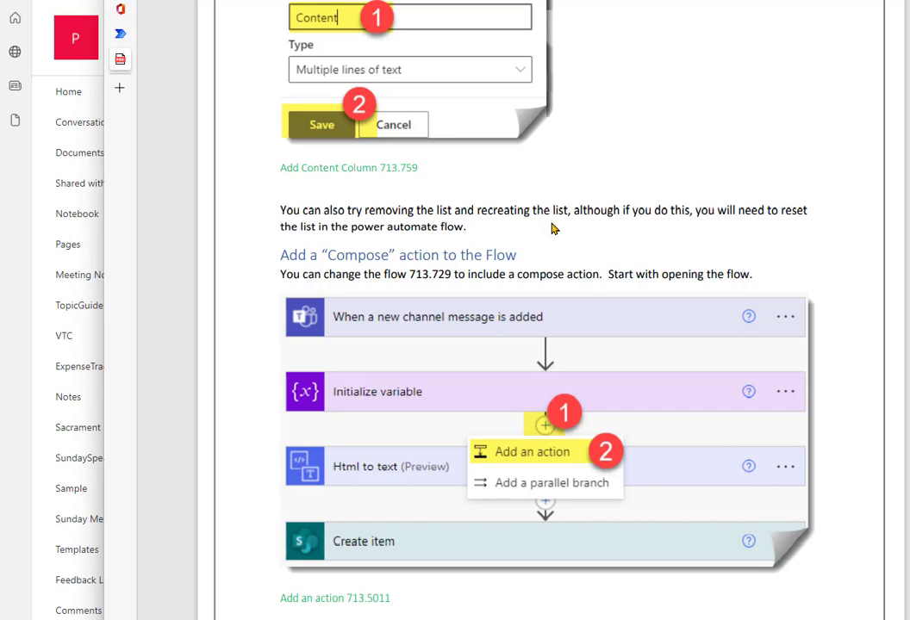
scroll("down", 3)
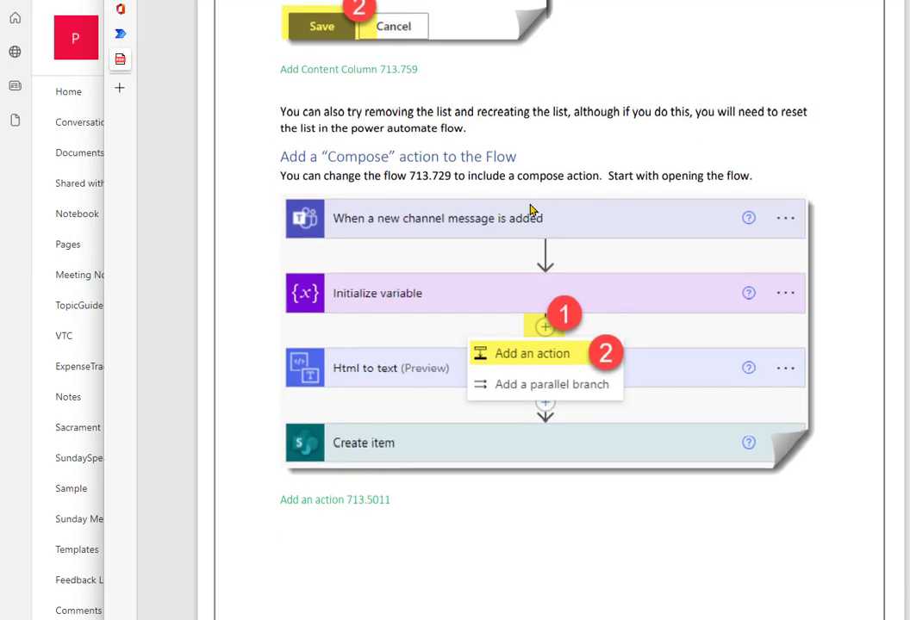
mouse_move(457, 203)
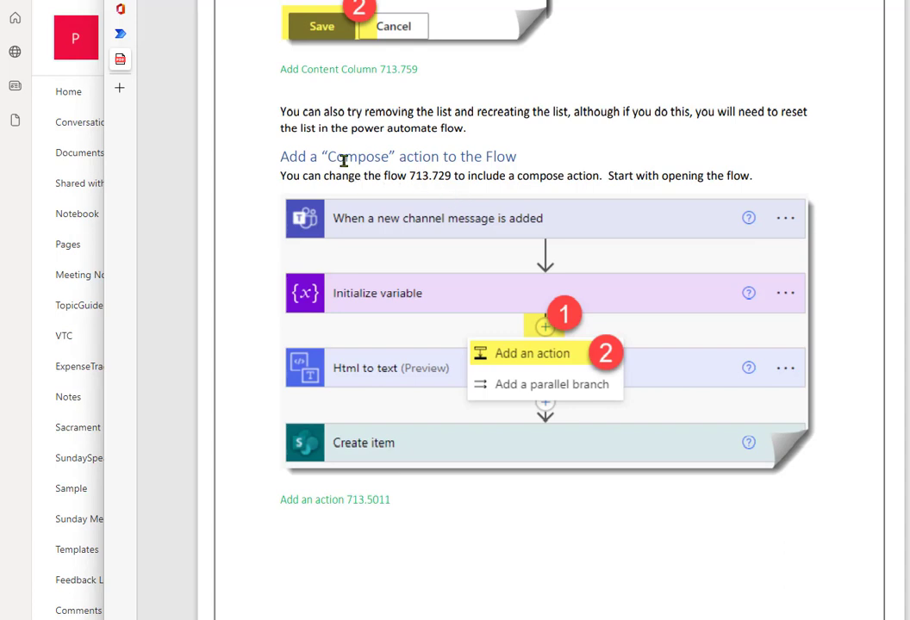
mouse_move(630, 338)
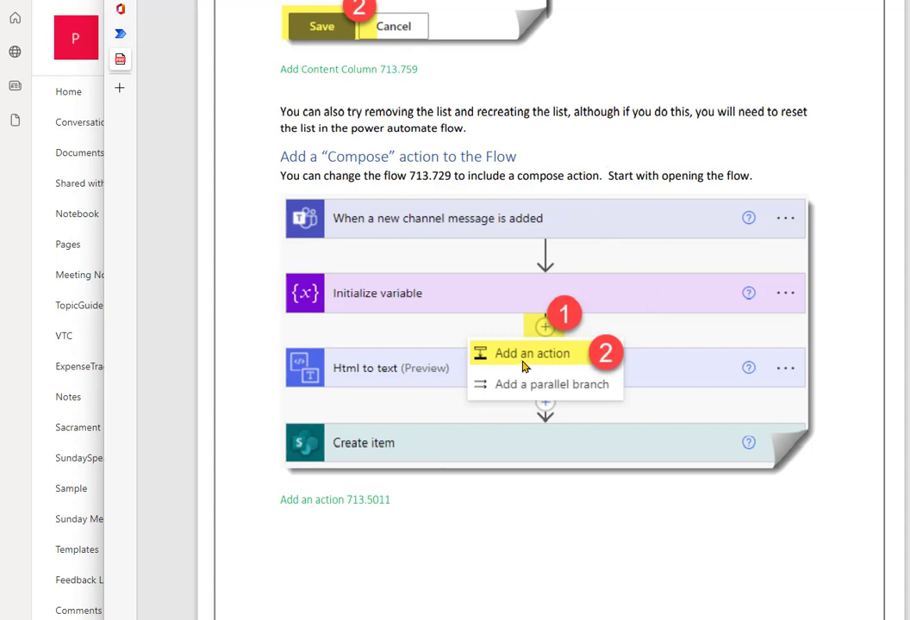
mouse_move(567, 357)
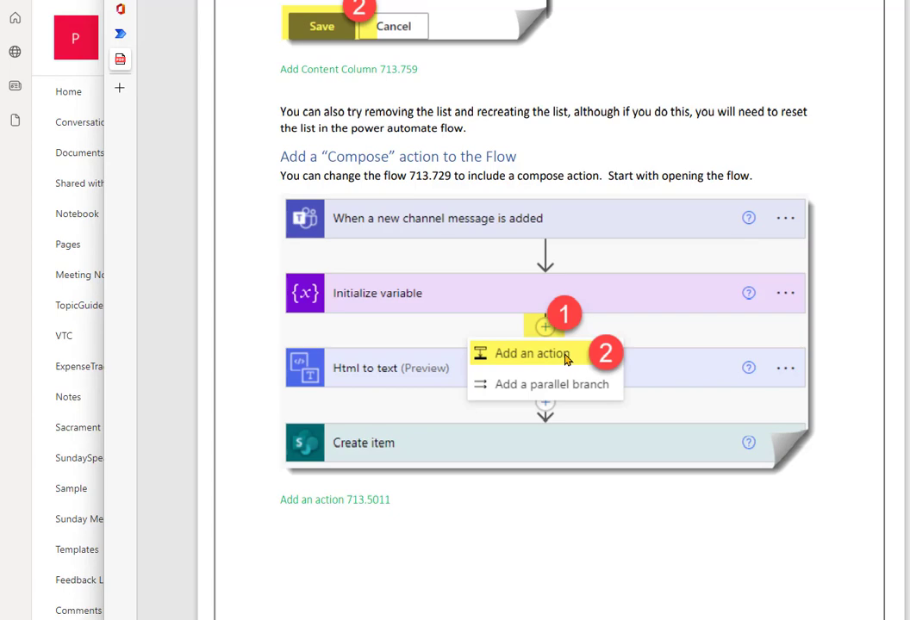
scroll("down", 3)
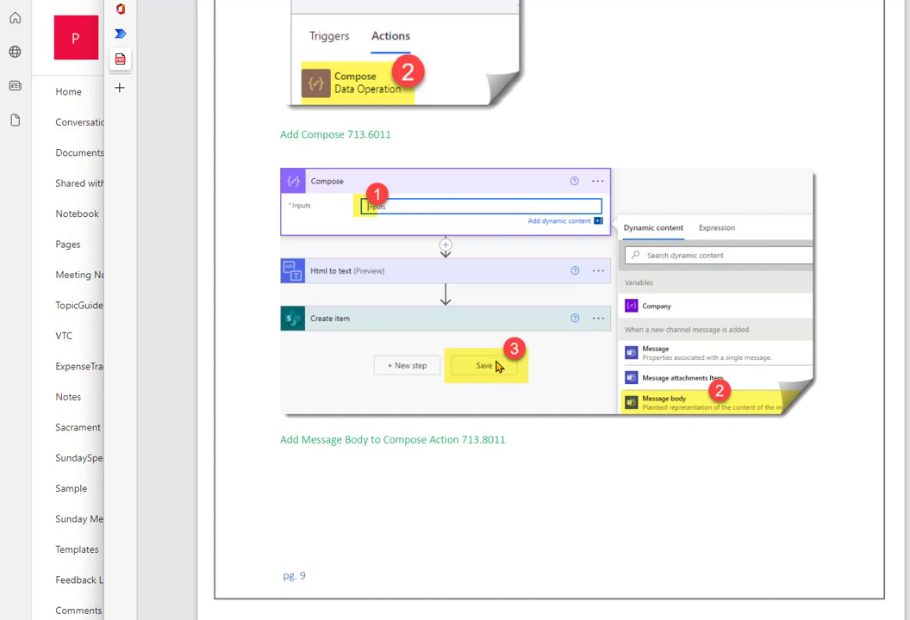
mouse_move(544, 448)
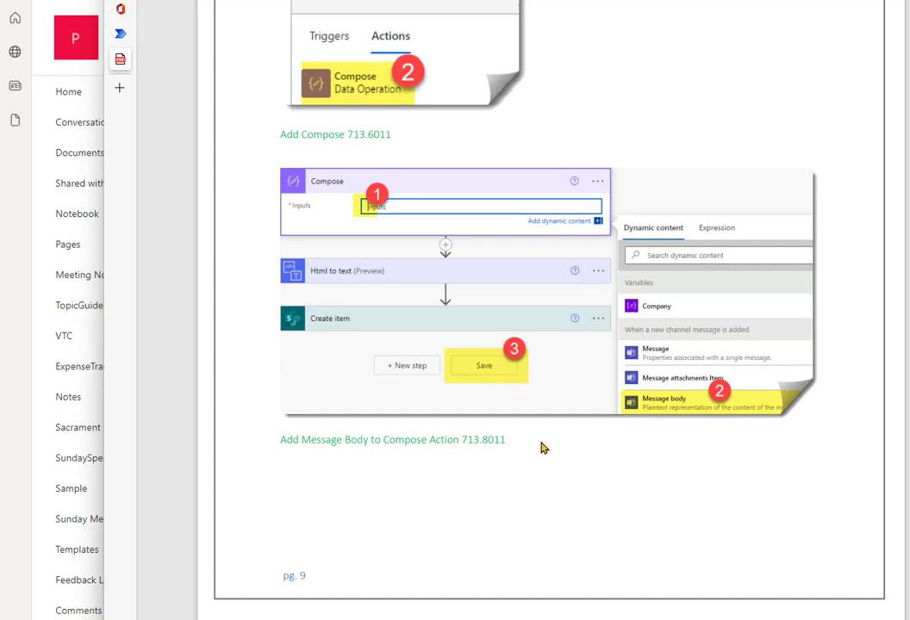
mouse_move(34, 38)
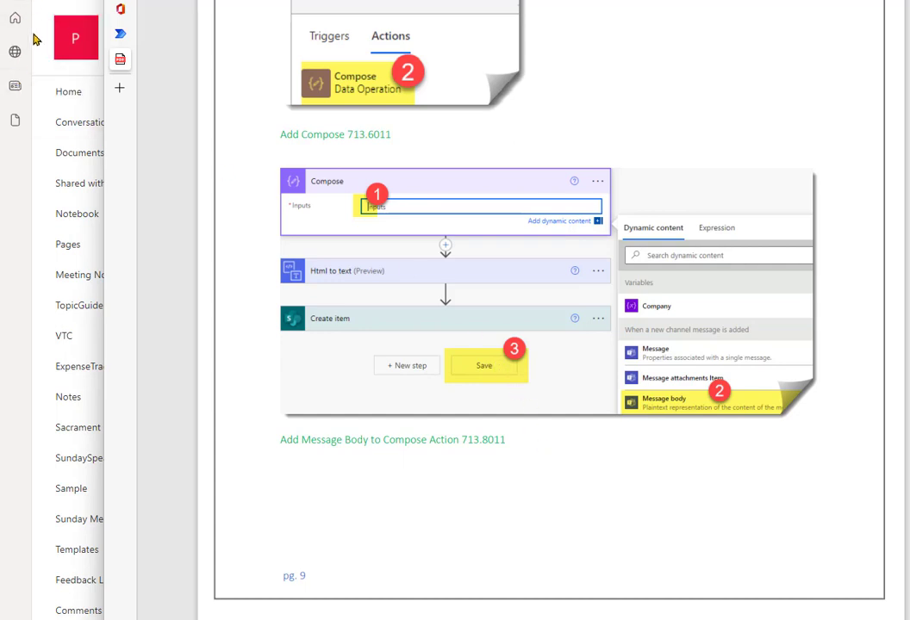
mouse_move(21, 200)
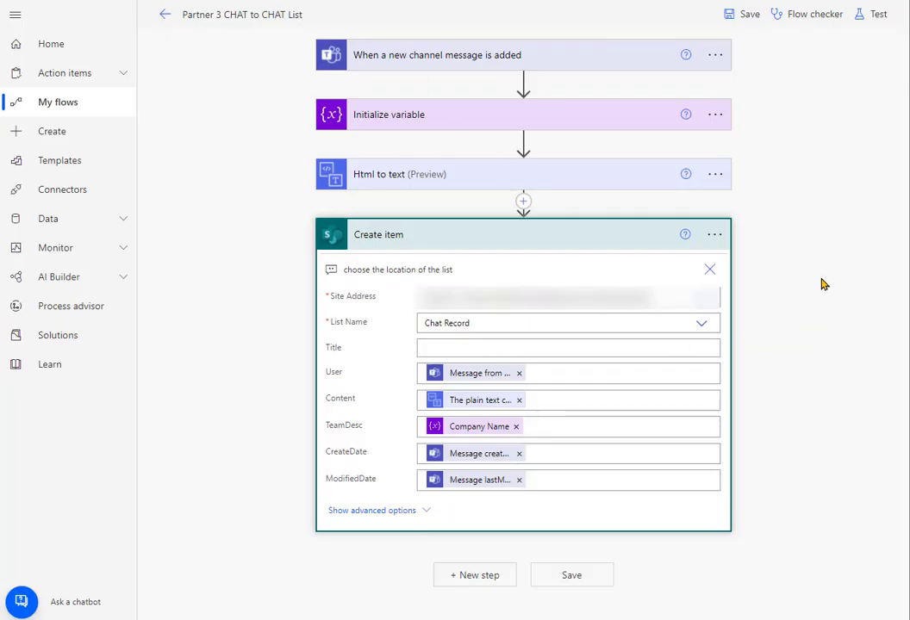
mouse_move(415, 135)
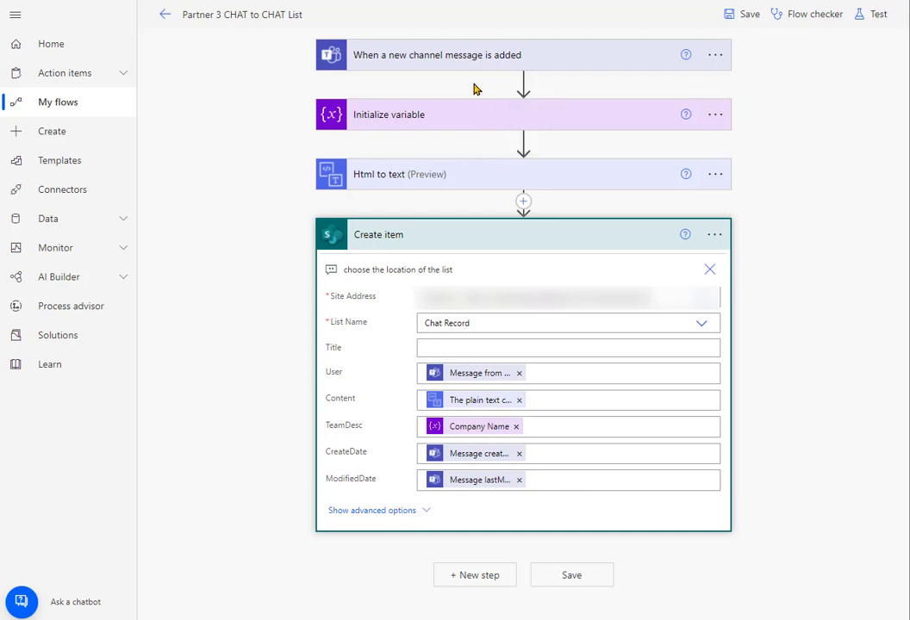
mouse_move(522, 85)
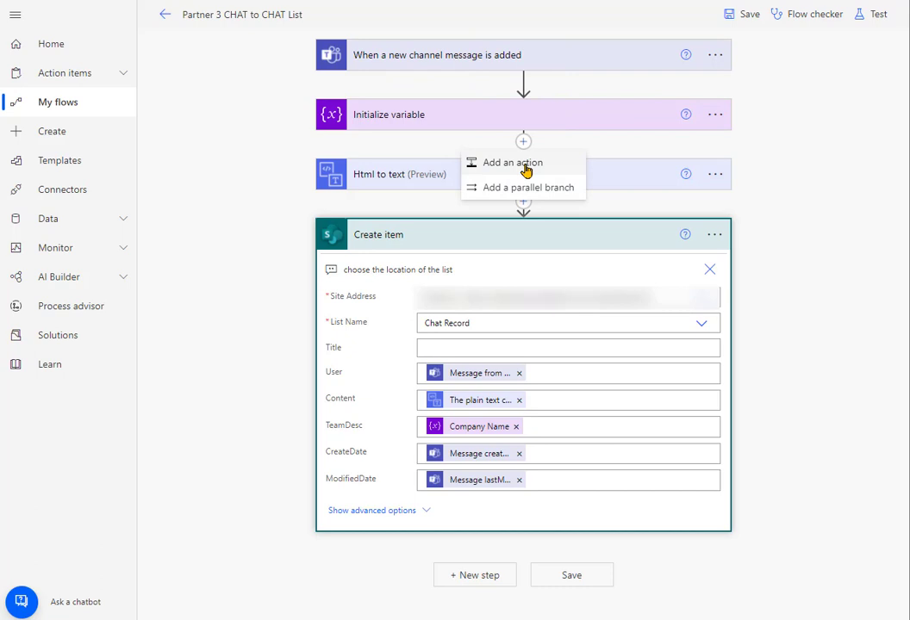
Step: Add a Compose data operation action after Initialize variable
left_click(510, 162)
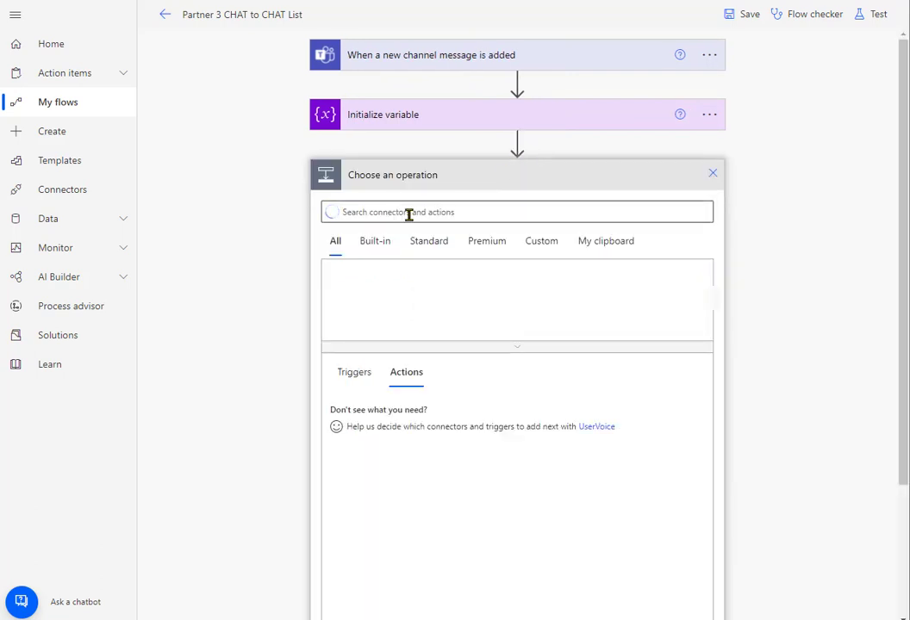
type("d")
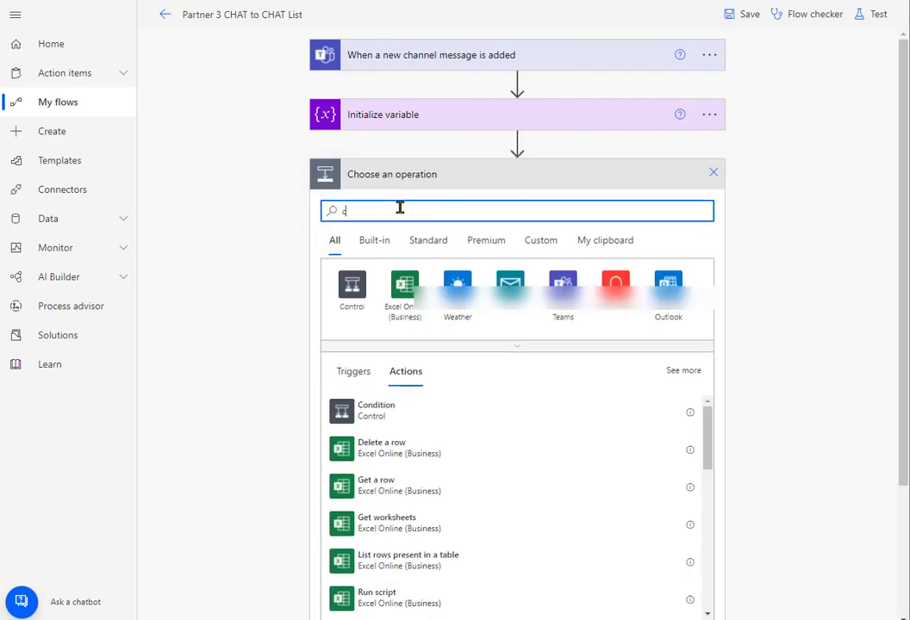
type("compose")
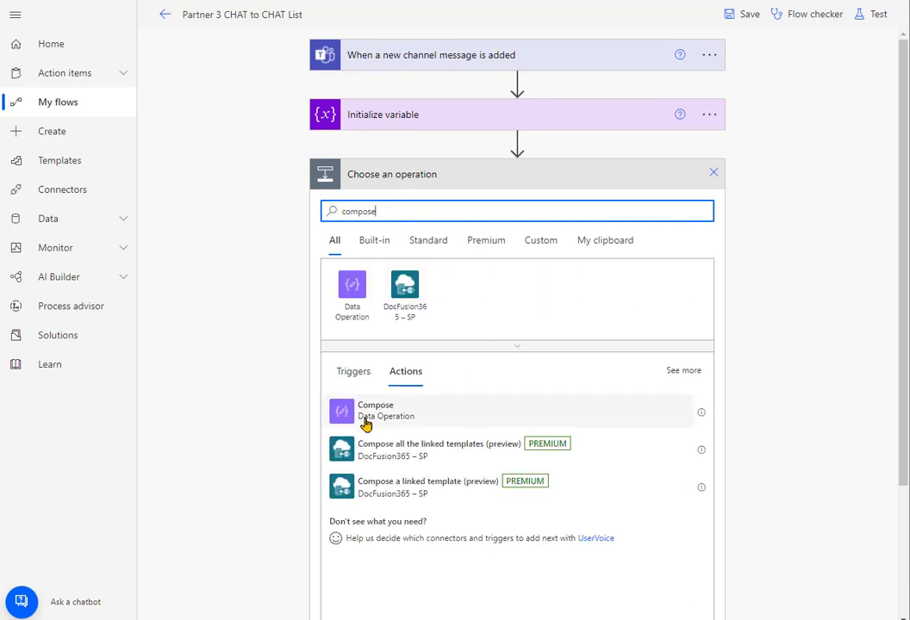
left_click(376, 410)
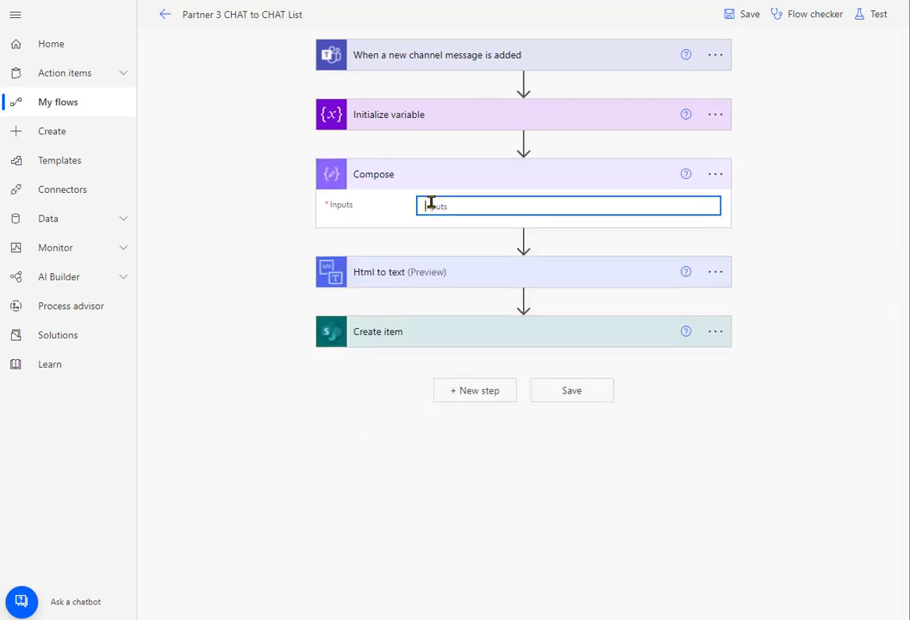
Step: Set the Compose input to the Teams Message body from dynamic content
left_click(568, 205)
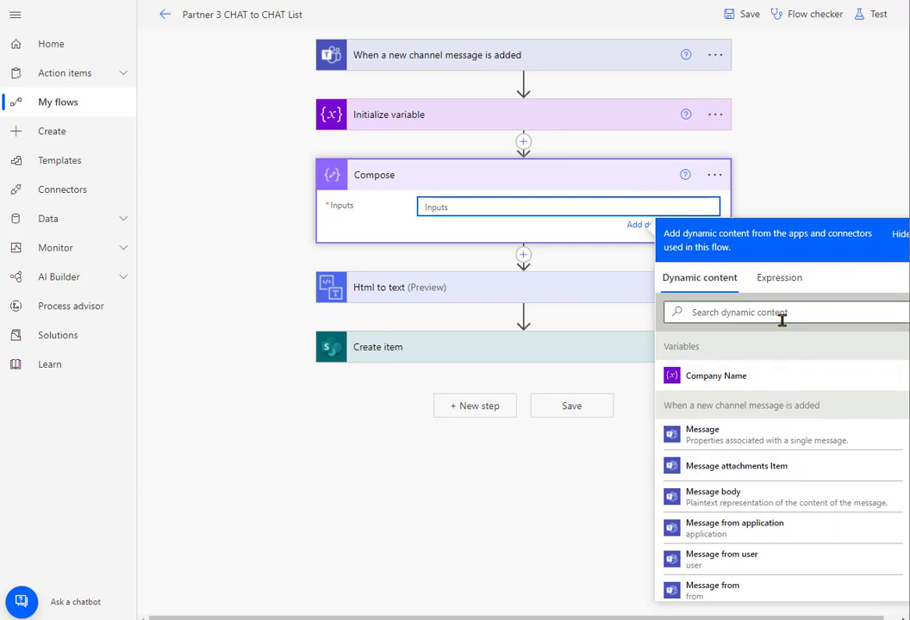
mouse_move(416, 67)
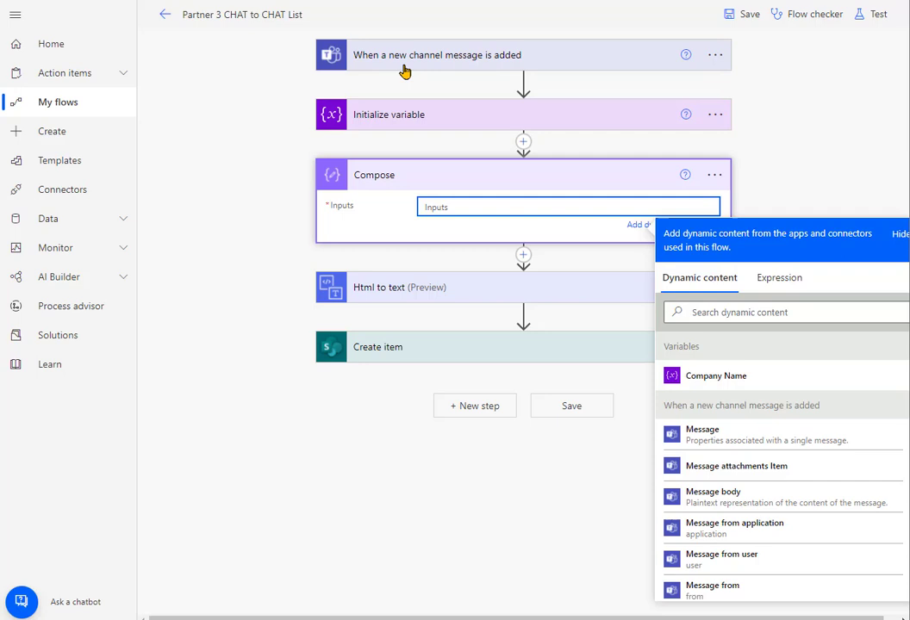
scroll("down", 3)
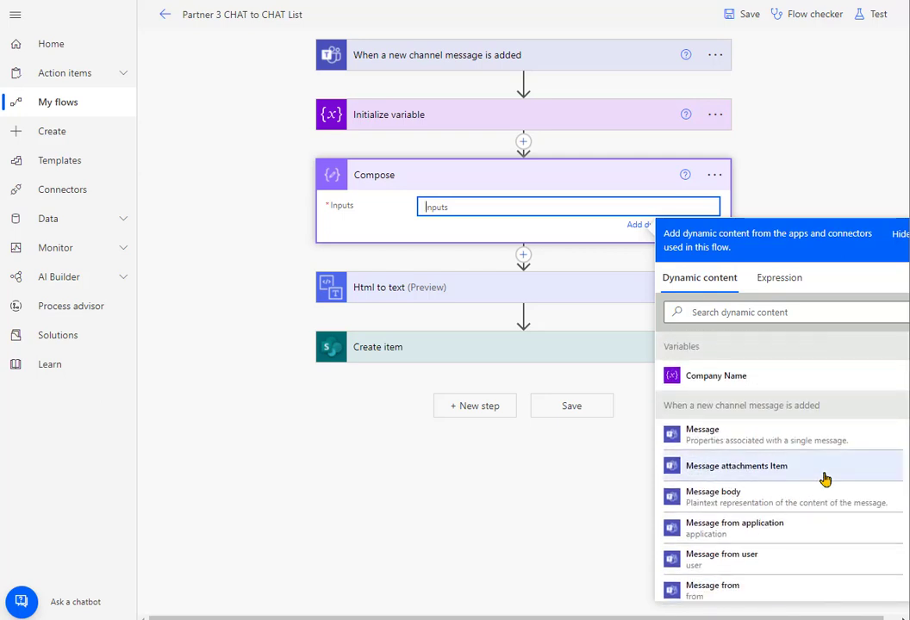
mouse_move(751, 510)
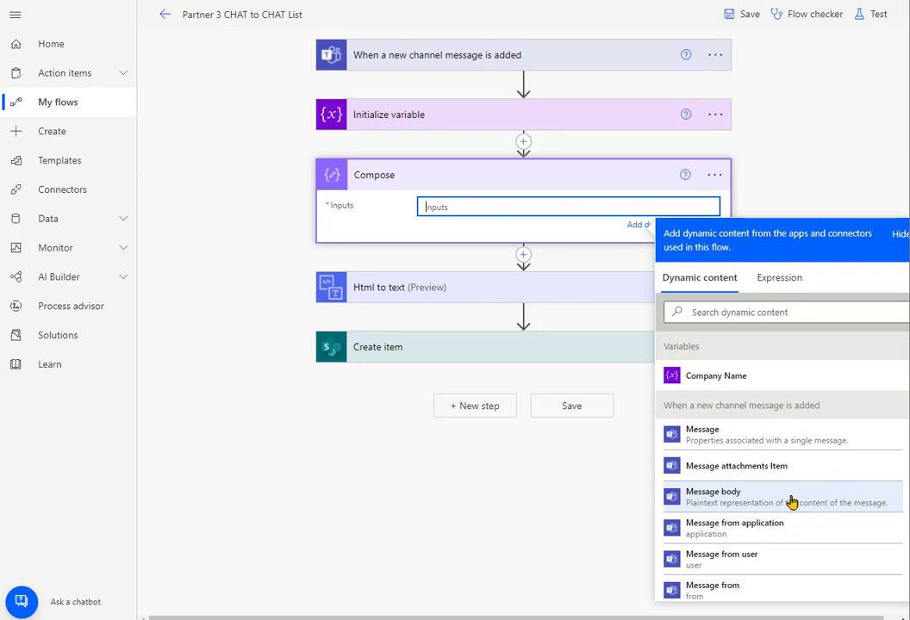
left_click(713, 493)
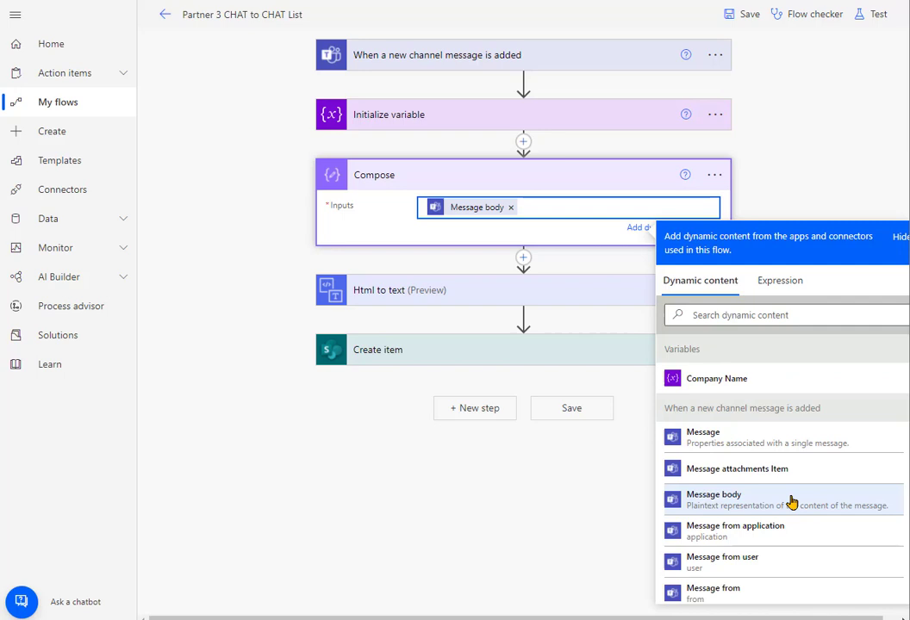
left_click(796, 151)
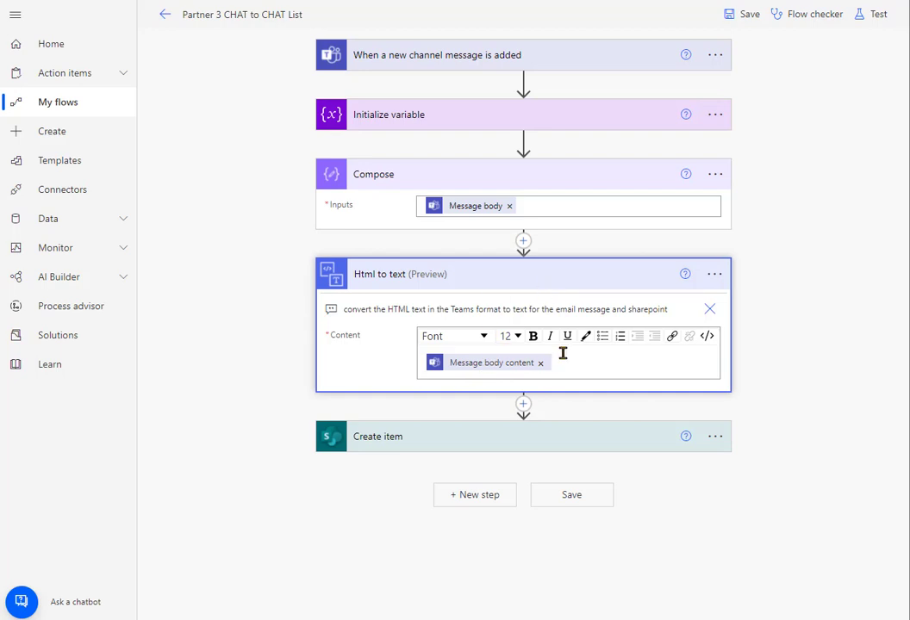
mouse_move(369, 287)
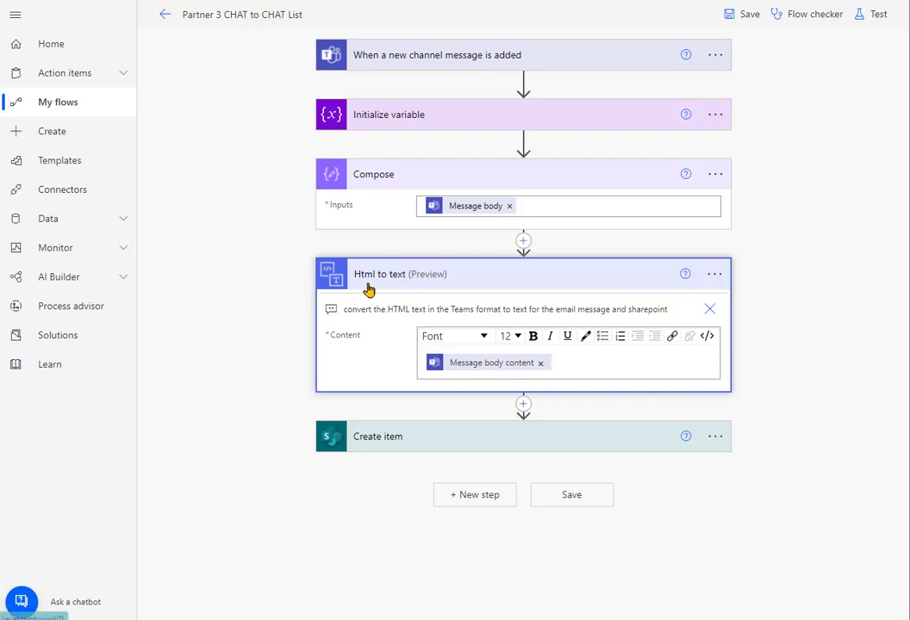
mouse_move(529, 293)
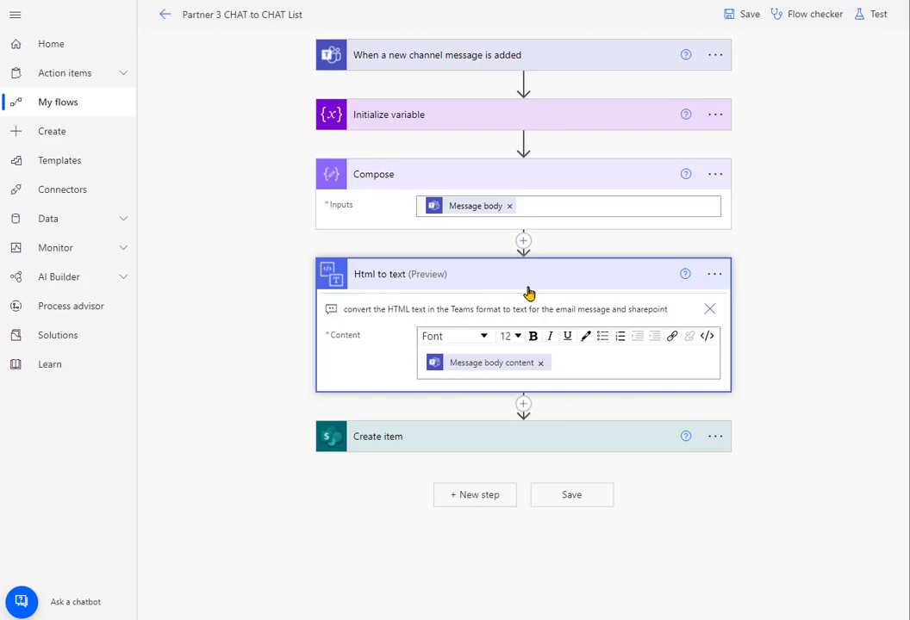
mouse_move(599, 157)
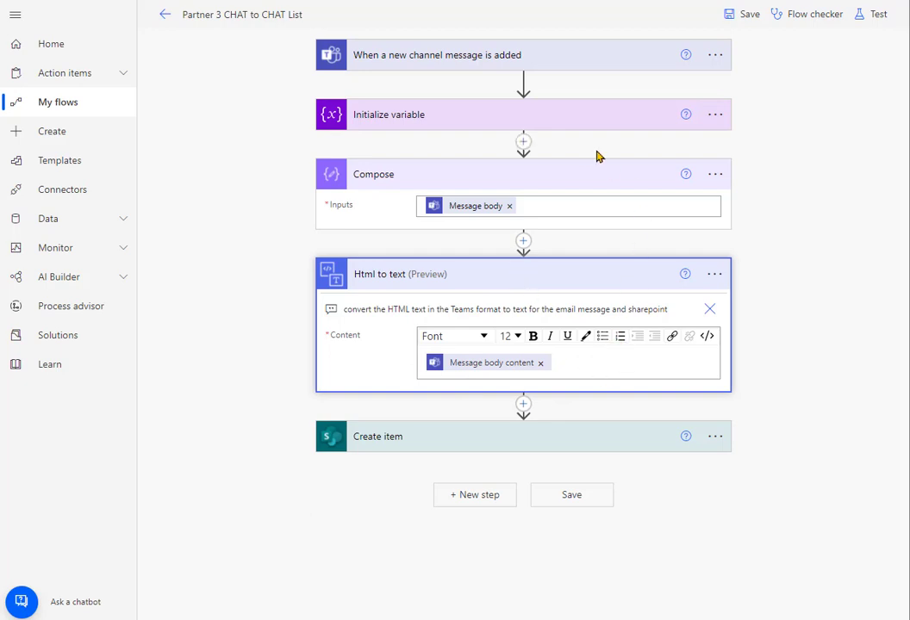
mouse_move(541, 441)
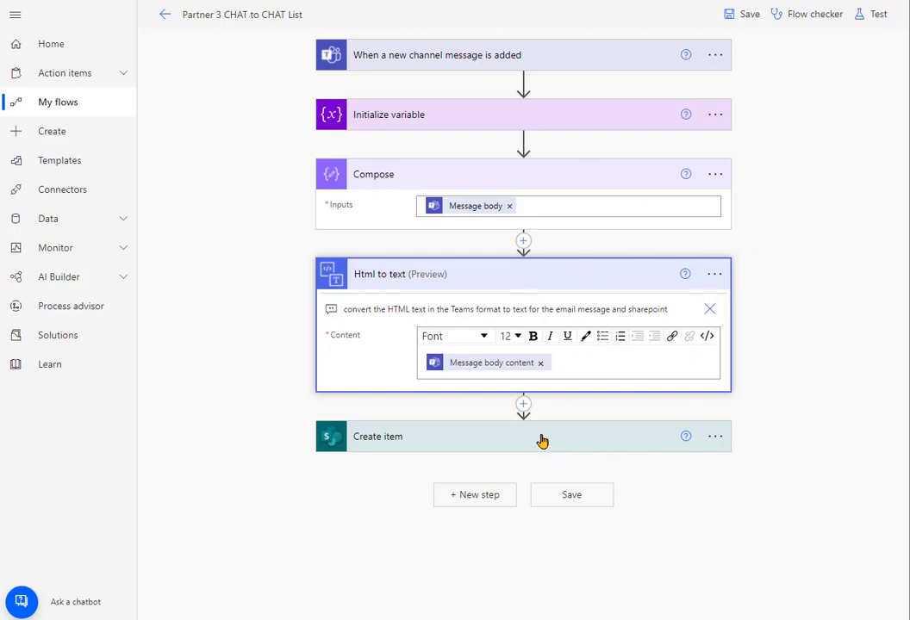
mouse_move(412, 444)
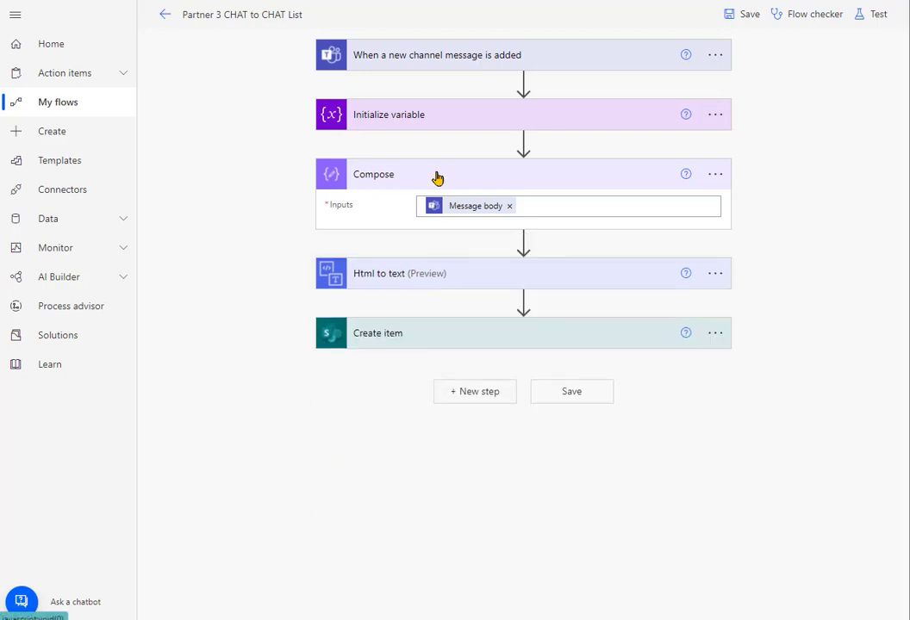
mouse_move(442, 181)
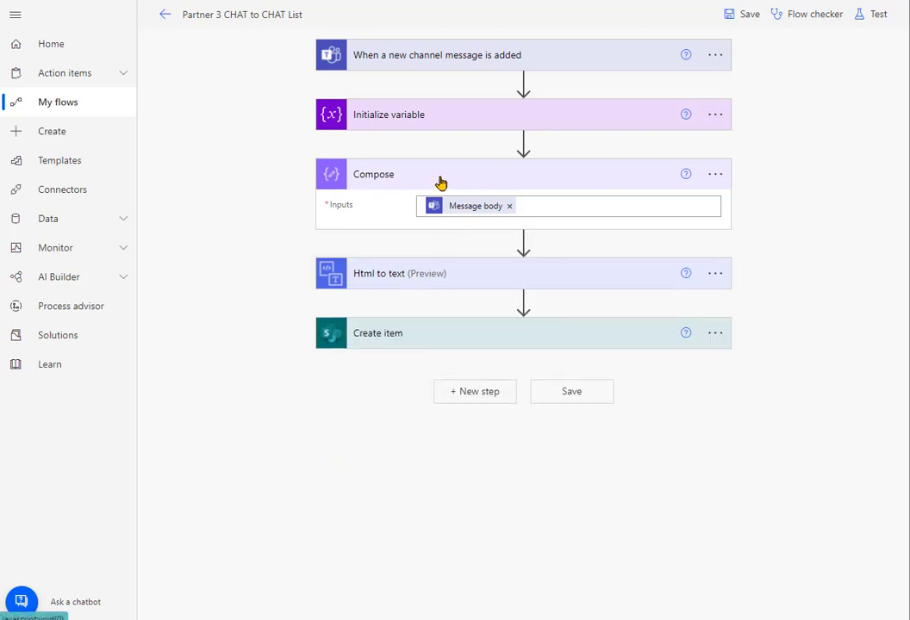
mouse_move(458, 183)
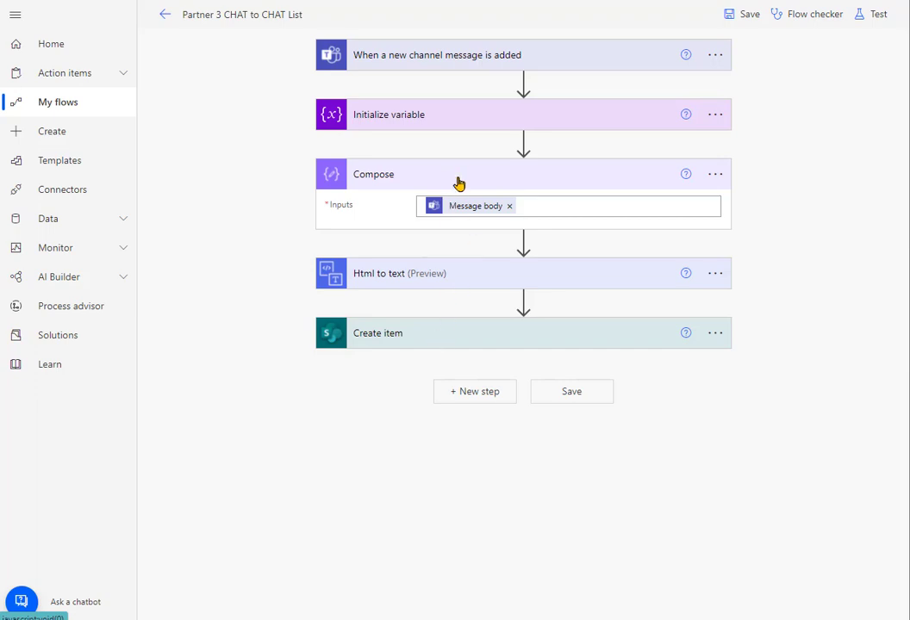
Step: Expand the Create item step showing Content still mapped to the plain-text output
left_click(376, 335)
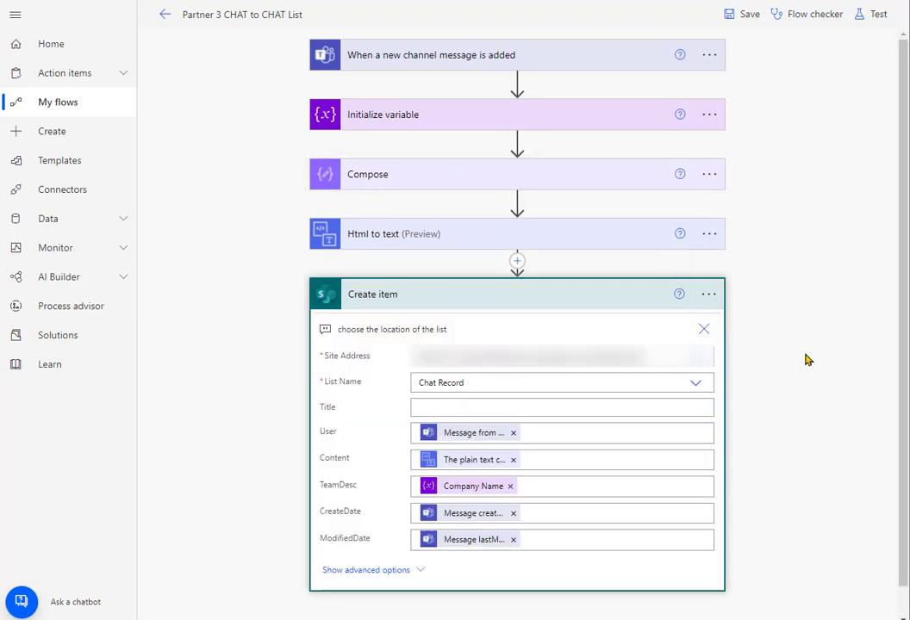
mouse_move(468, 444)
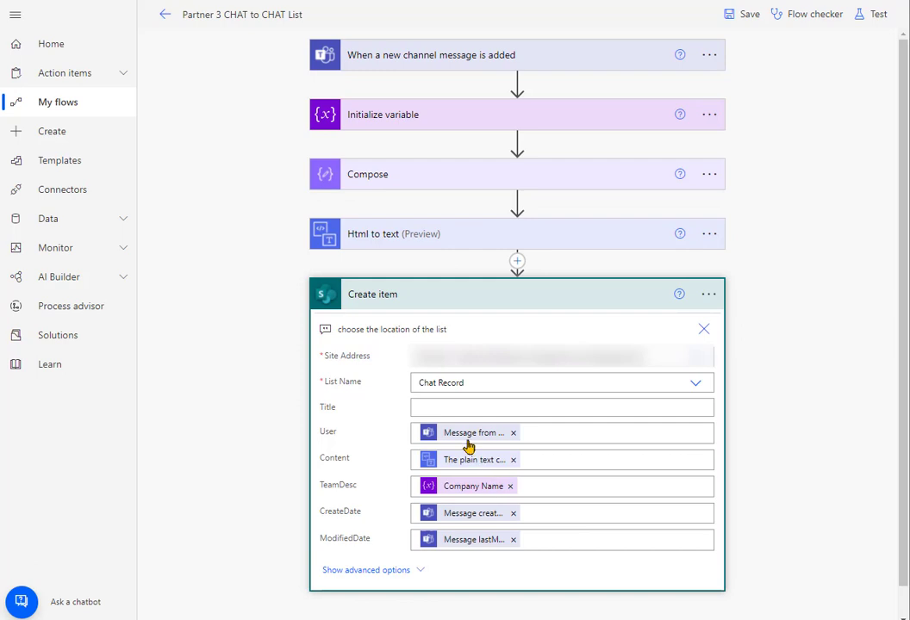
mouse_move(486, 462)
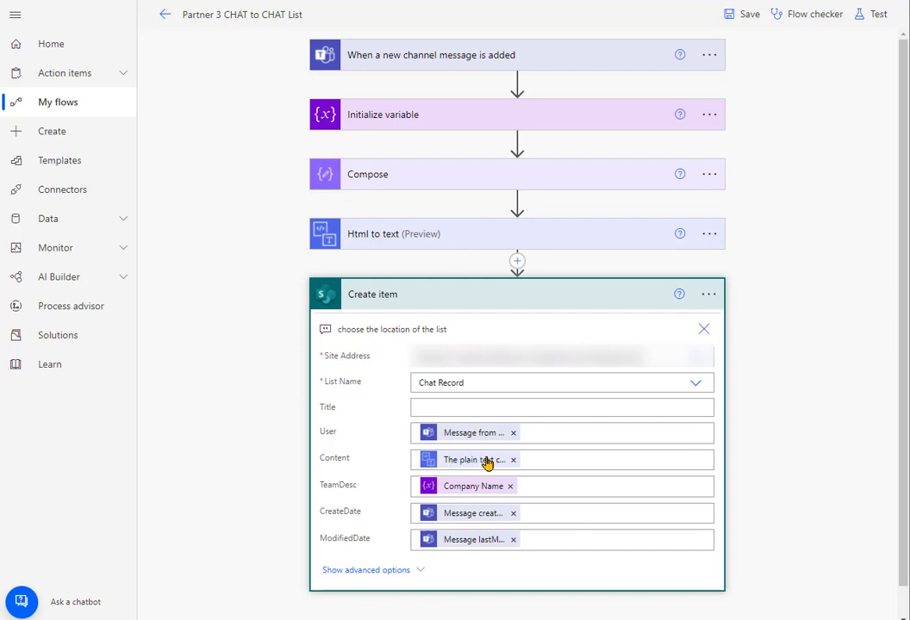
mouse_move(432, 514)
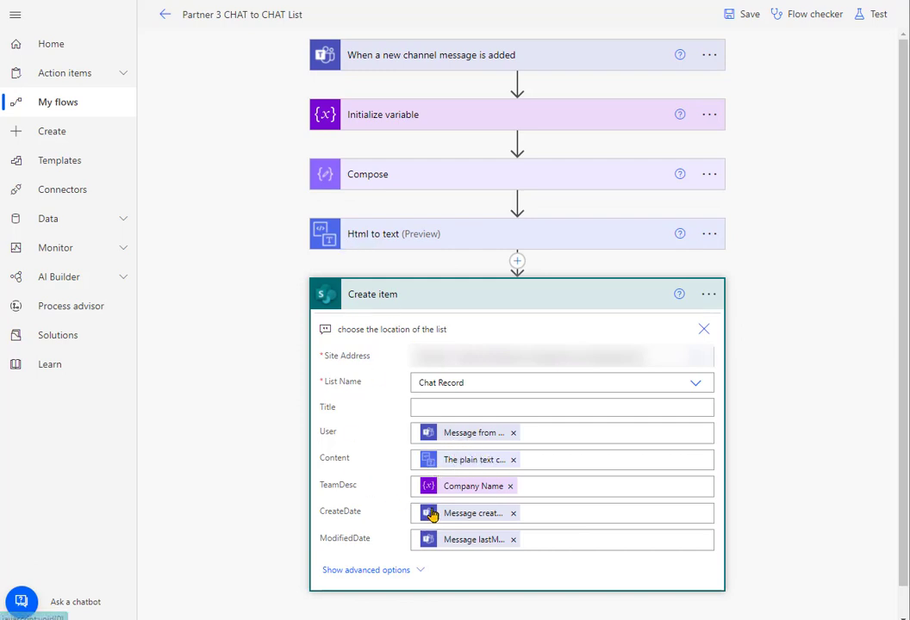
mouse_move(413, 245)
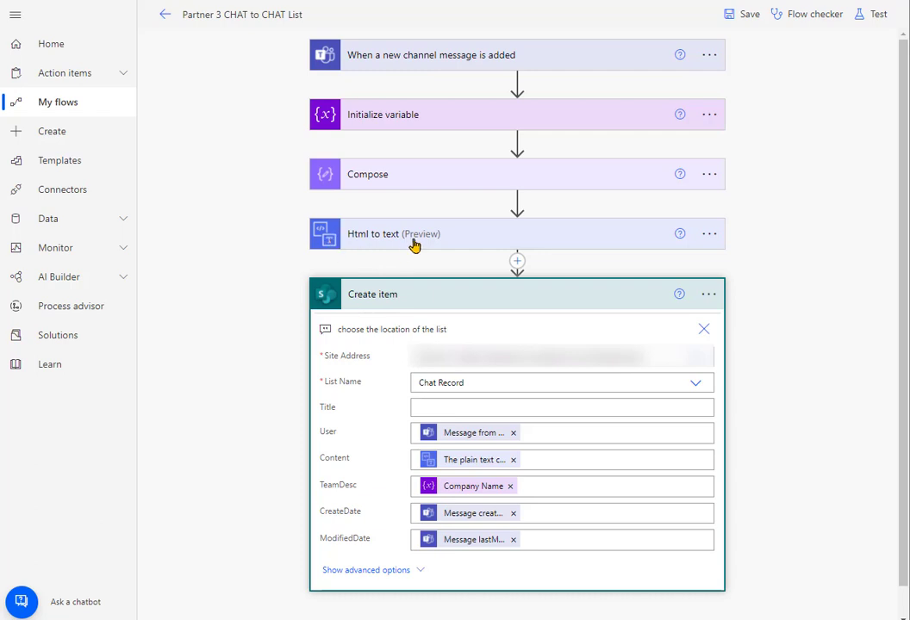
mouse_move(331, 62)
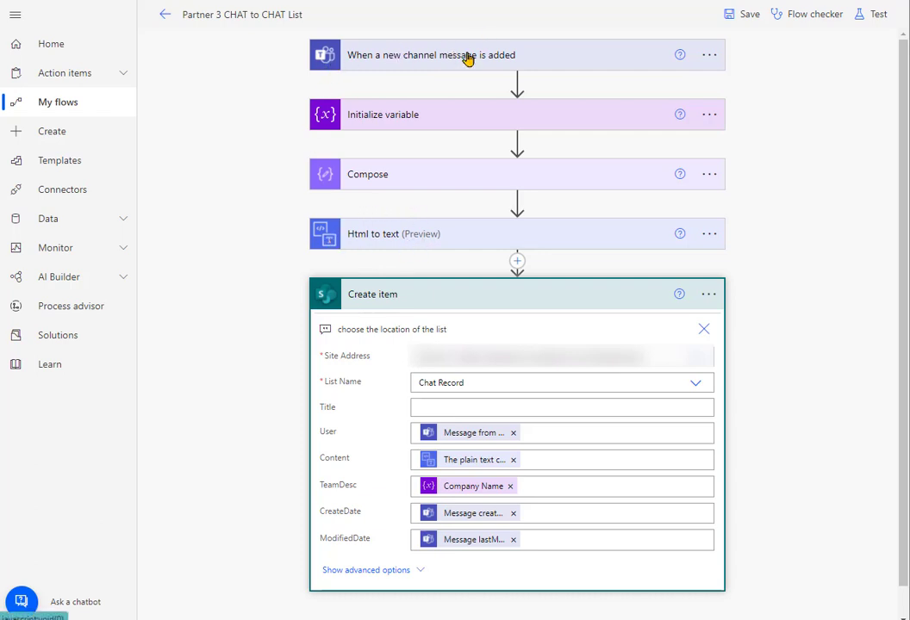
mouse_move(422, 169)
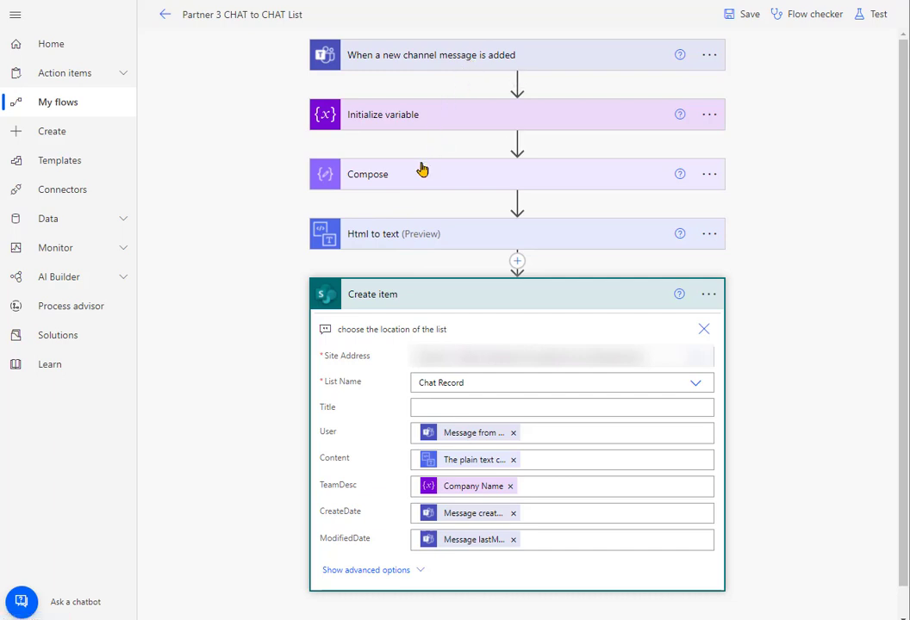
mouse_move(496, 493)
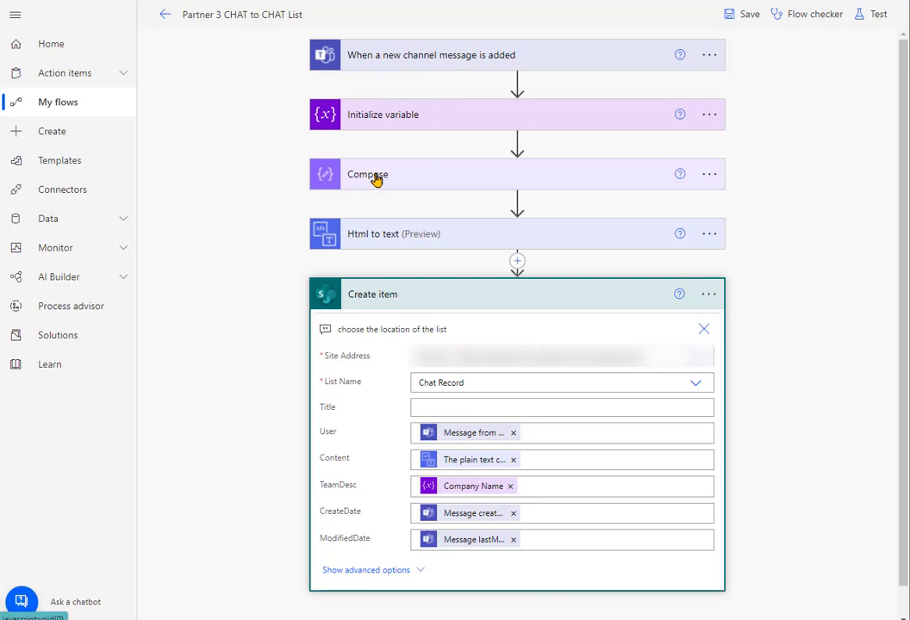
mouse_move(383, 238)
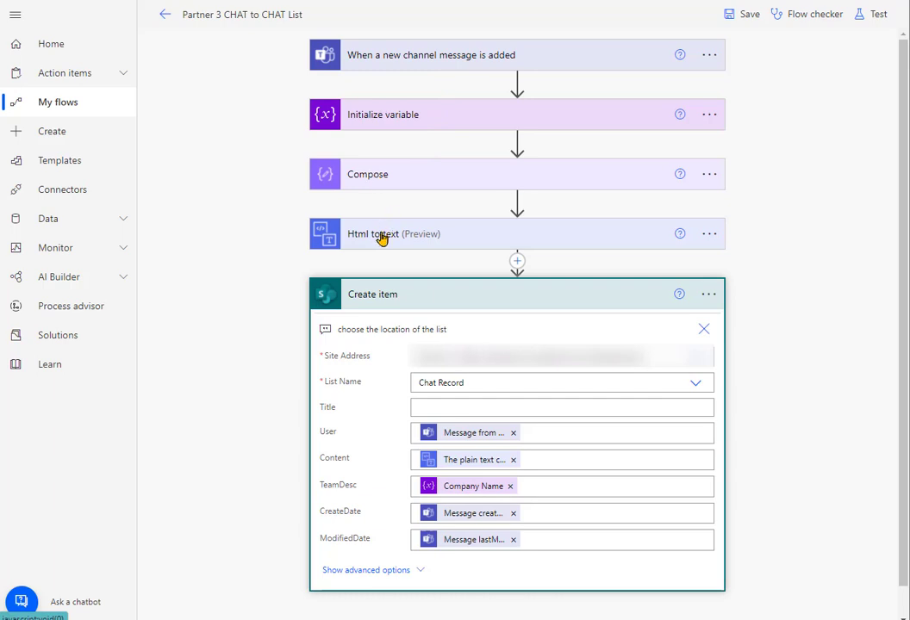
mouse_move(362, 244)
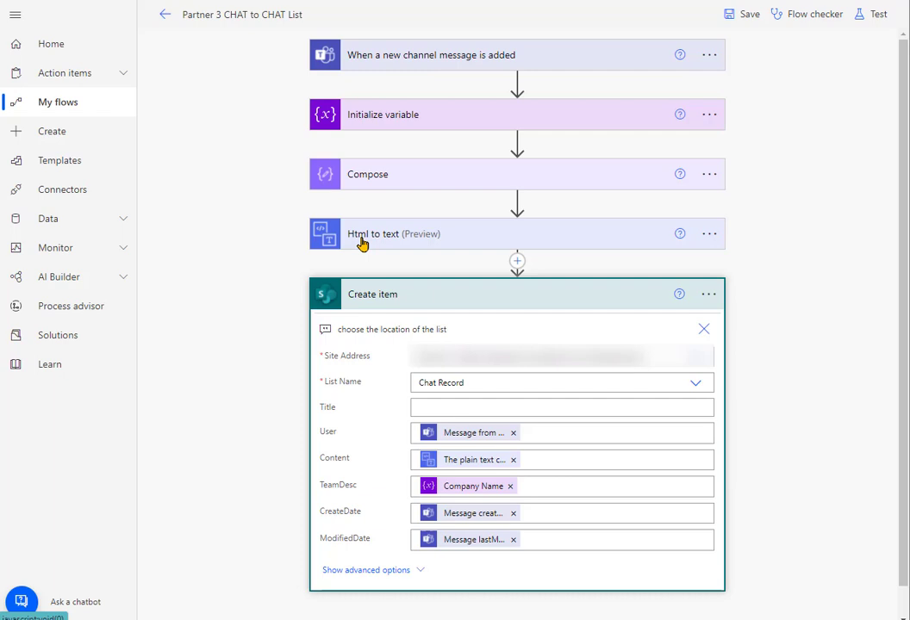
mouse_move(492, 466)
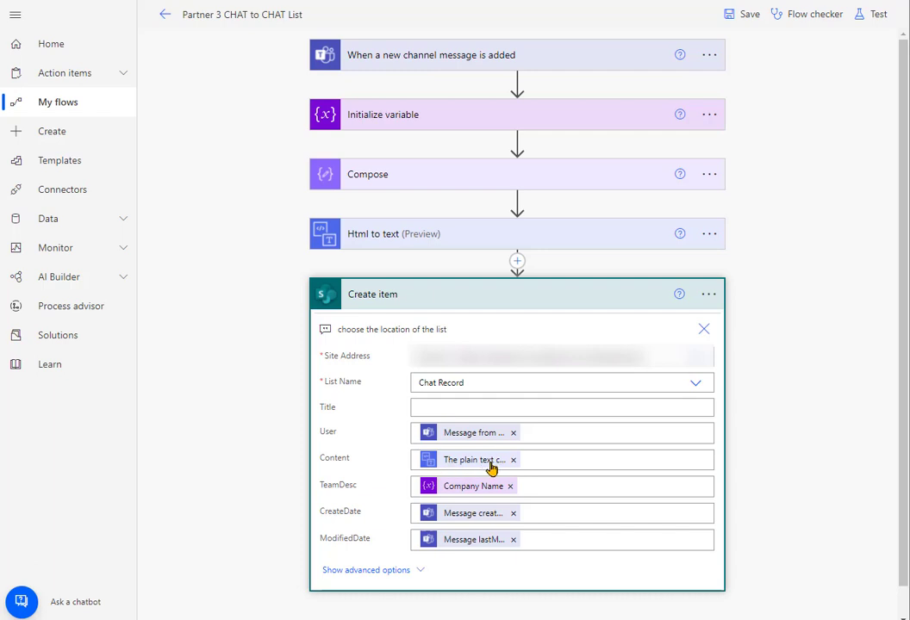
mouse_move(465, 489)
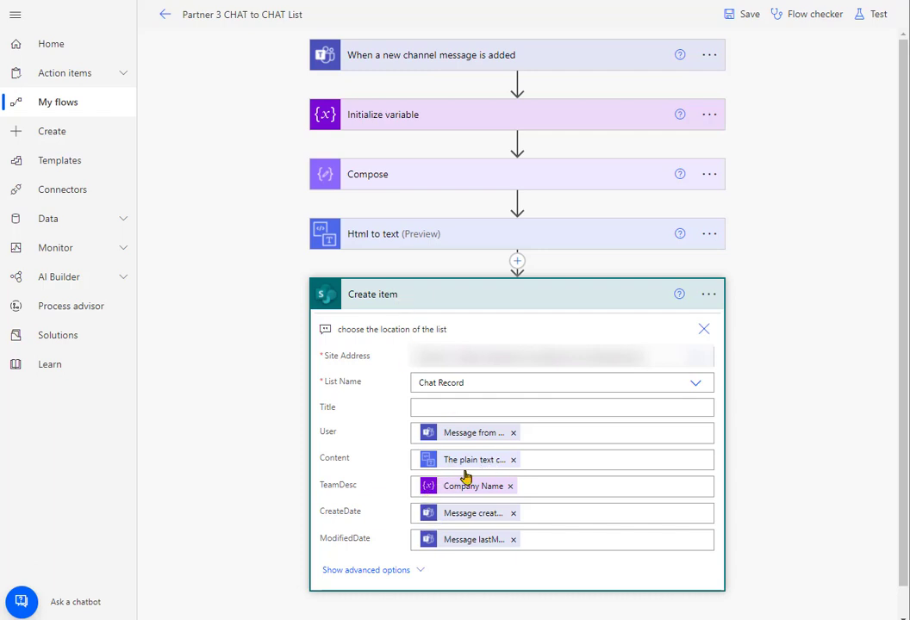
mouse_move(548, 451)
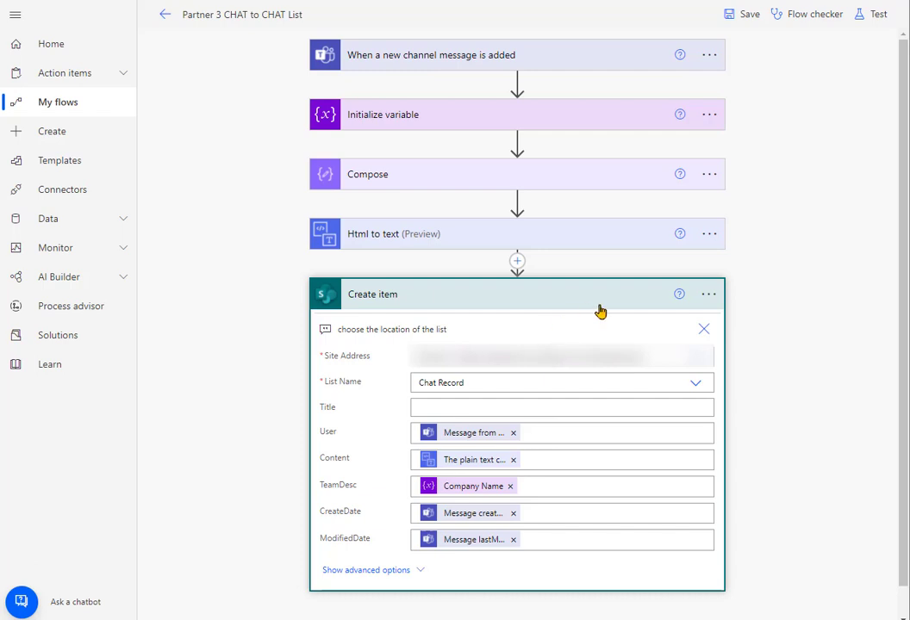
mouse_move(476, 309)
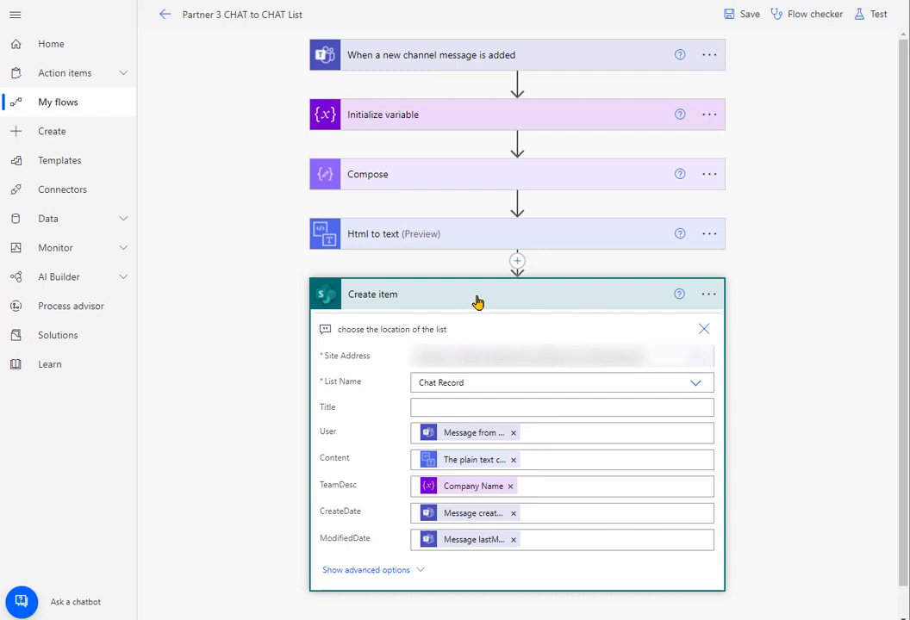
mouse_move(452, 300)
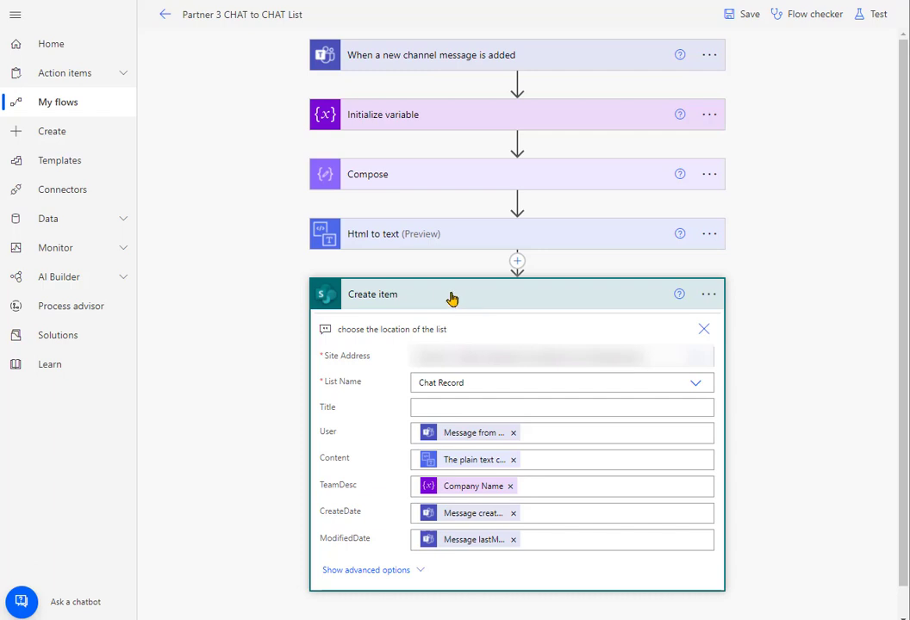
mouse_move(465, 299)
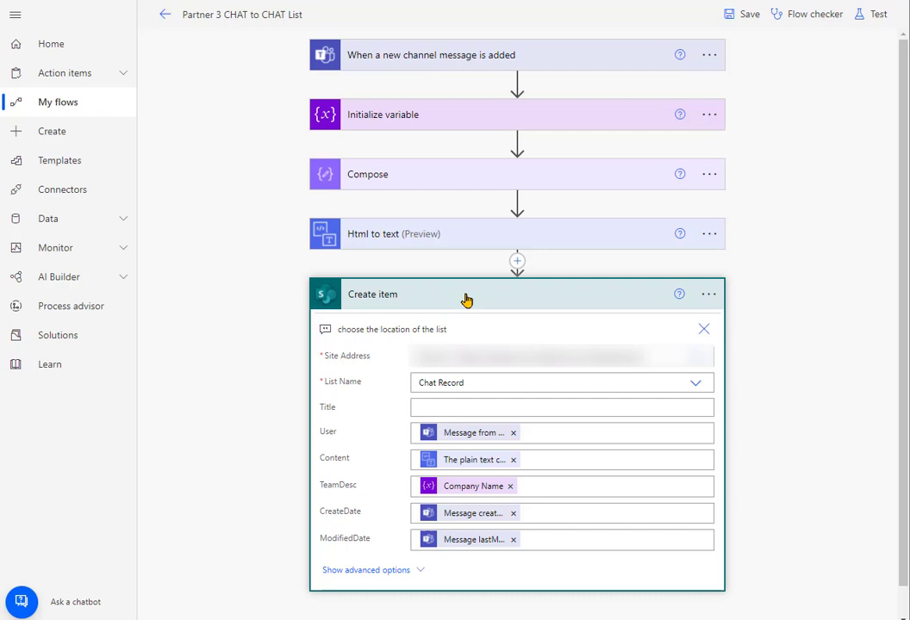
mouse_move(785, 269)
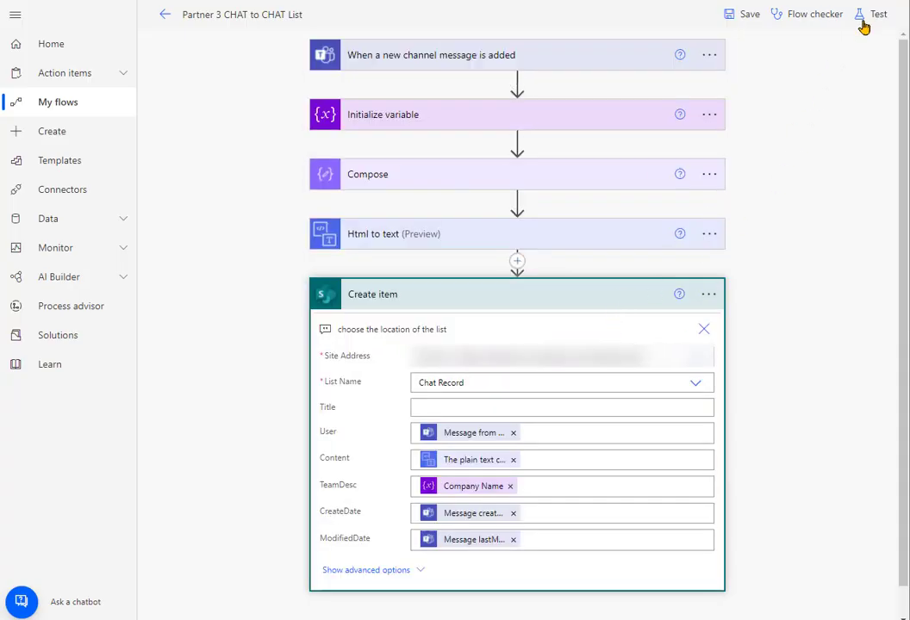
Step: Save the flow and start a manual test run of its five steps
left_click(879, 14)
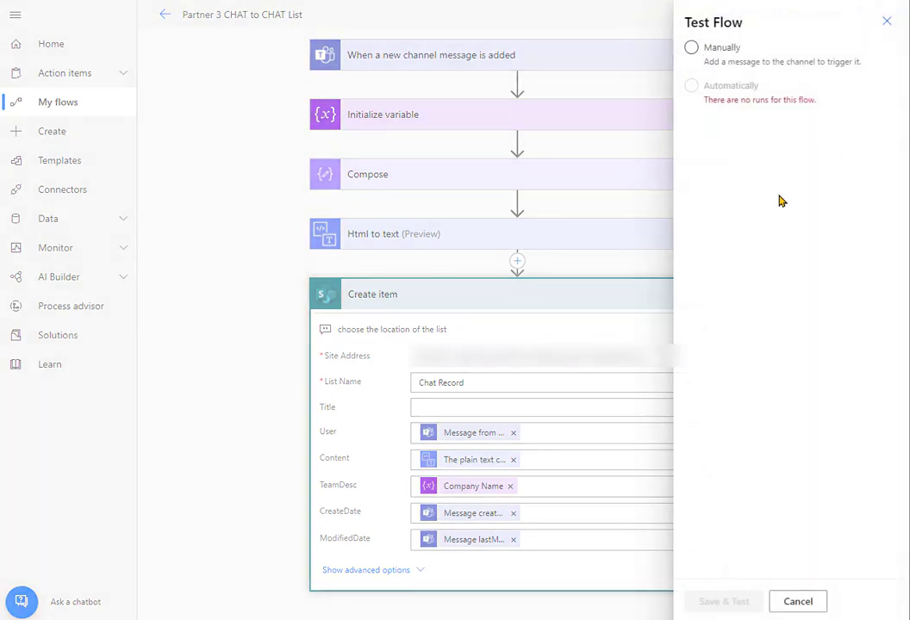
left_click(691, 48)
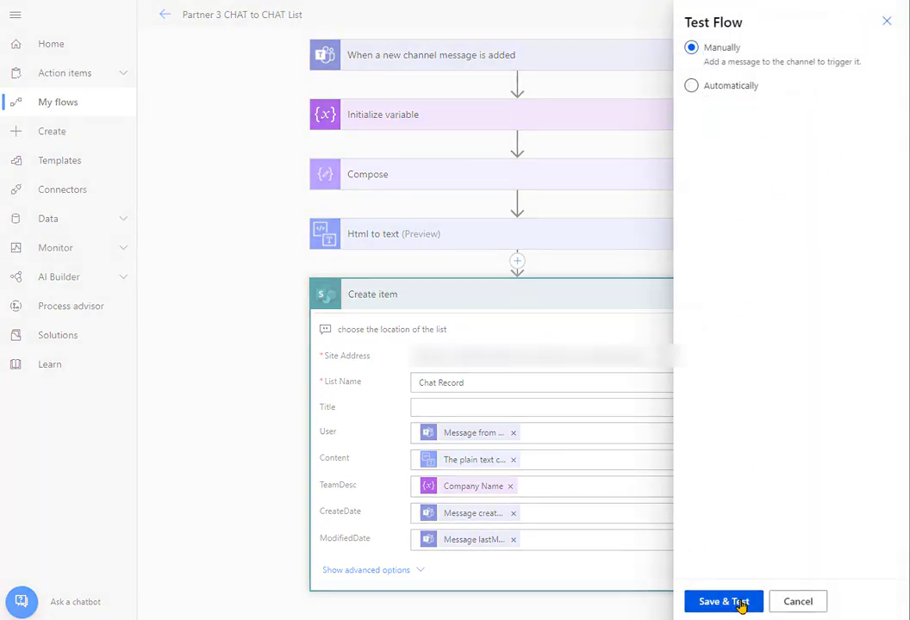
left_click(724, 601)
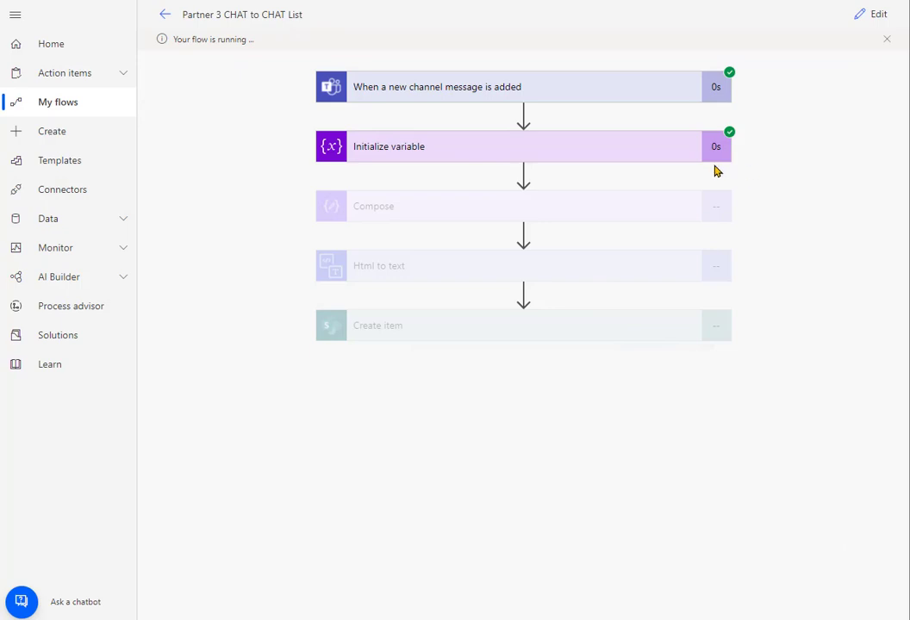
mouse_move(692, 391)
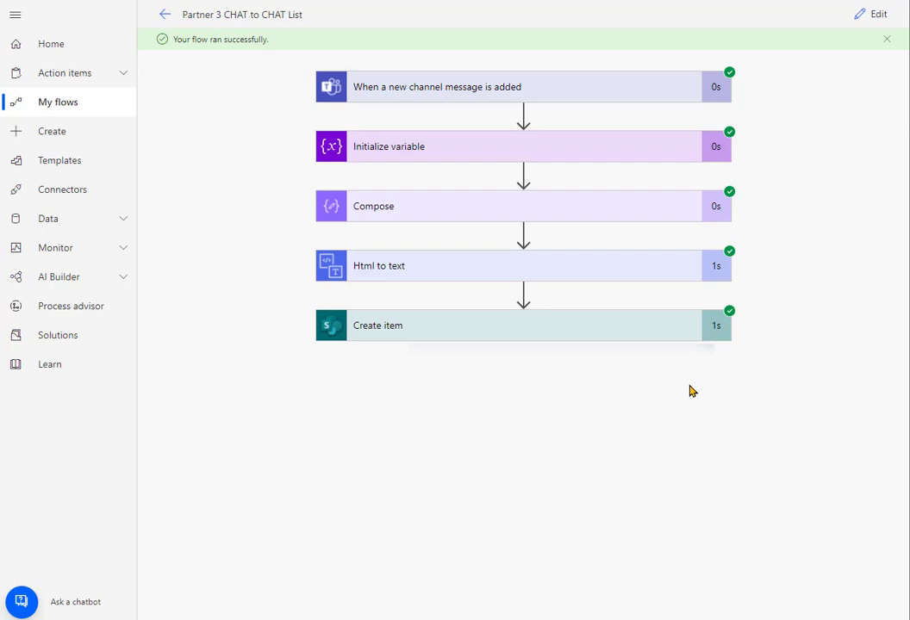
mouse_move(644, 334)
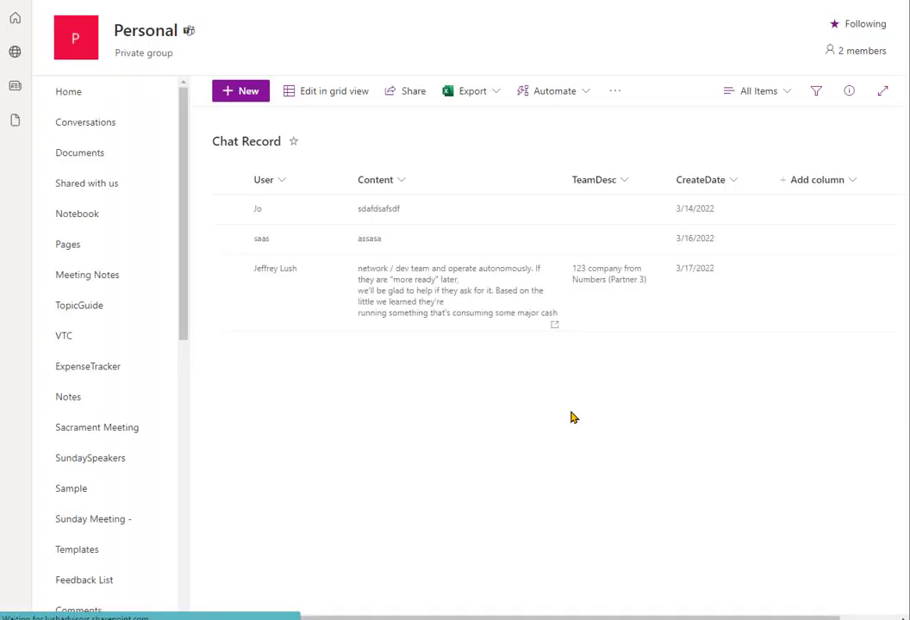
mouse_move(570, 313)
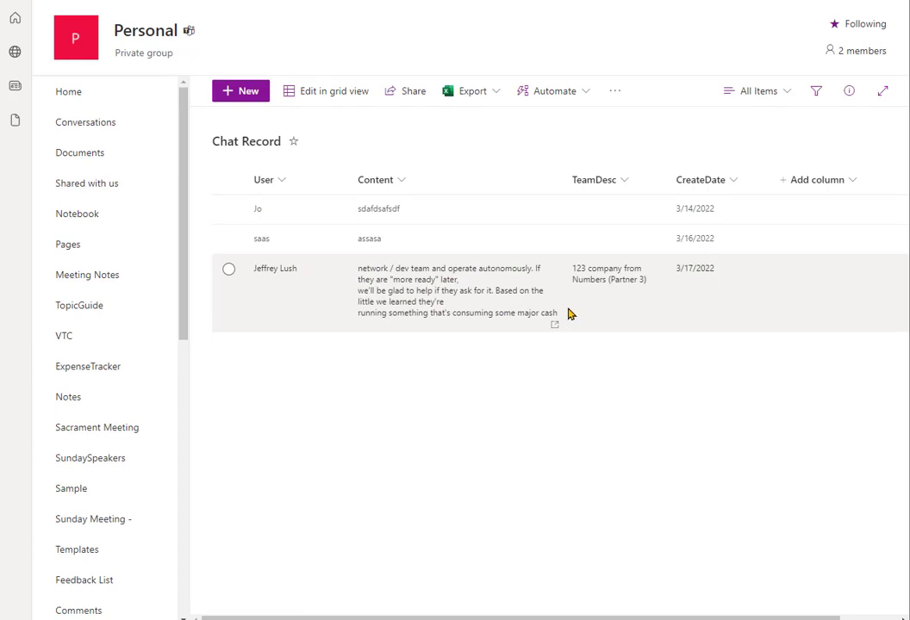
left_click(227, 269)
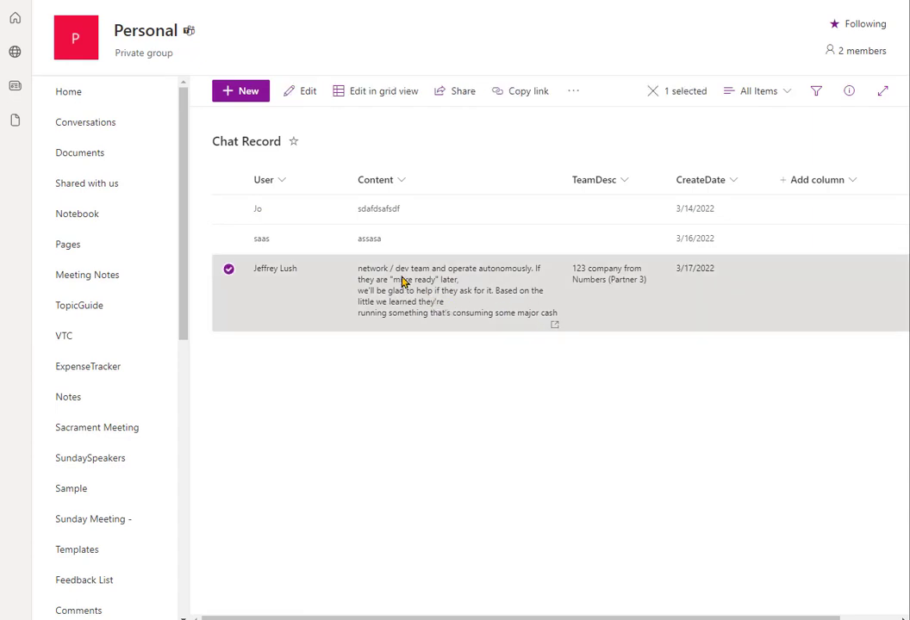
mouse_move(413, 297)
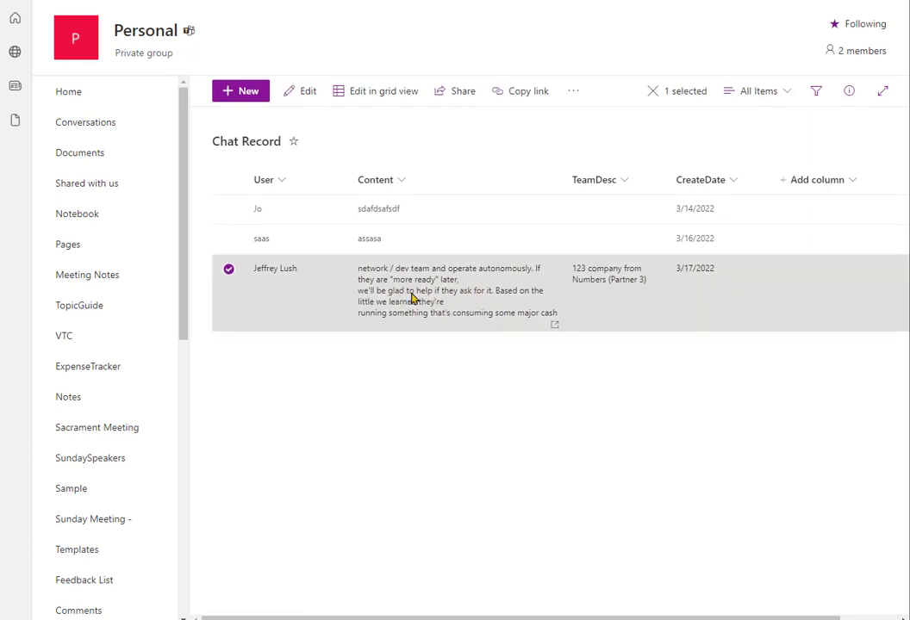
mouse_move(636, 289)
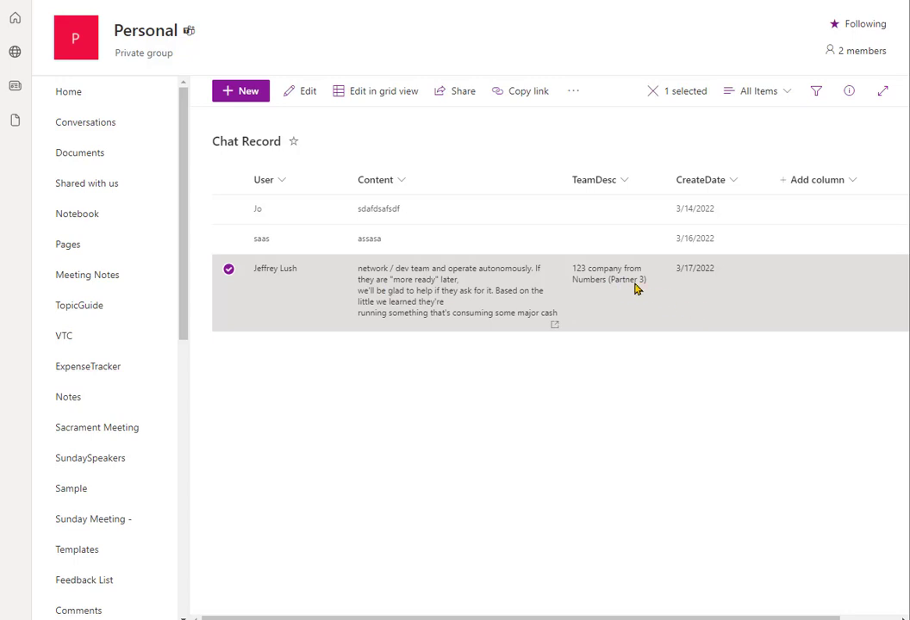
mouse_move(507, 303)
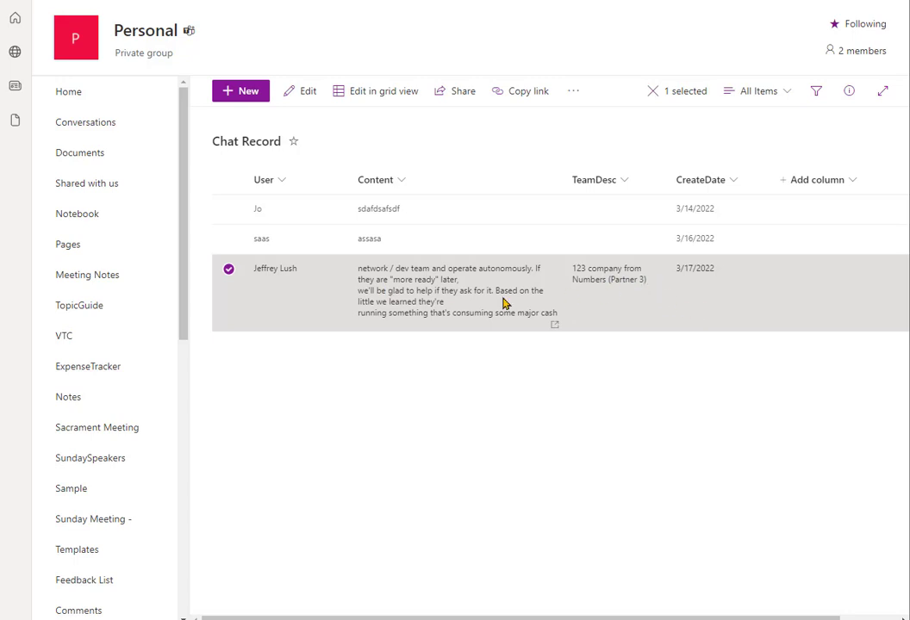
mouse_move(445, 296)
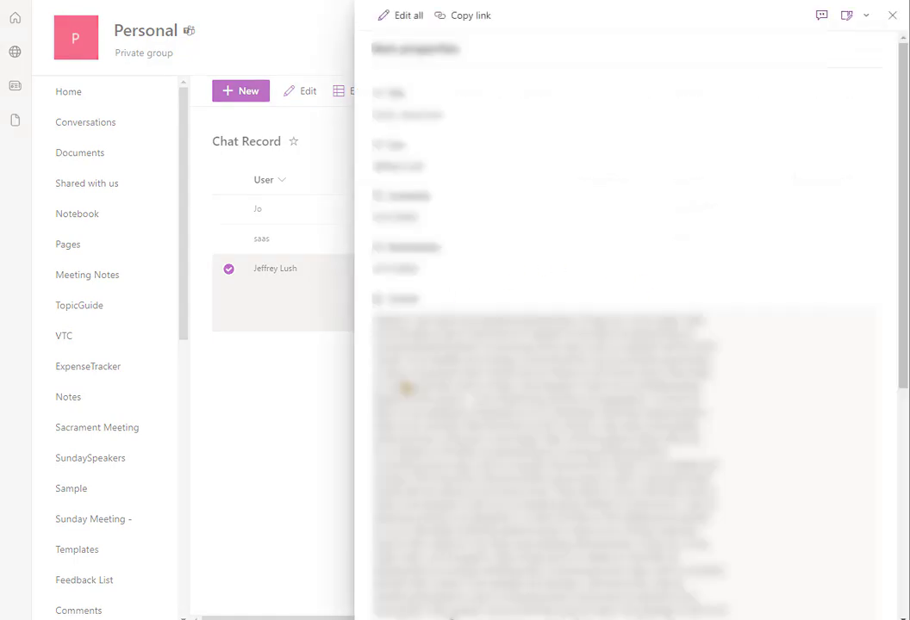
scroll("down", 3)
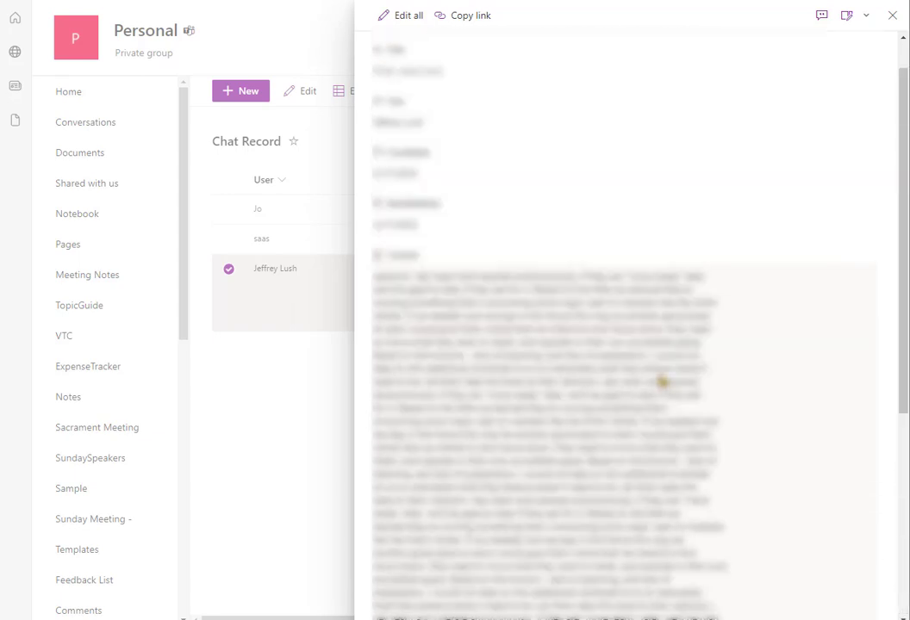
left_click(893, 13)
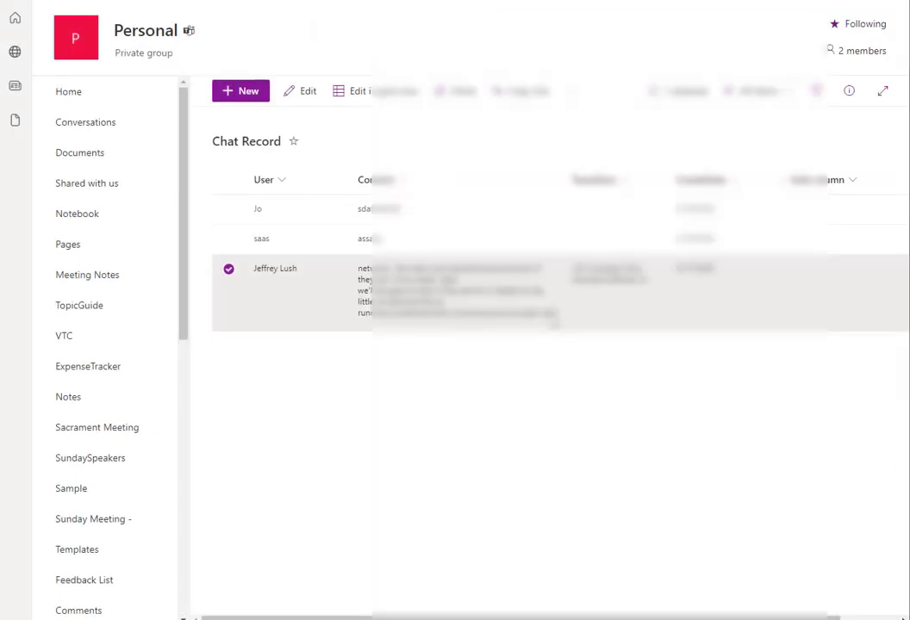